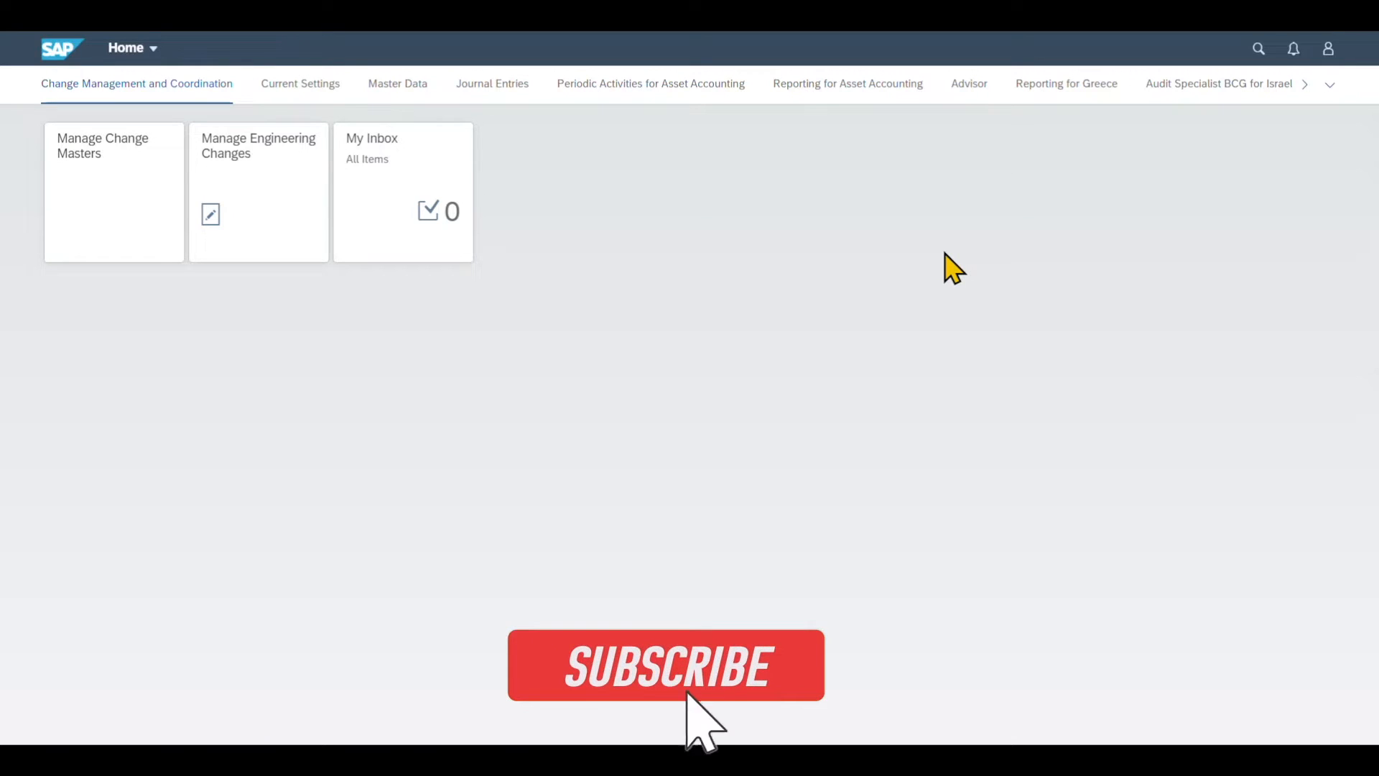
- Search the launchpad for 'Upload General Journal Entries' so the app appears as a suggestion
{"action": "left_click", "coordinate": [672, 672]}
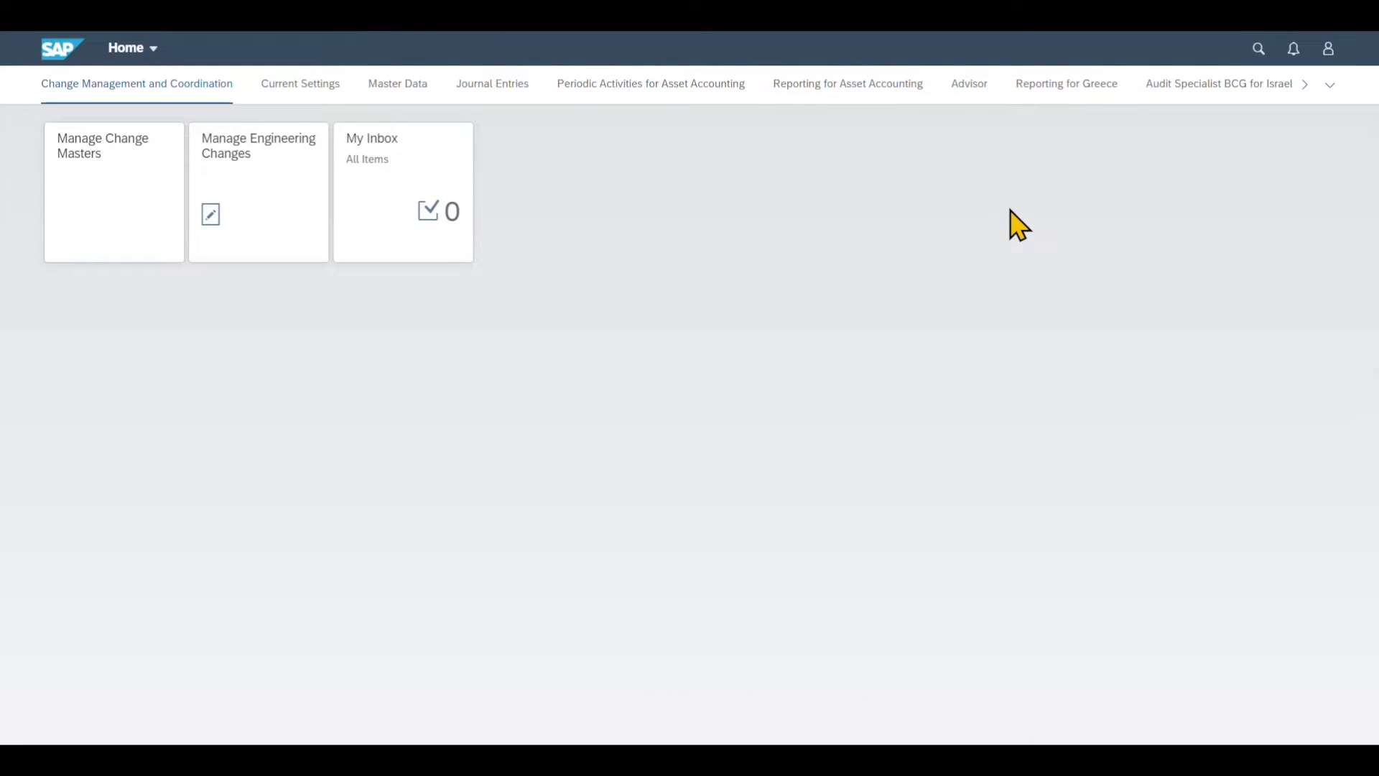
{"action": "mouse_move", "coordinate": [1203, 86]}
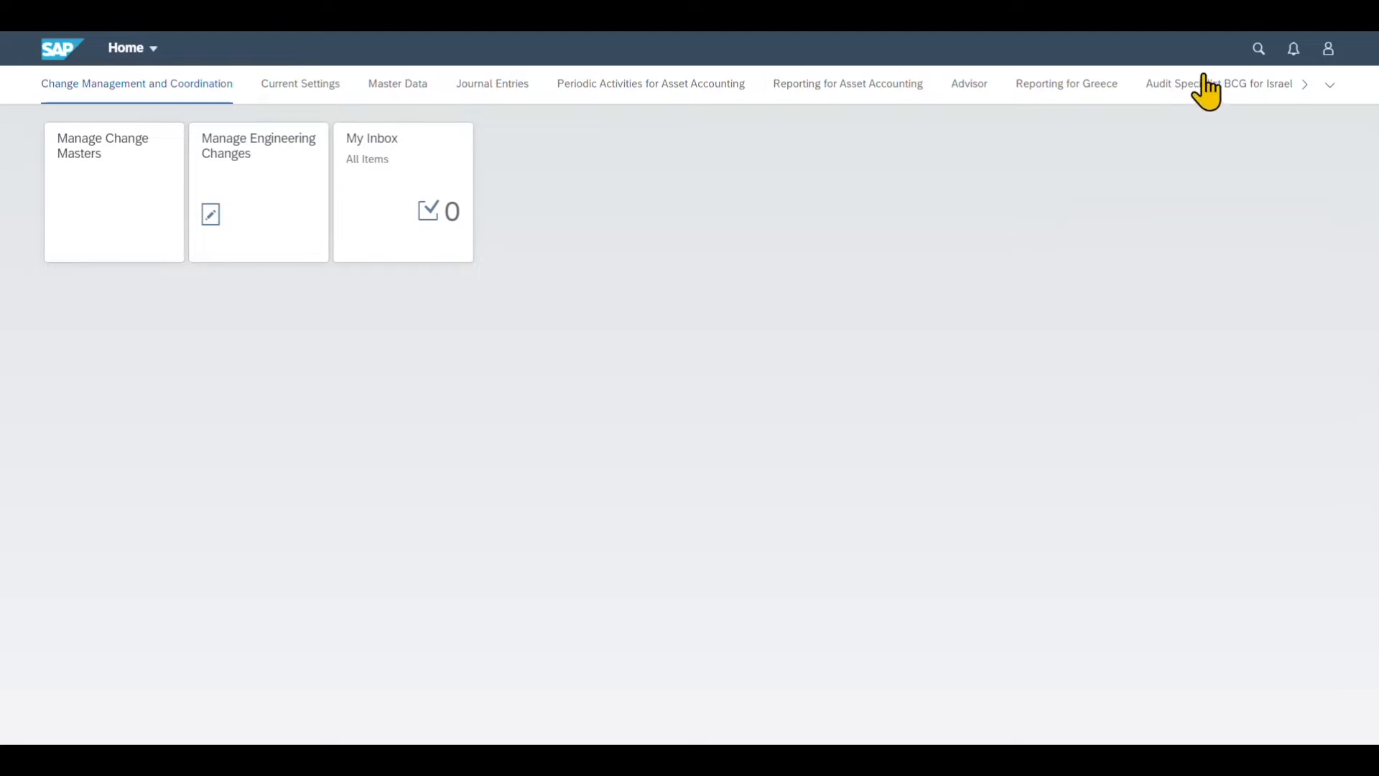
{"action": "left_click", "coordinate": [1258, 49]}
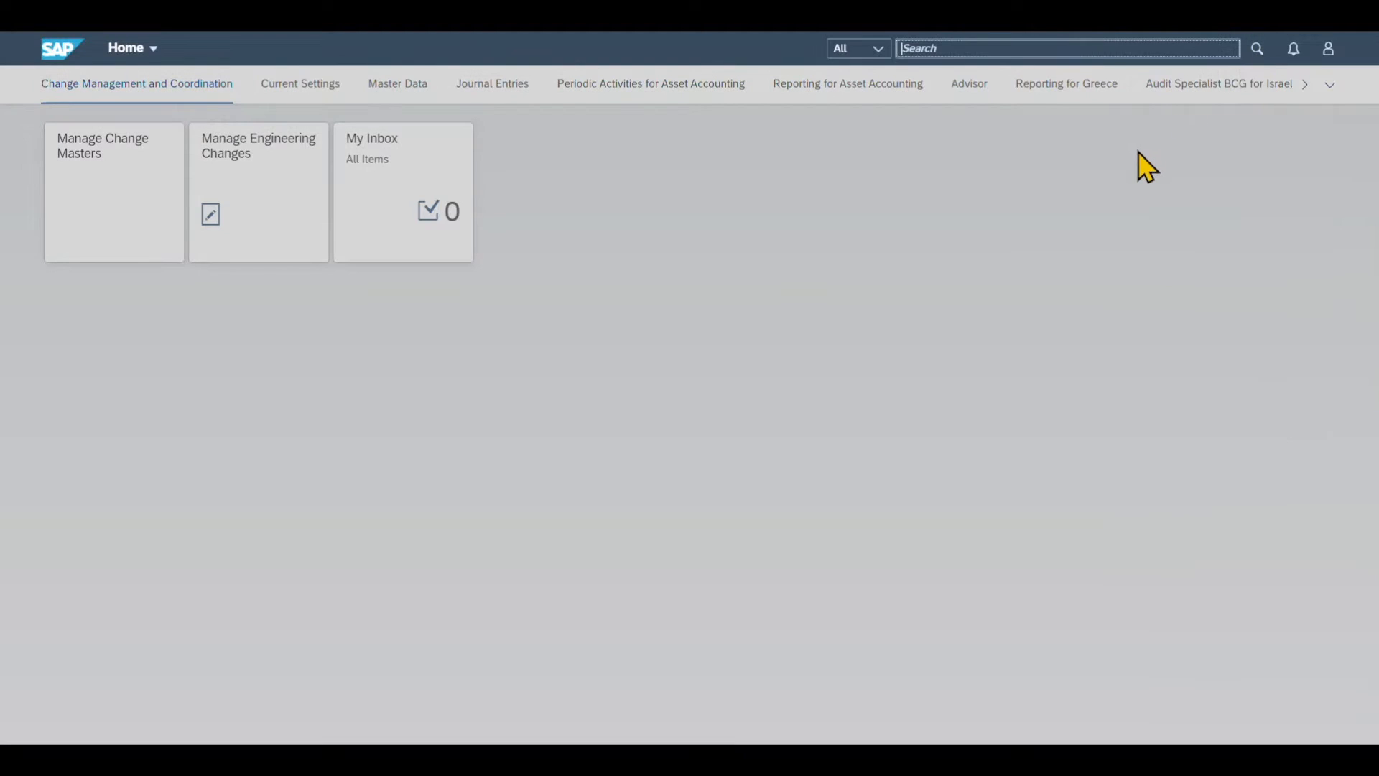
{"action": "type", "text": "Upload General Journal Entries"}
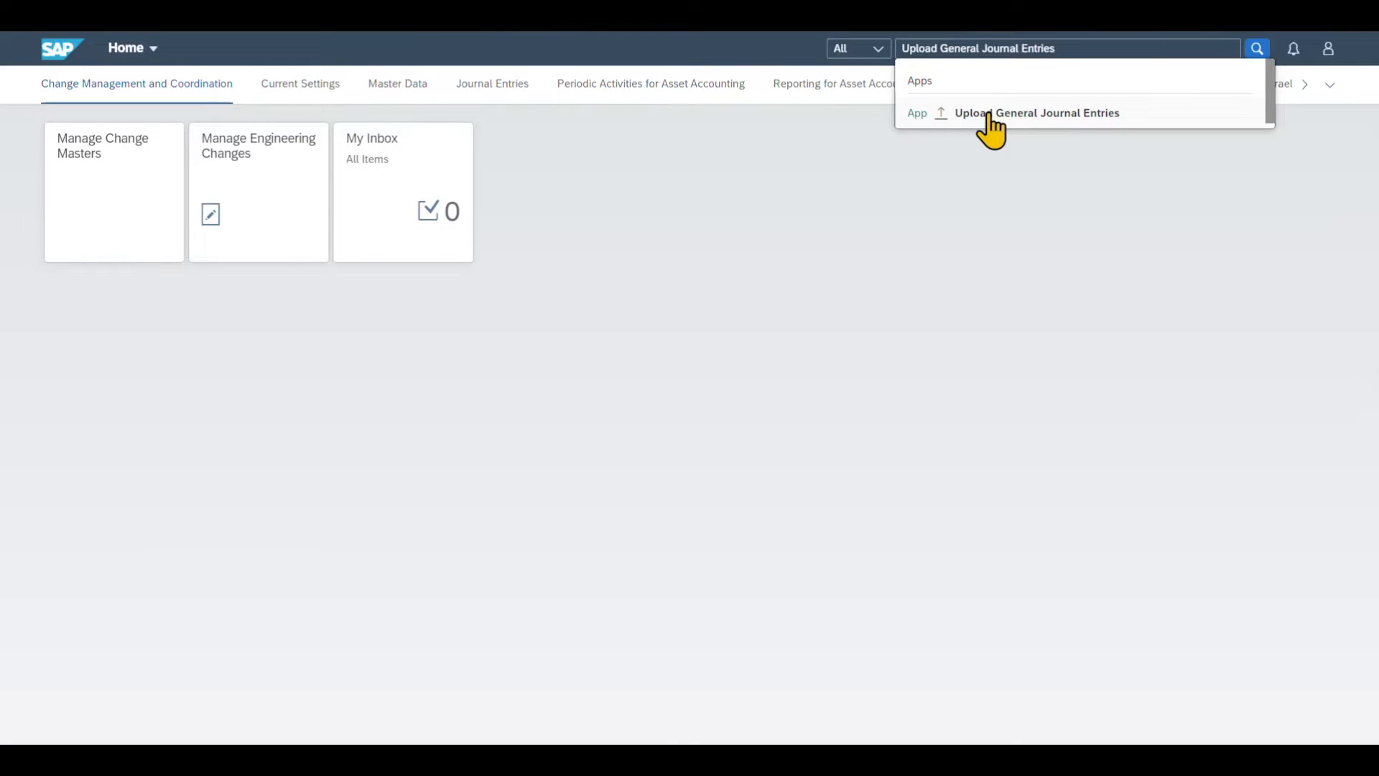
{"action": "mouse_move", "coordinate": [1004, 128]}
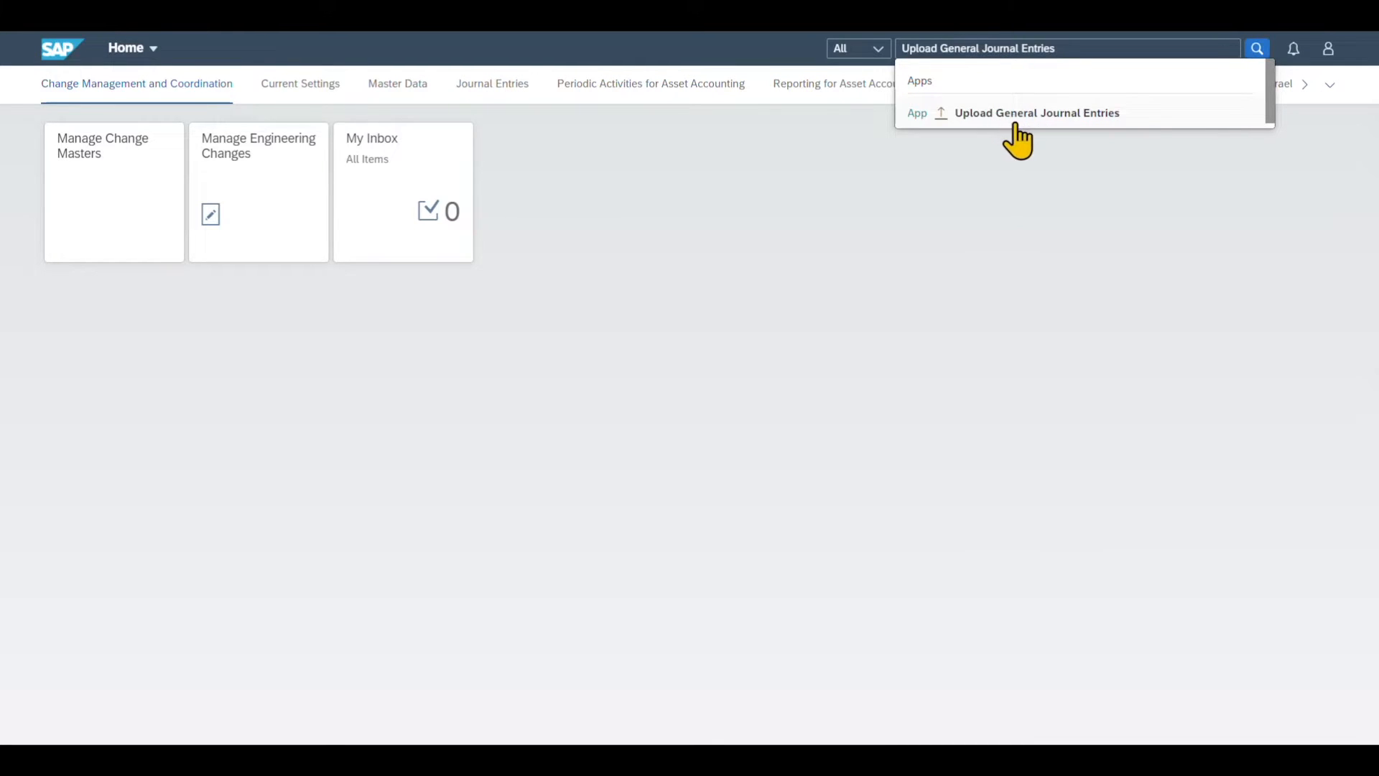
{"action": "mouse_move", "coordinate": [1181, 115]}
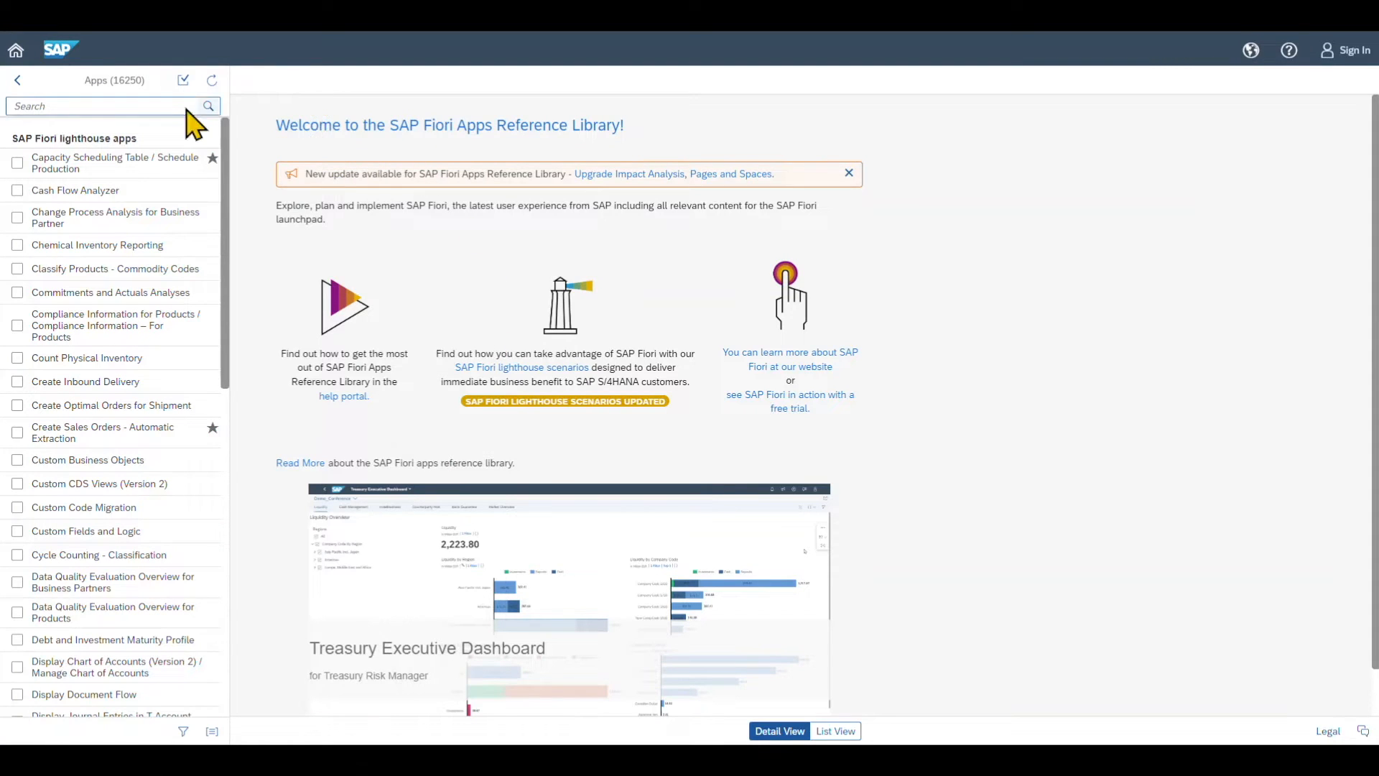
- Look up 'Manage General' in the library and select business role SAP_BR_GL_ACCOUNTANT under Implementation Information
{"action": "left_click", "coordinate": [108, 106]}
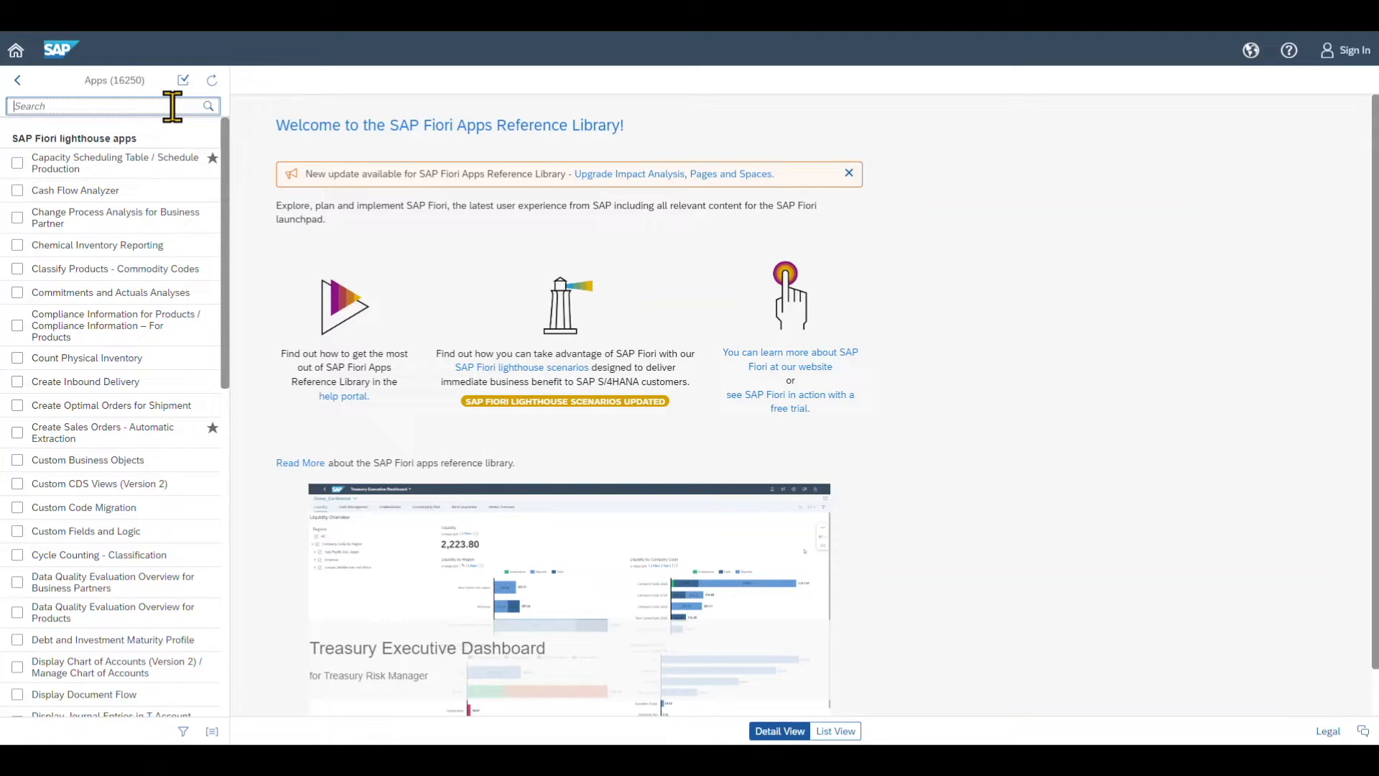
{"action": "type", "text": "Manage General Journal entries"}
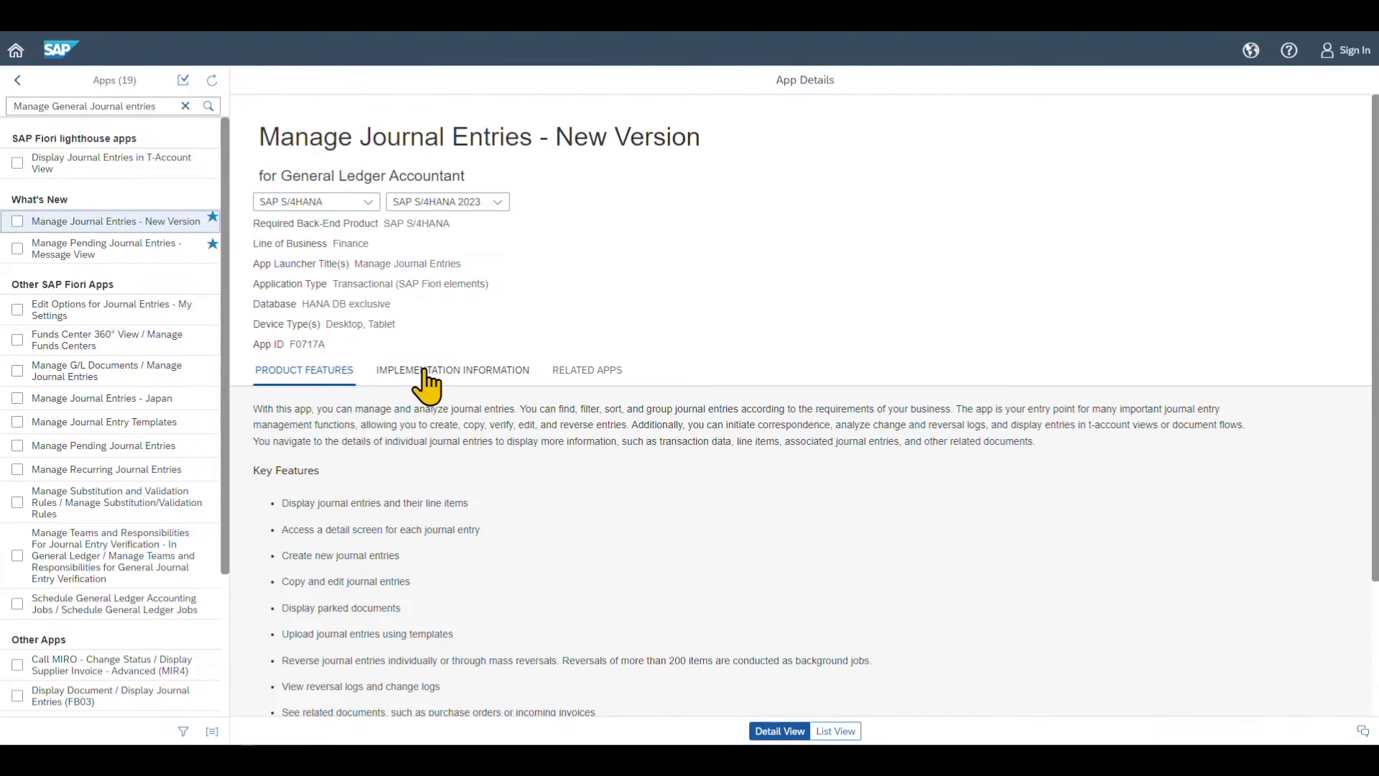
{"action": "left_click", "coordinate": [451, 371]}
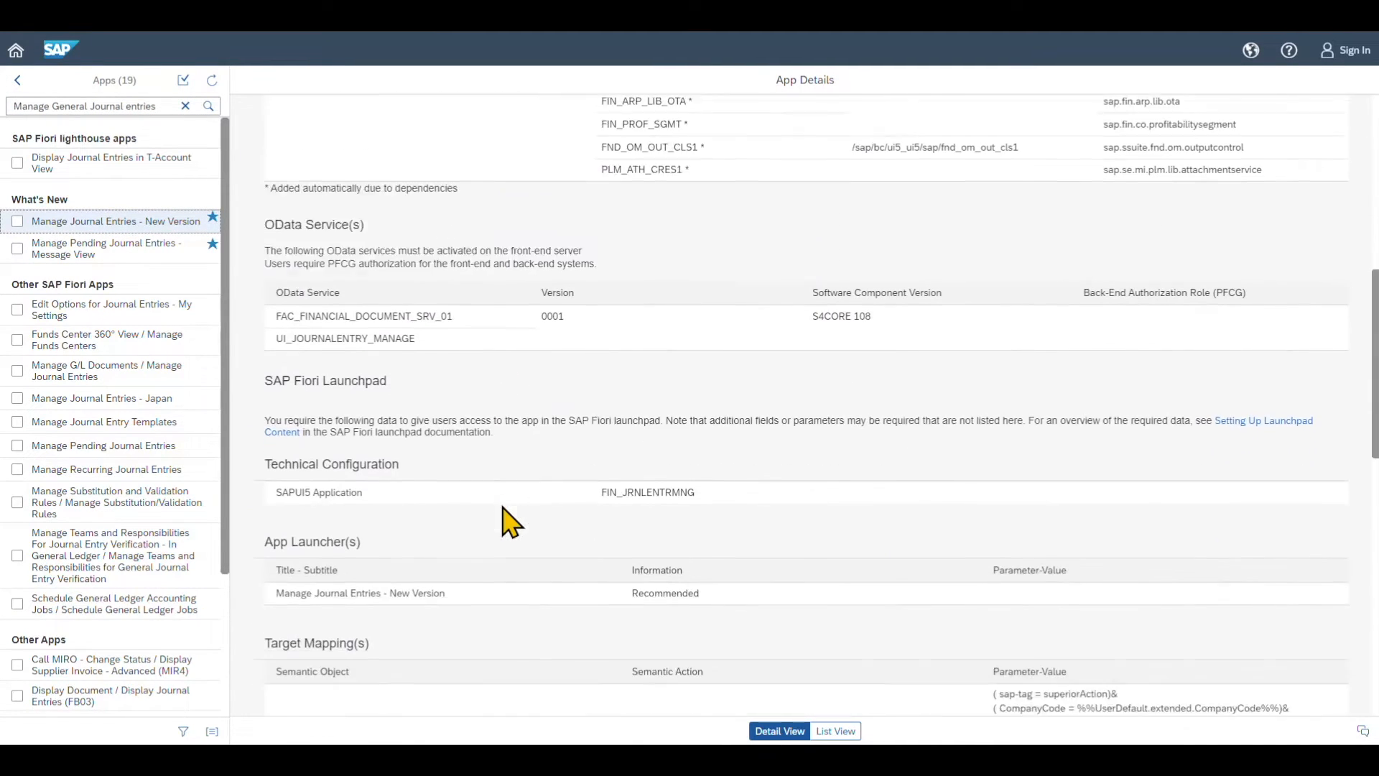
{"action": "scroll", "scroll_direction": "down", "scroll_amount": 3}
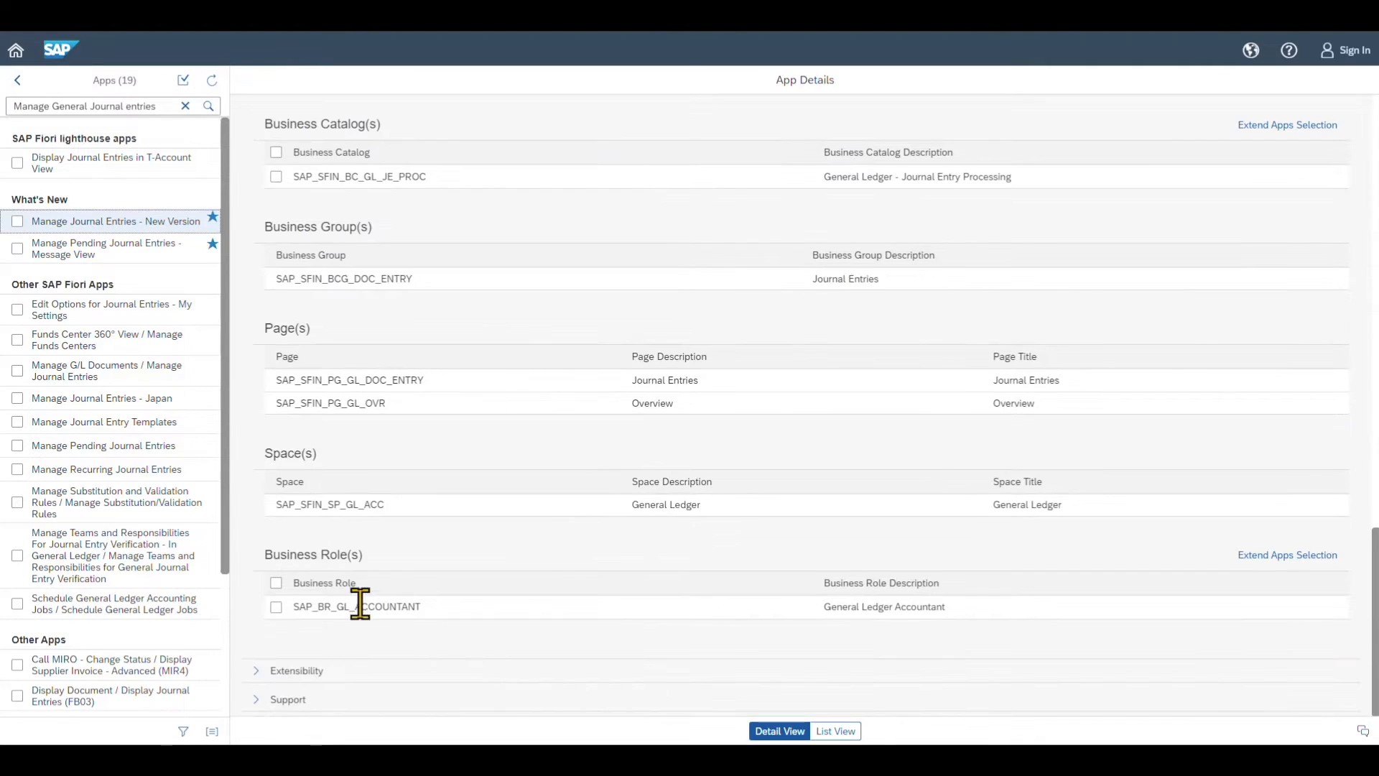
{"action": "double_click", "coordinate": [356, 607]}
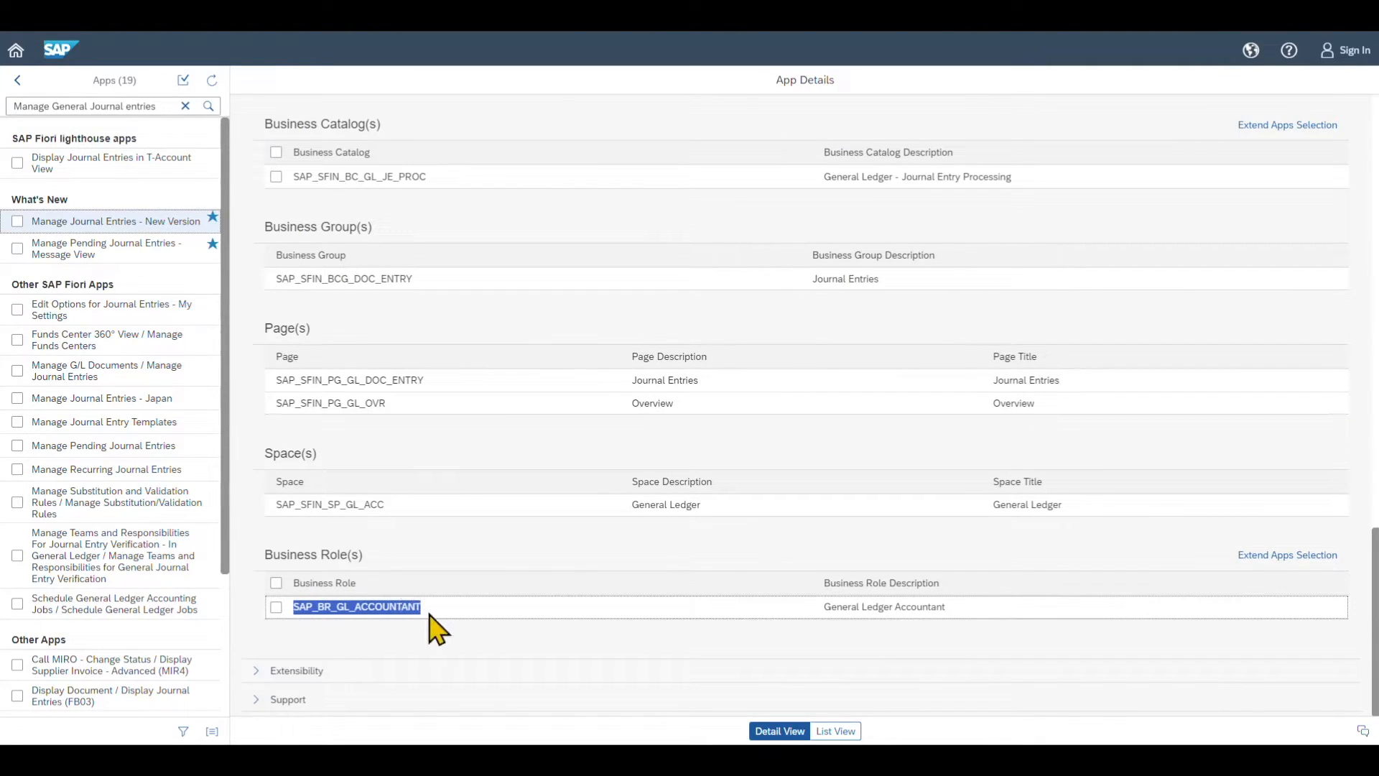
{"action": "mouse_move", "coordinate": [488, 571]}
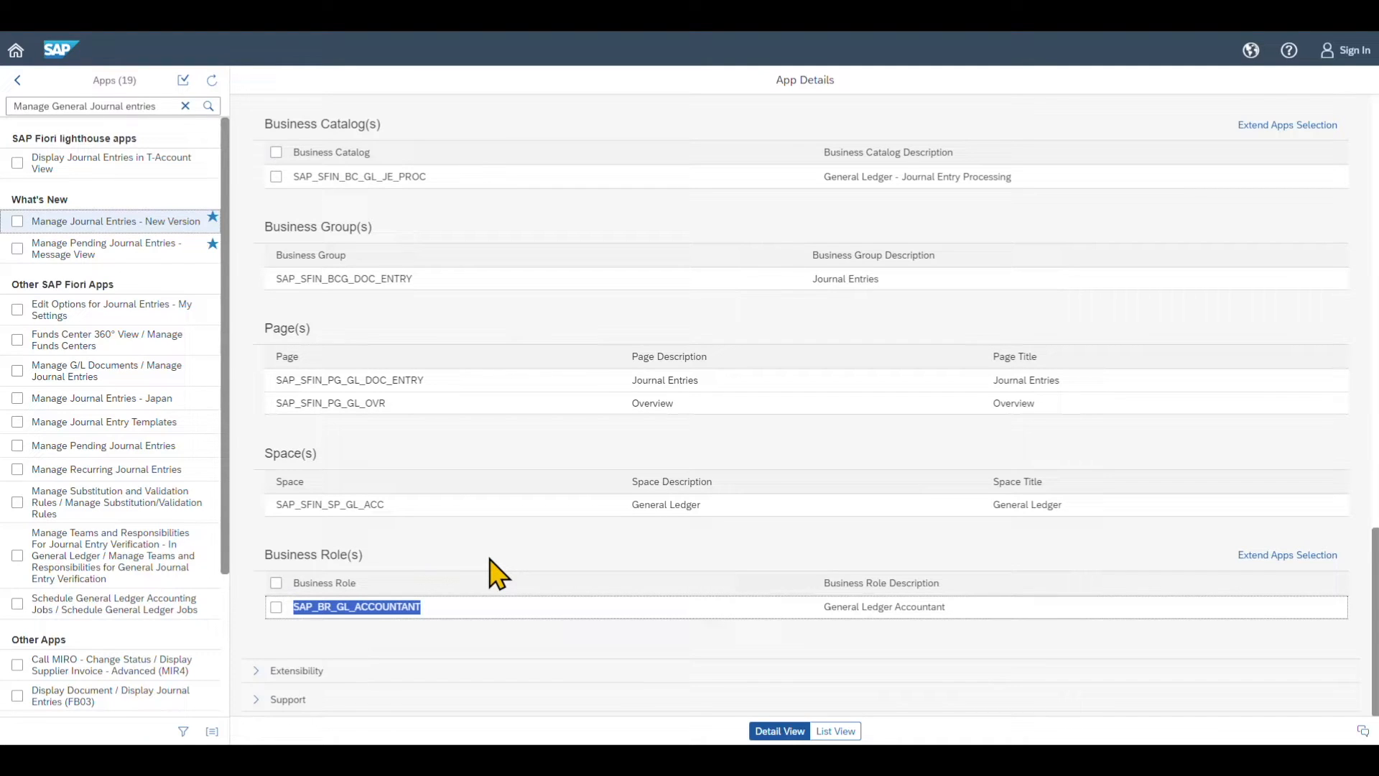
{"action": "mouse_move", "coordinate": [519, 609]}
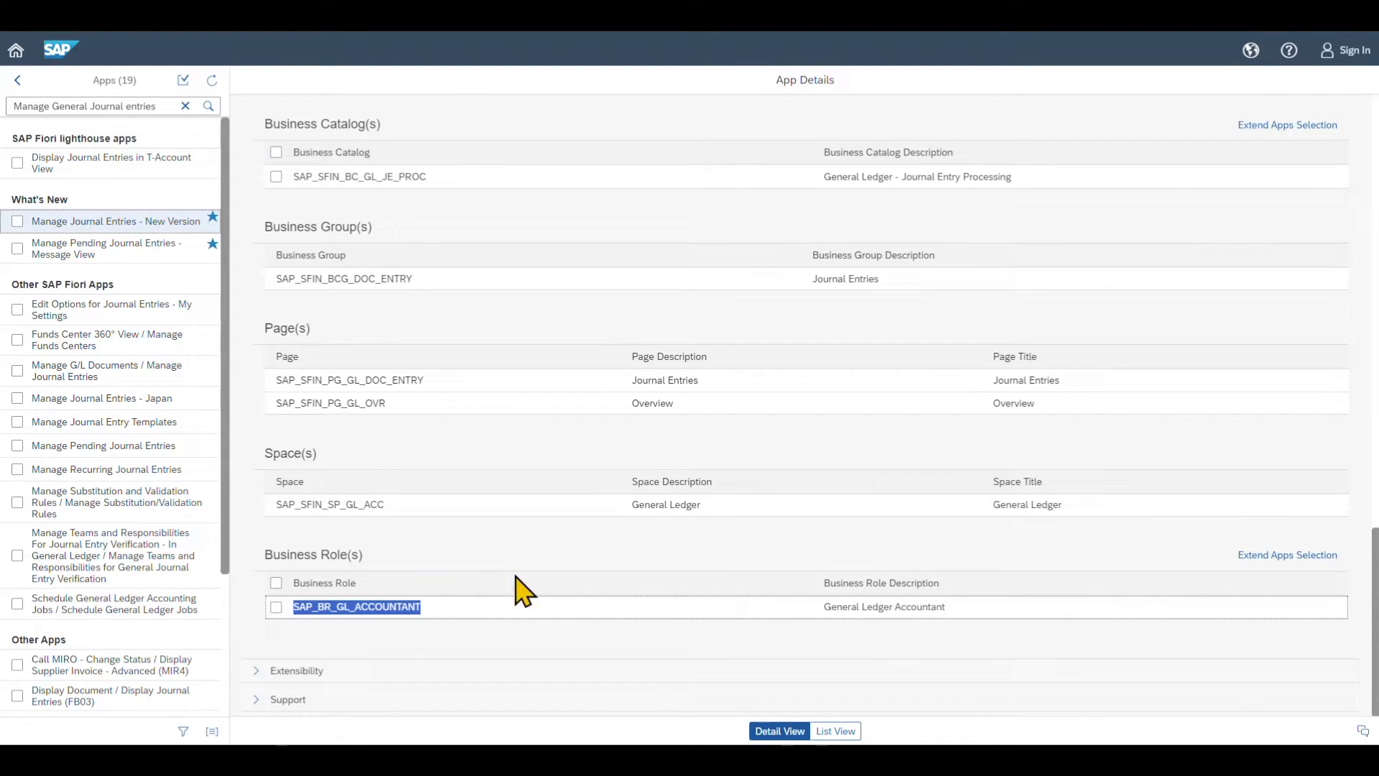
{"action": "mouse_move", "coordinate": [804, 546]}
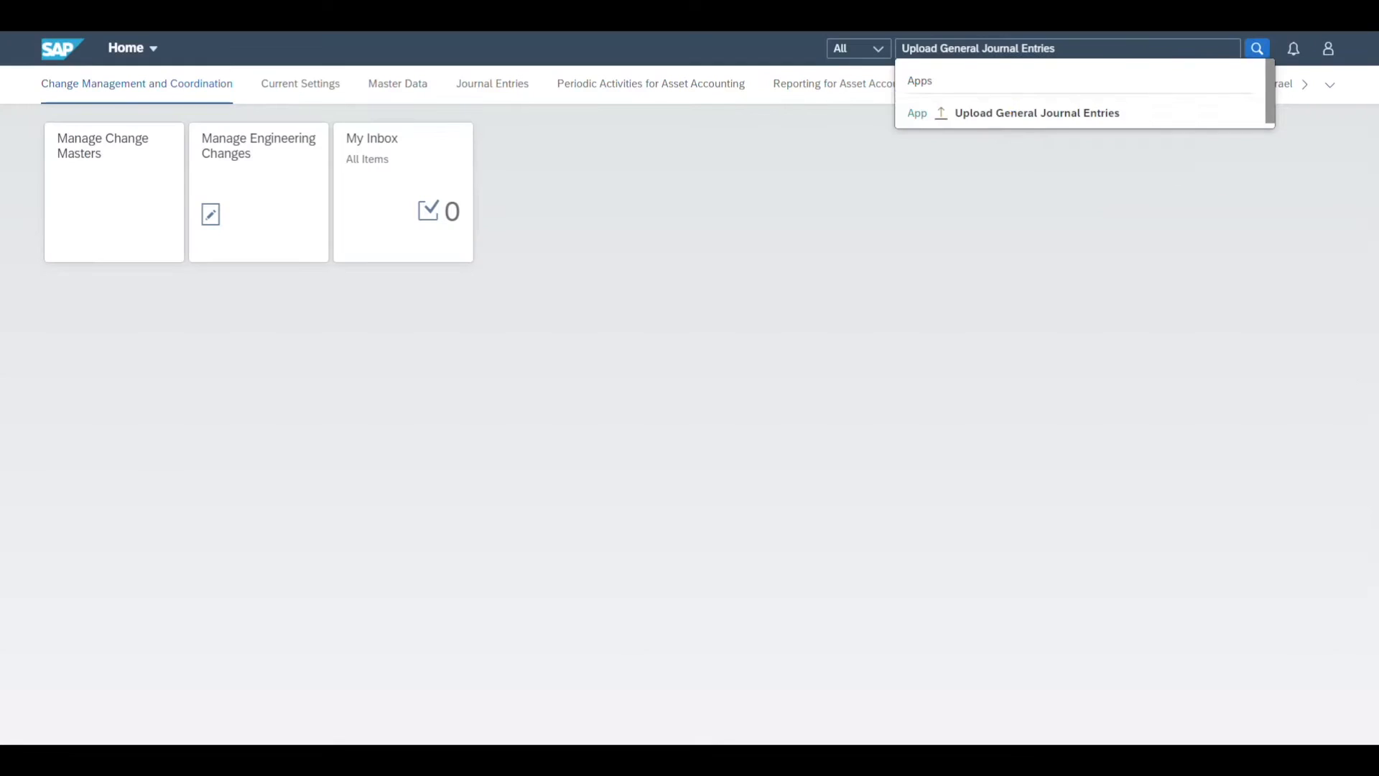
- Launch Upload General Journal Entries from the search suggestion, showing an empty items list
{"action": "left_click", "coordinate": [1037, 112]}
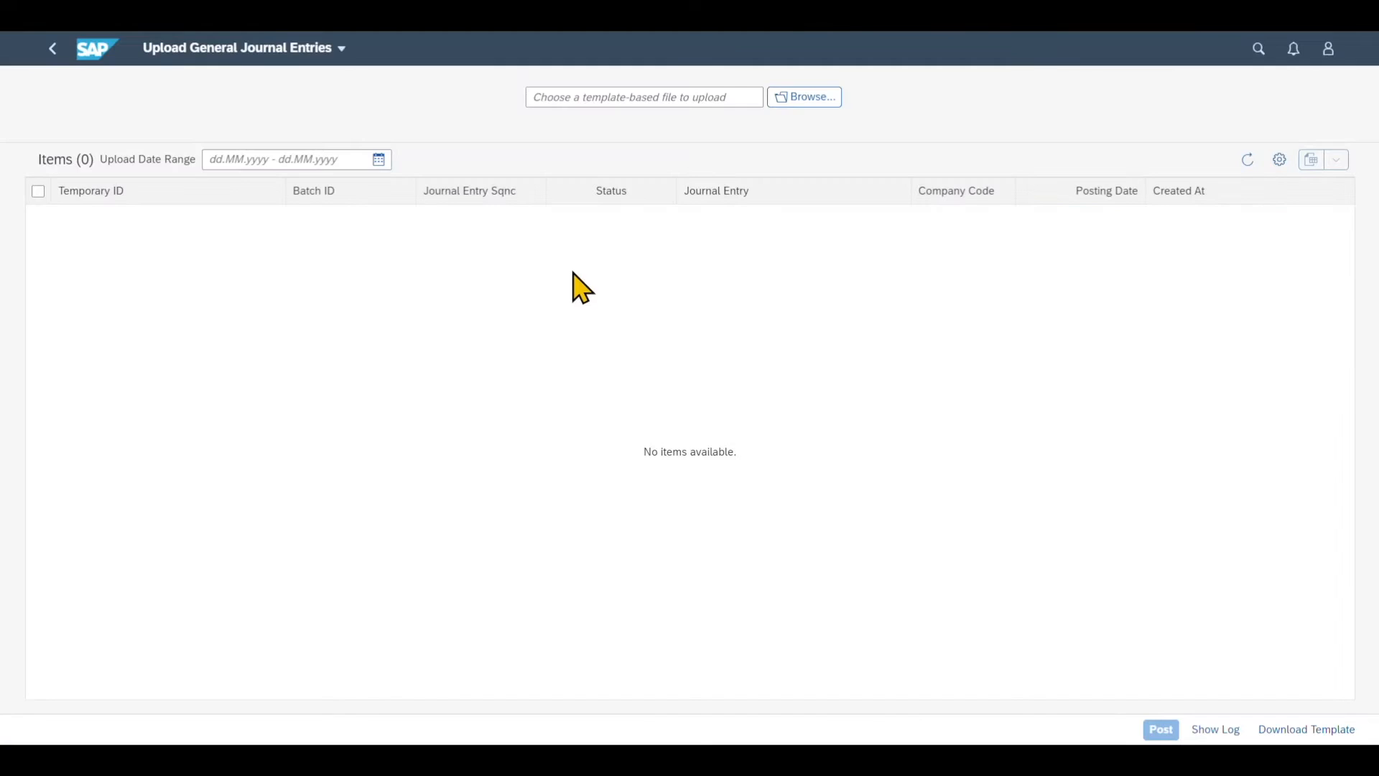
{"action": "mouse_move", "coordinate": [785, 267]}
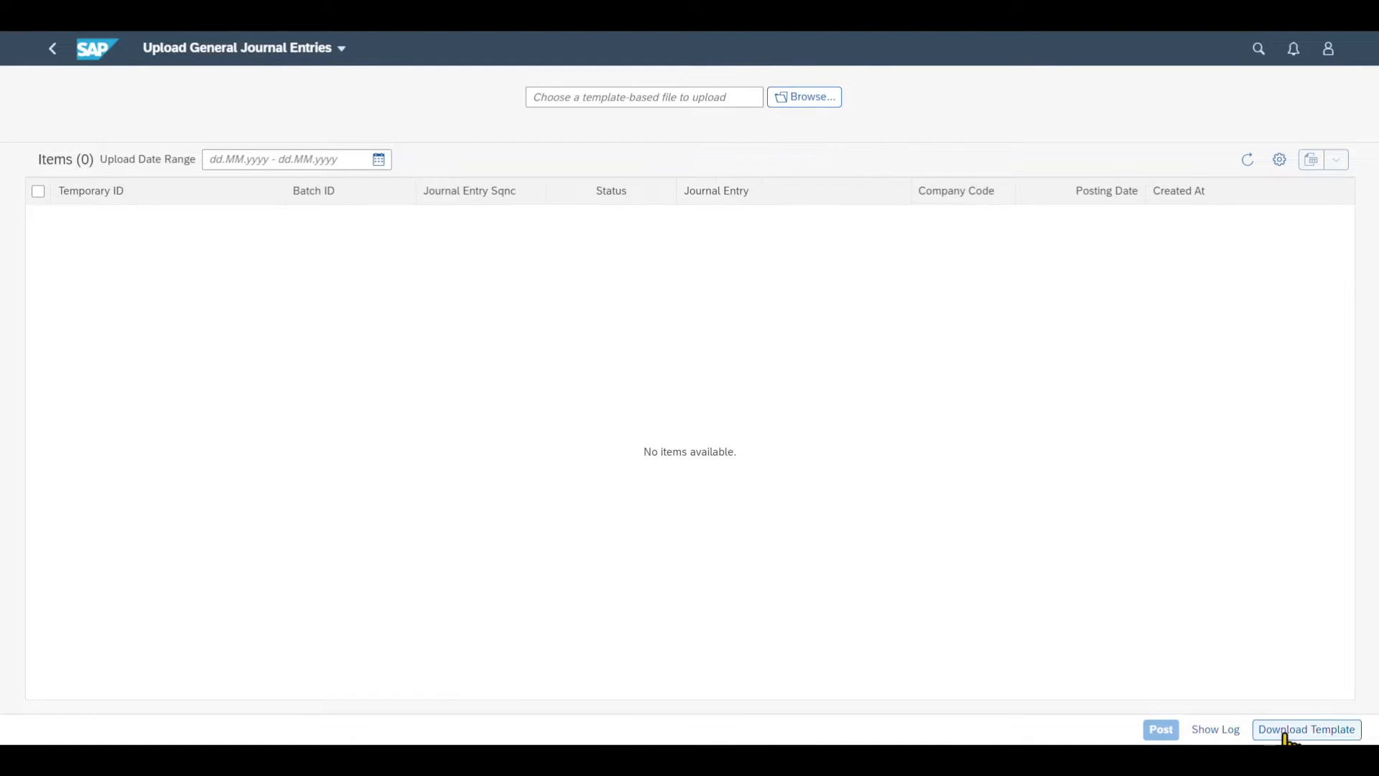
{"action": "mouse_move", "coordinate": [1288, 743]}
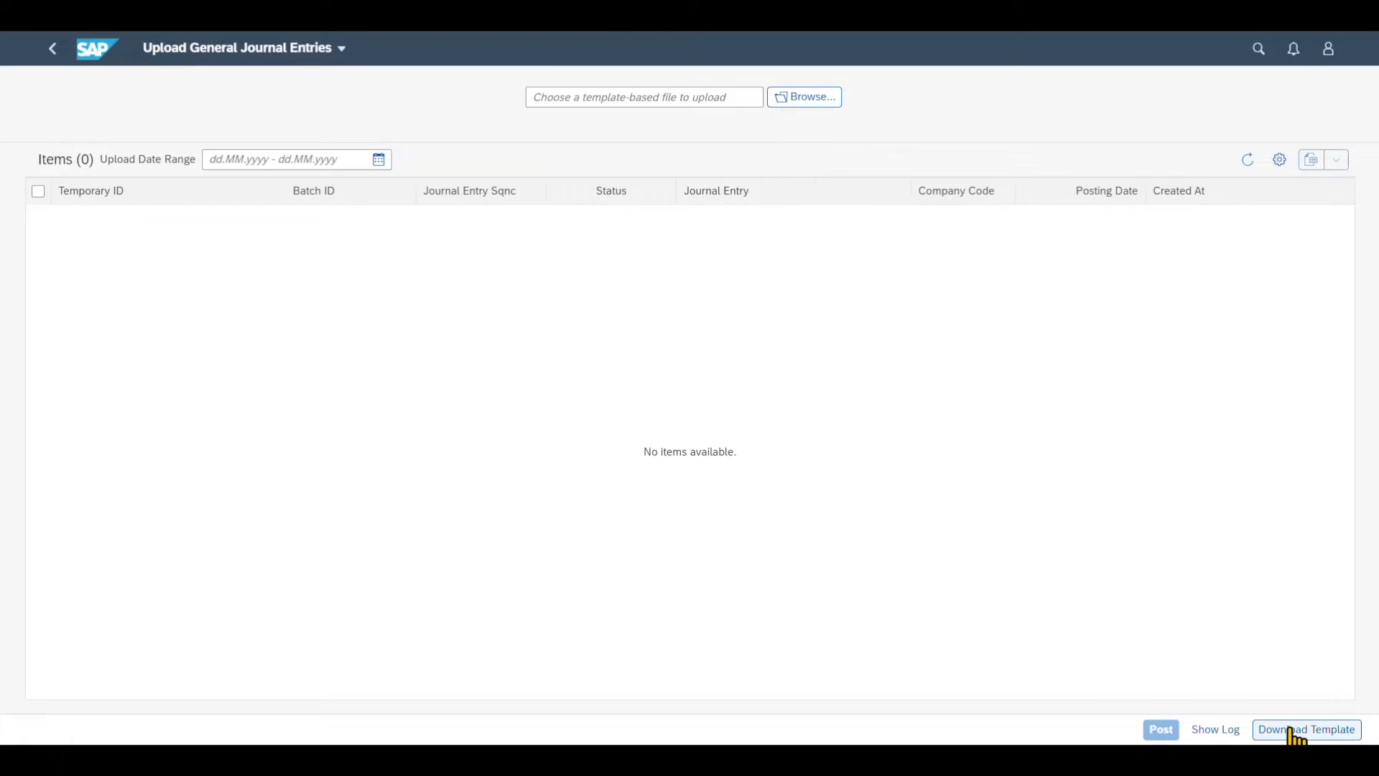
- Download the upload template in Spreadsheet (*.xlsx) format
{"action": "left_click", "coordinate": [1307, 729]}
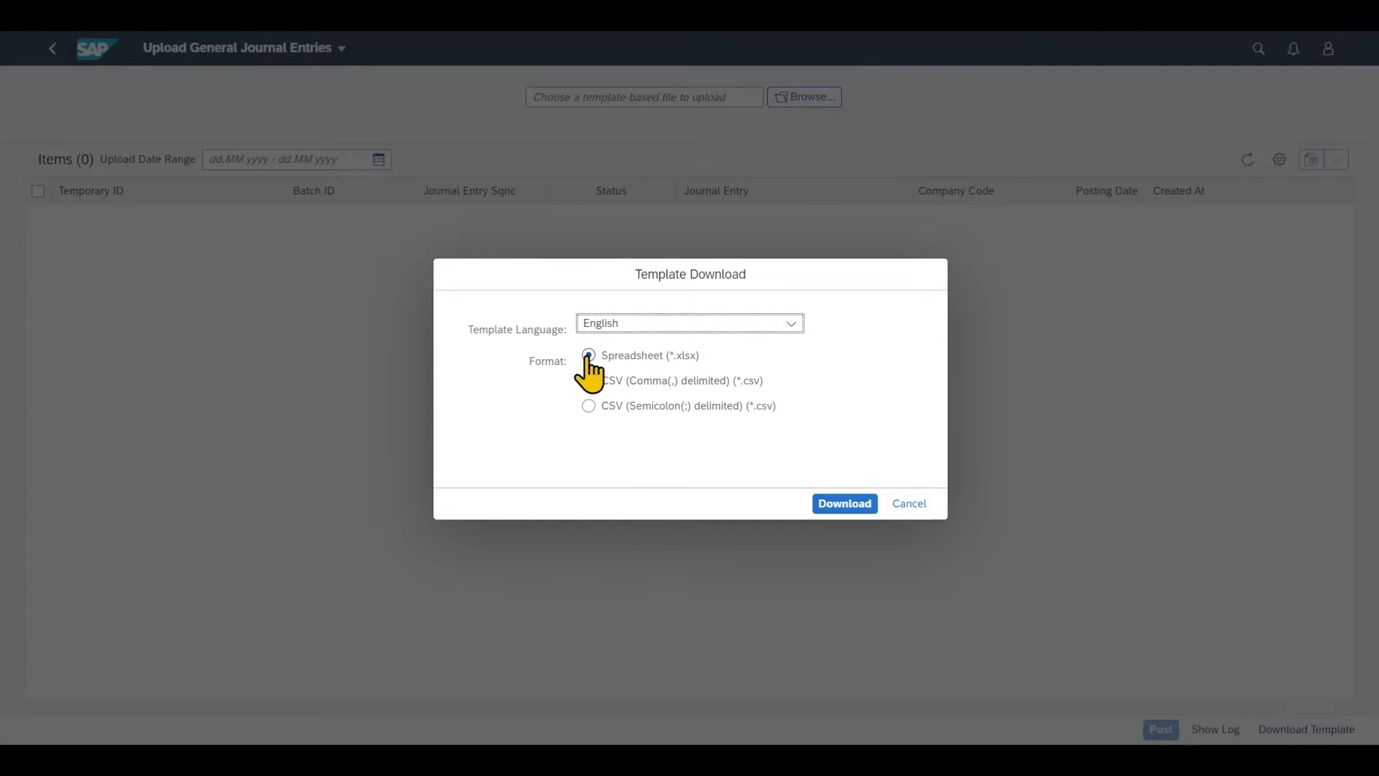
{"action": "left_click", "coordinate": [589, 355]}
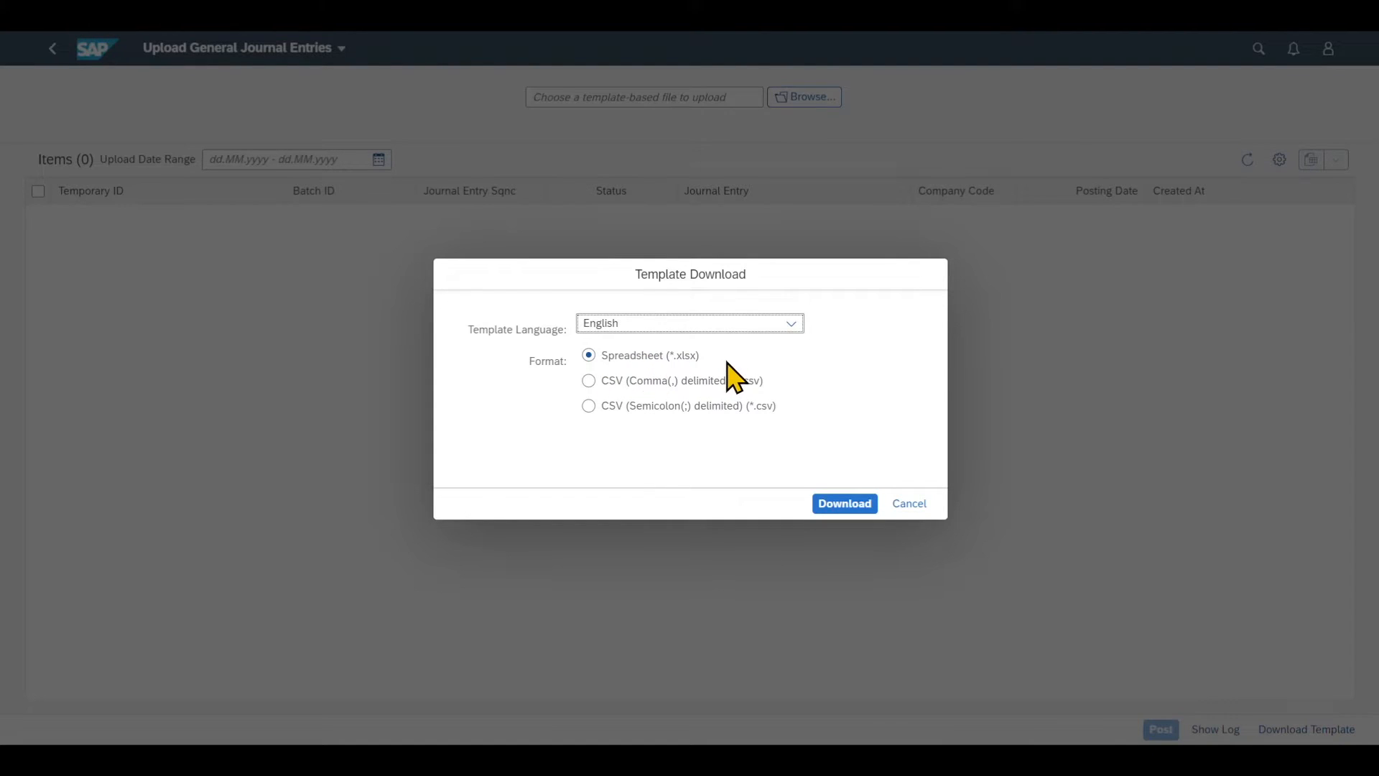
{"action": "left_click", "coordinate": [845, 504]}
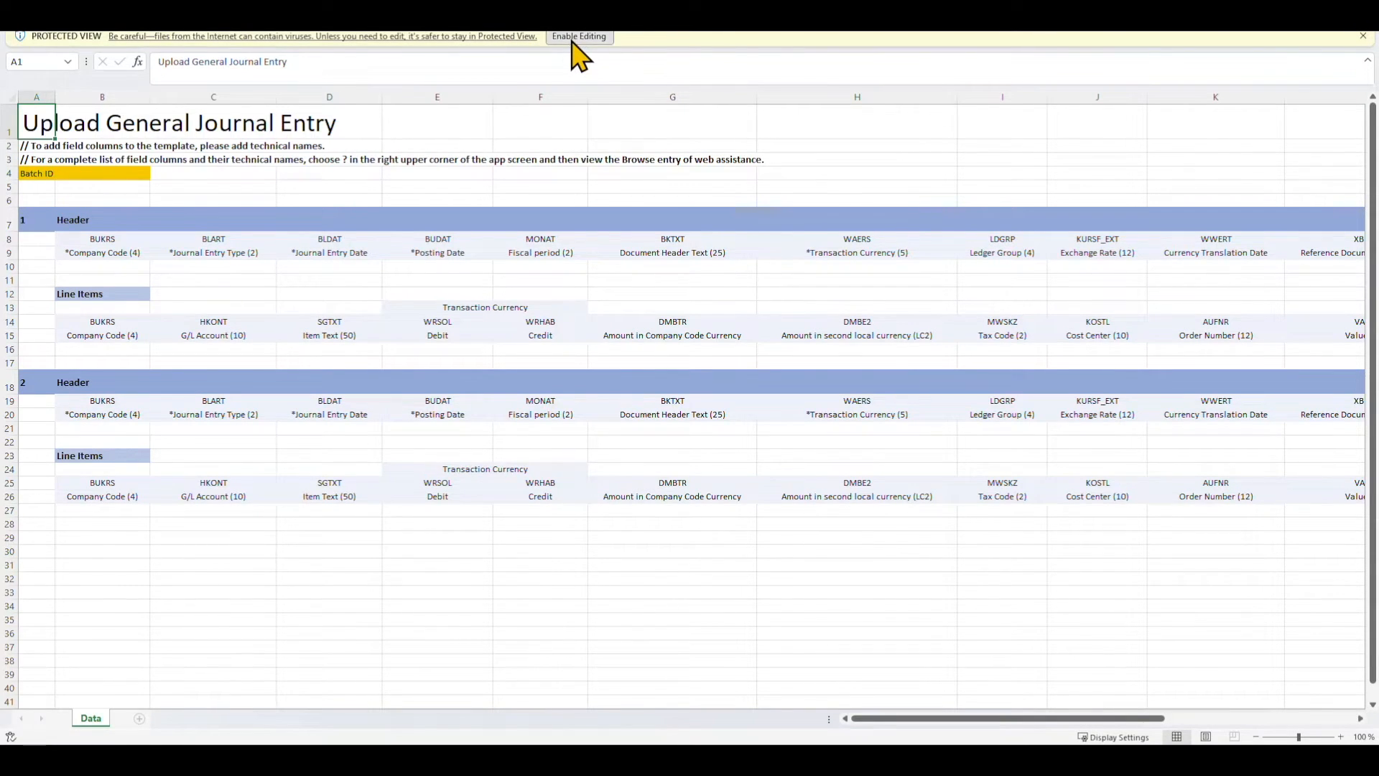
- Enable editing on the downloaded template in Protected View
{"action": "left_click", "coordinate": [579, 38]}
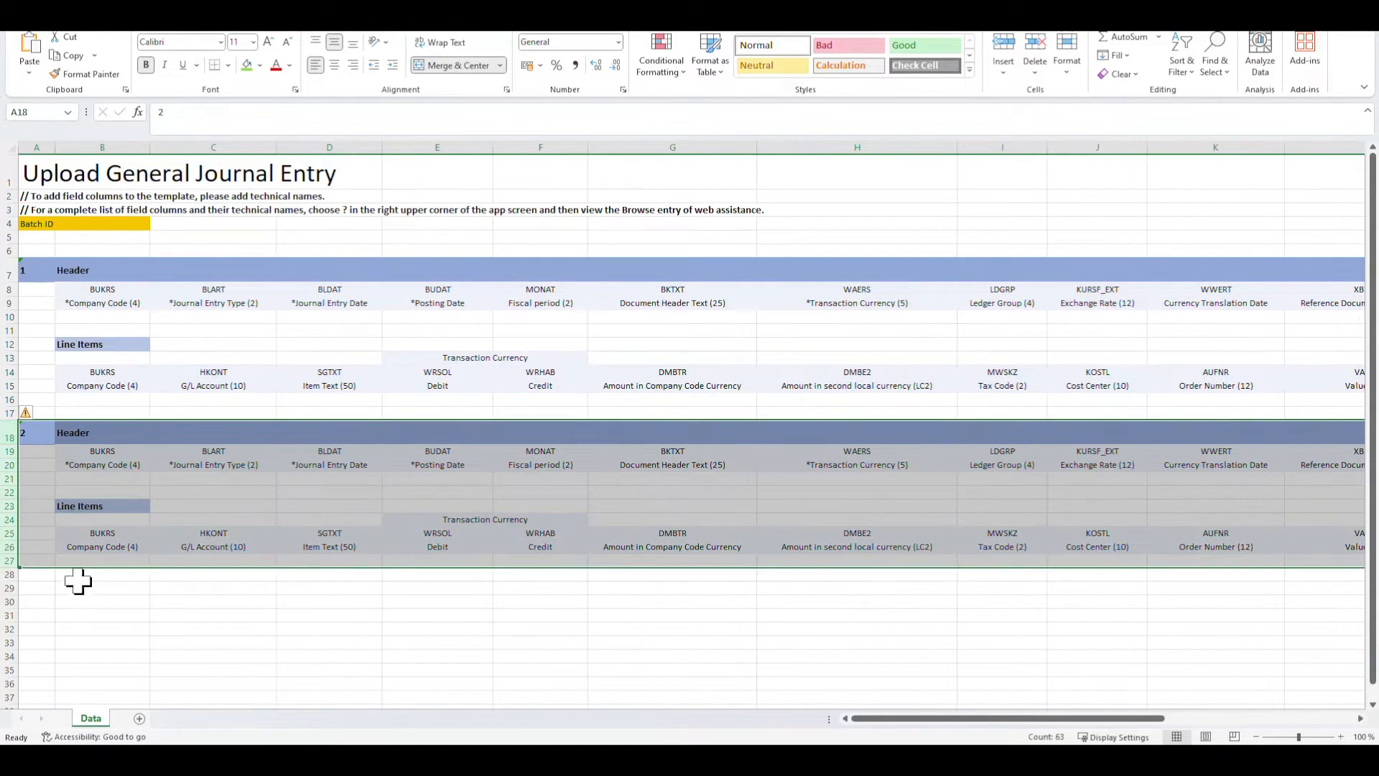
{"action": "mouse_move", "coordinate": [118, 437]}
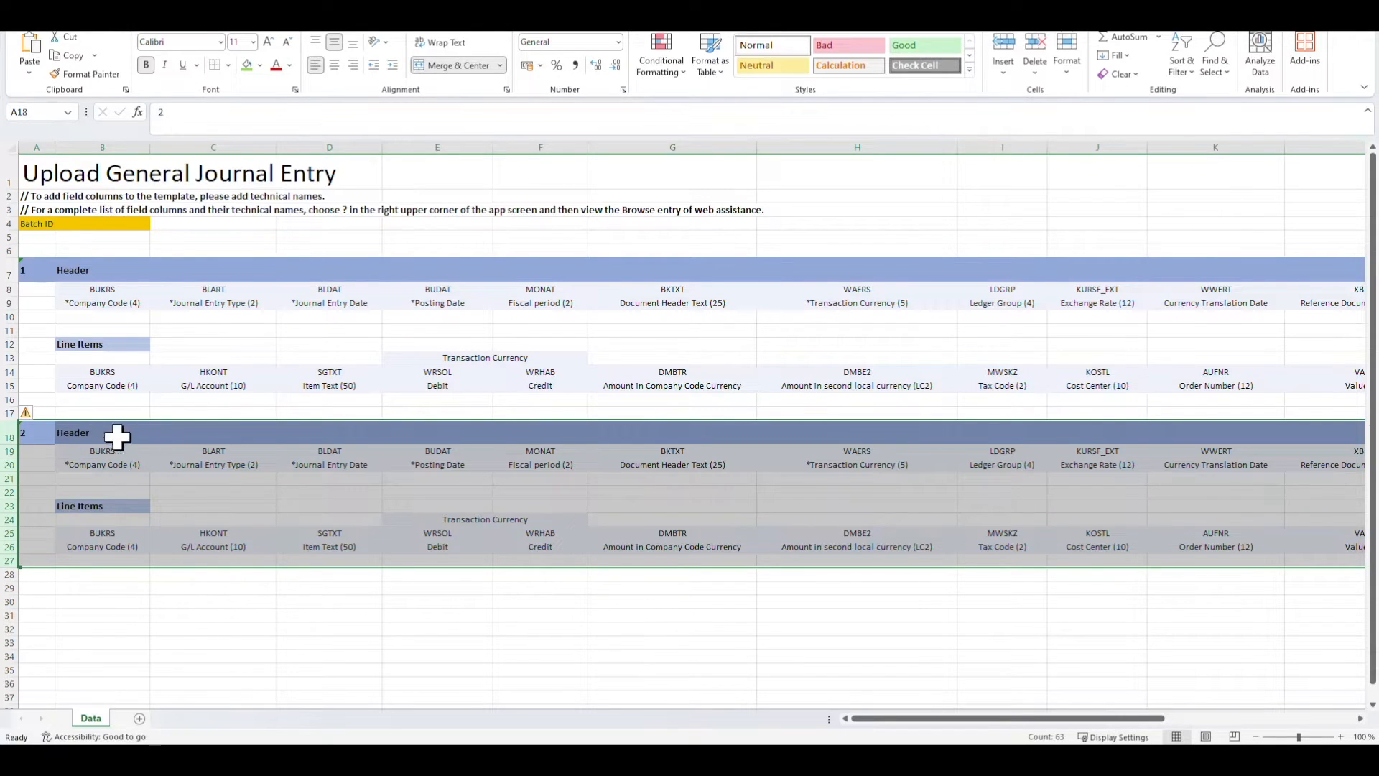
{"action": "mouse_move", "coordinate": [147, 278]}
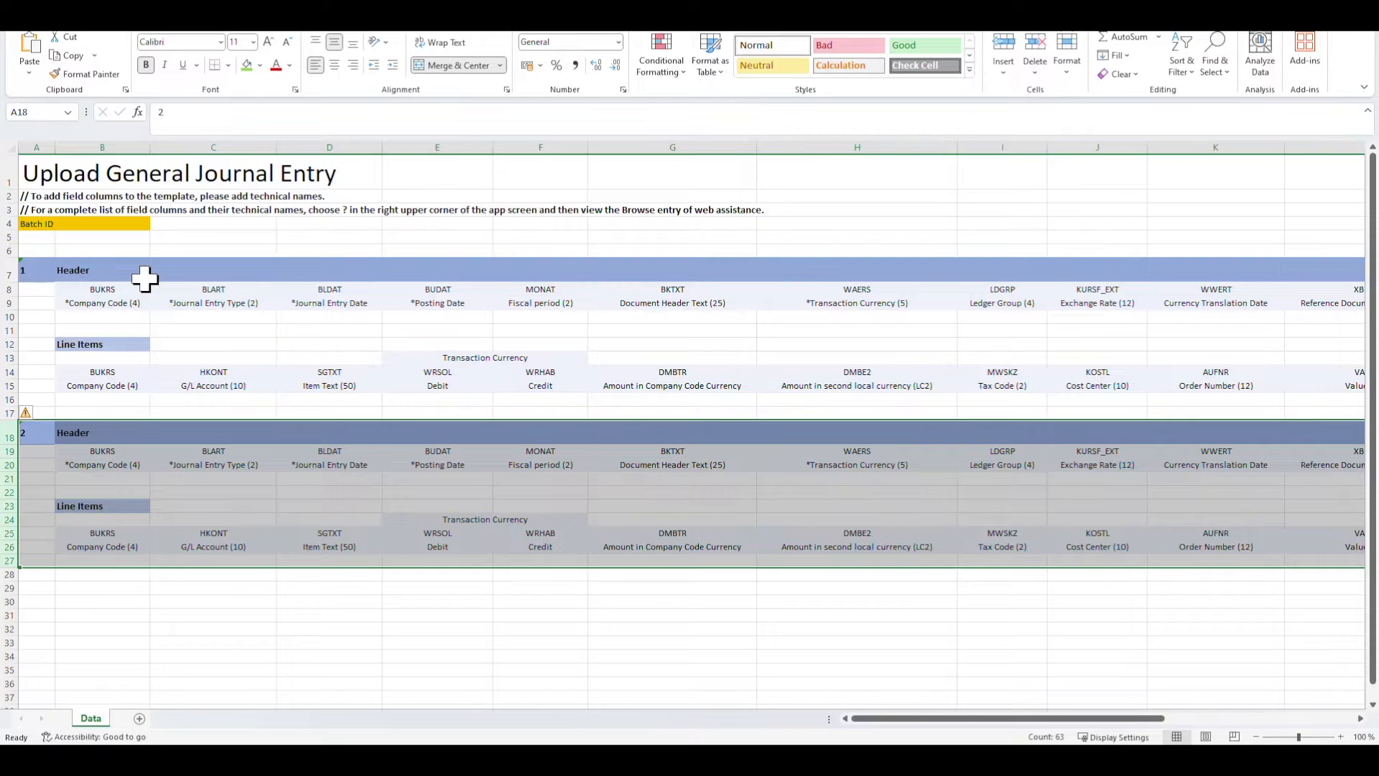
- Delete the extra entry blocks' rows, leaving one header and line item block
{"action": "left_click", "coordinate": [101, 601]}
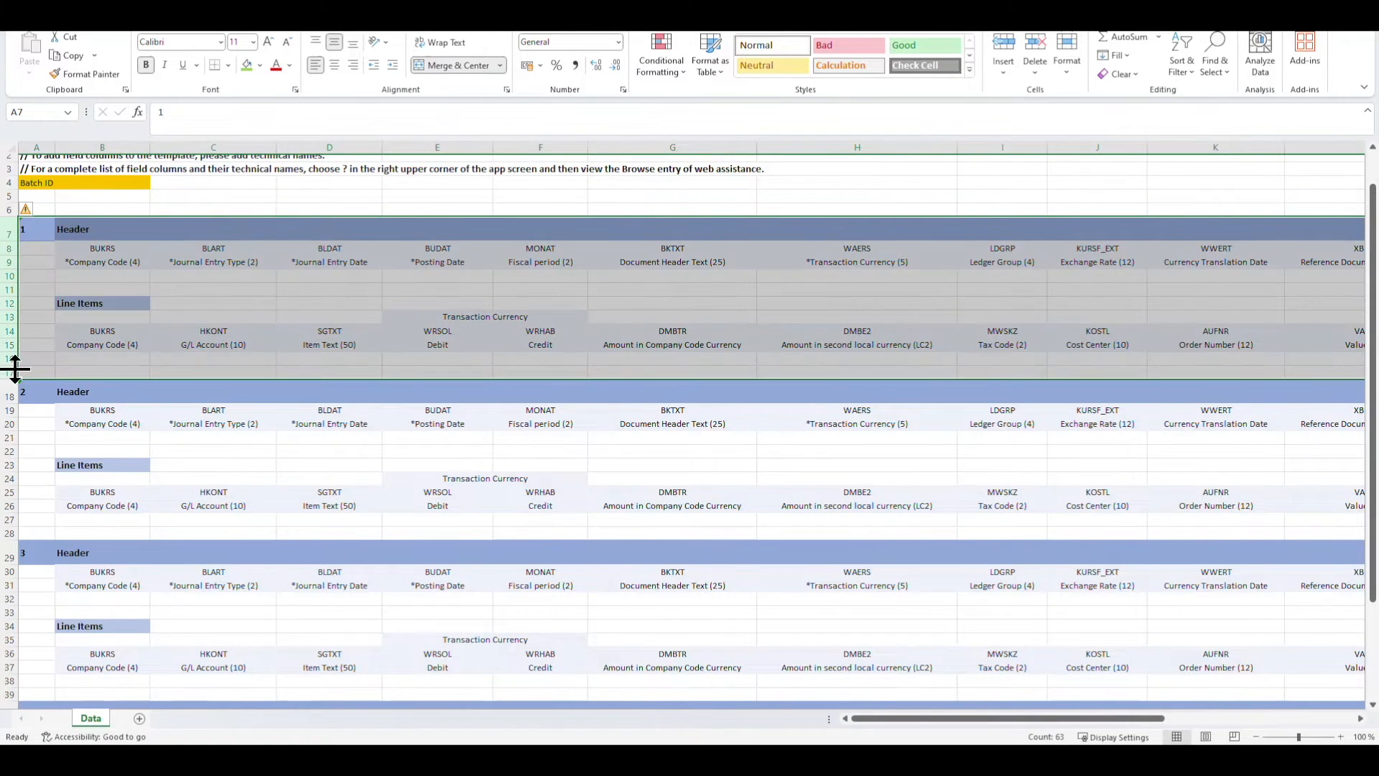
{"action": "left_click", "coordinate": [29, 437]}
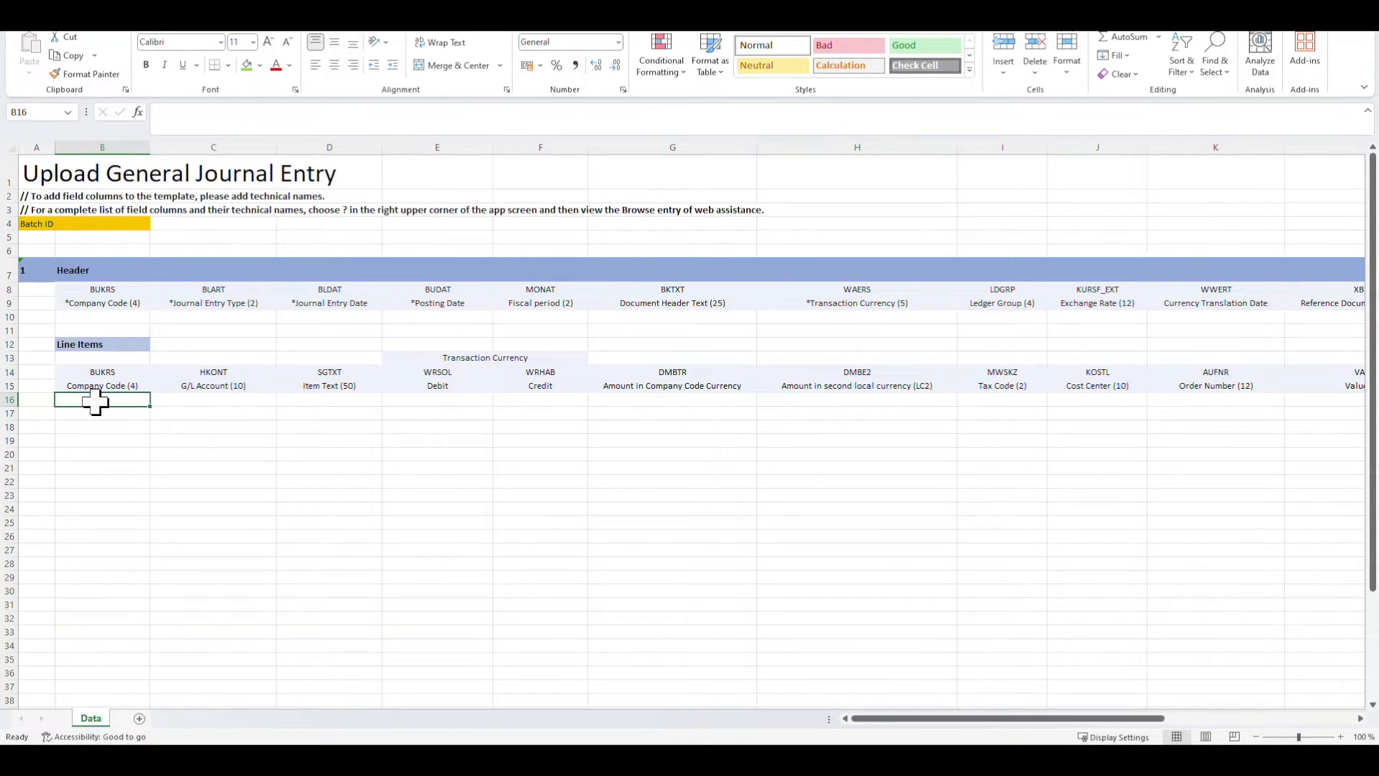
{"action": "mouse_move", "coordinate": [159, 385]}
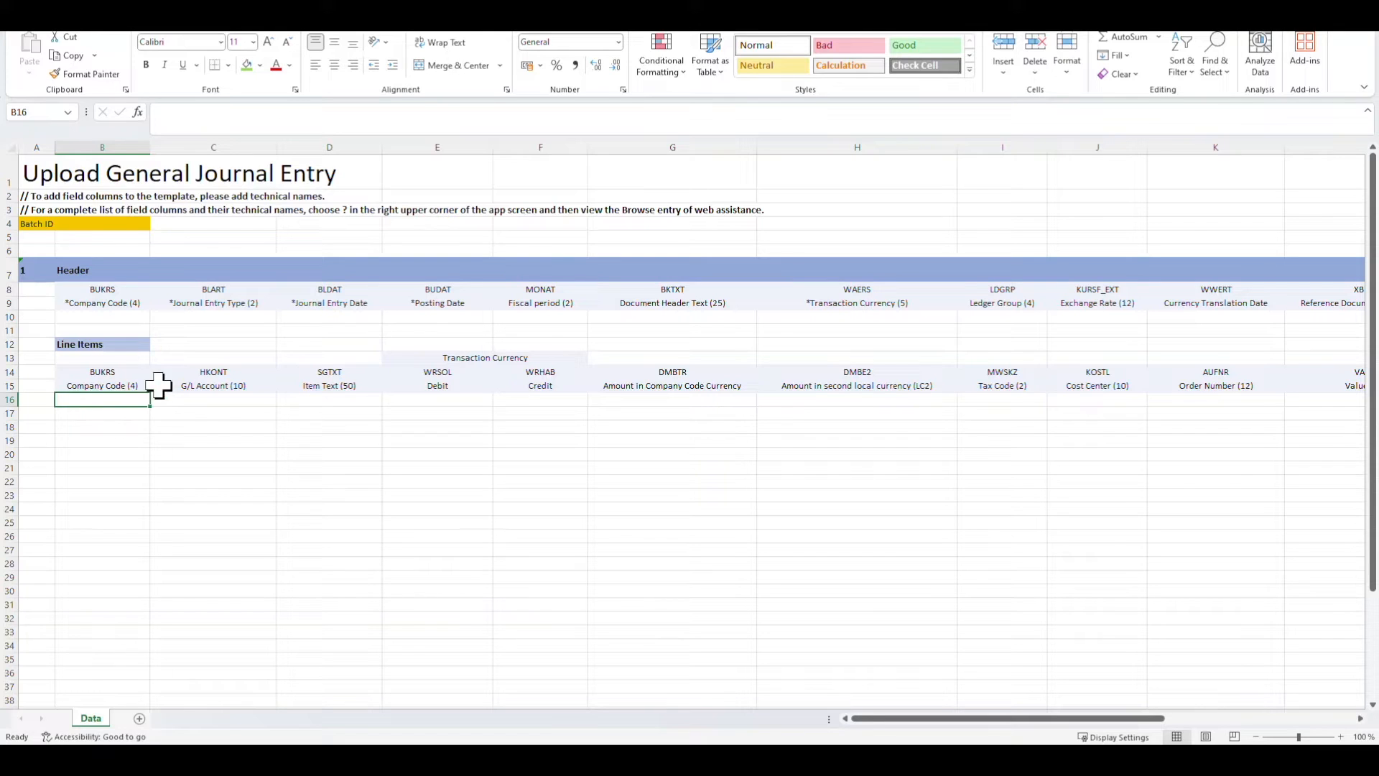
{"action": "mouse_move", "coordinate": [121, 323]}
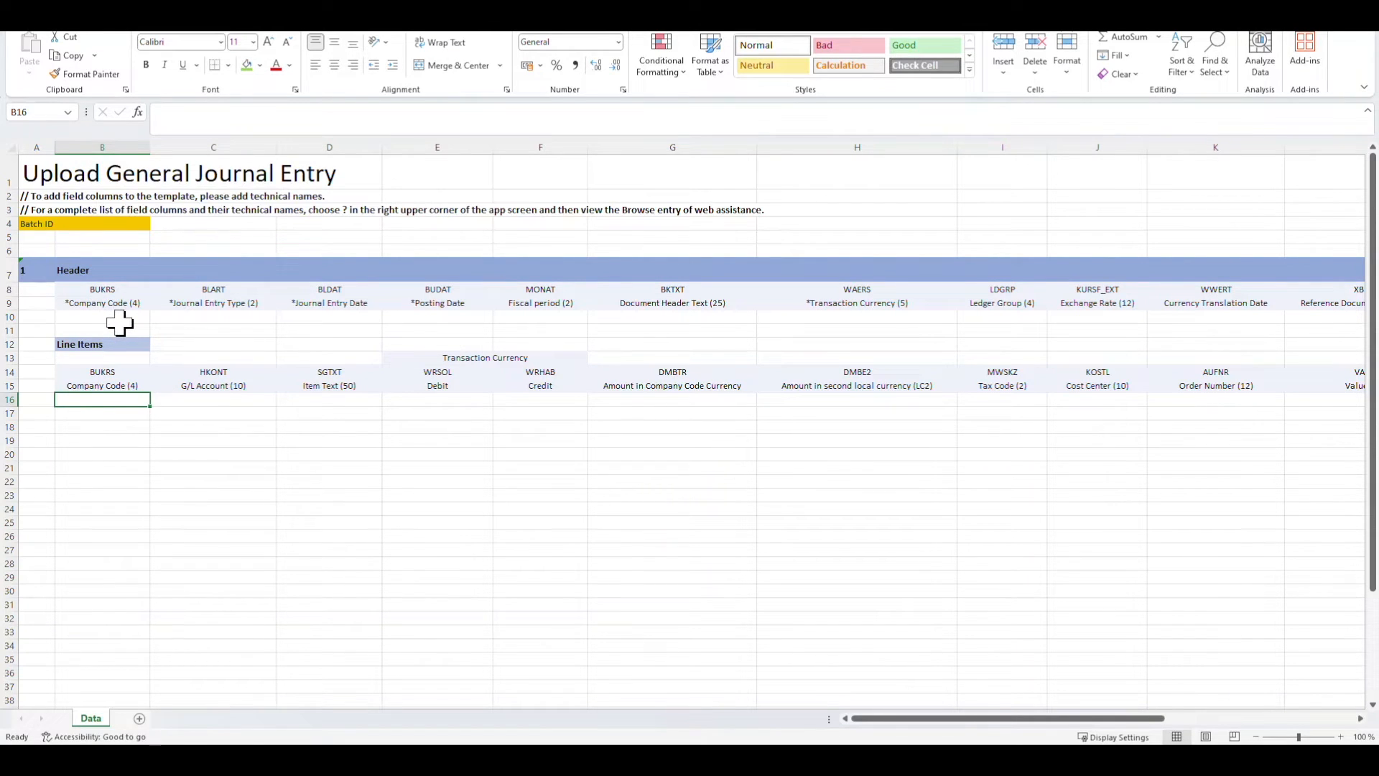
- Enter header row 10: company code 2022, type SA, BLDAT and BUDAT 24.12.2023, currency EUR
{"action": "left_click", "coordinate": [100, 303]}
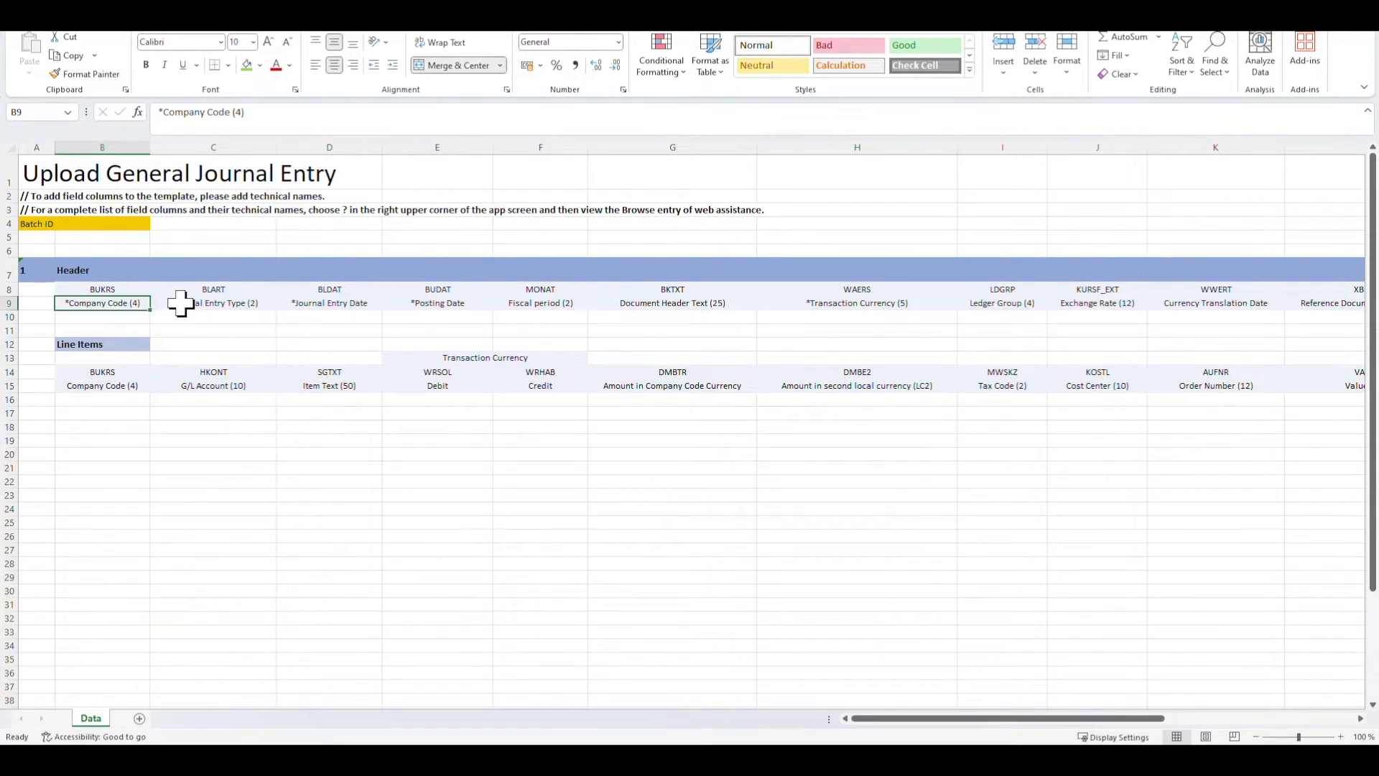
{"action": "left_click", "coordinate": [329, 302]}
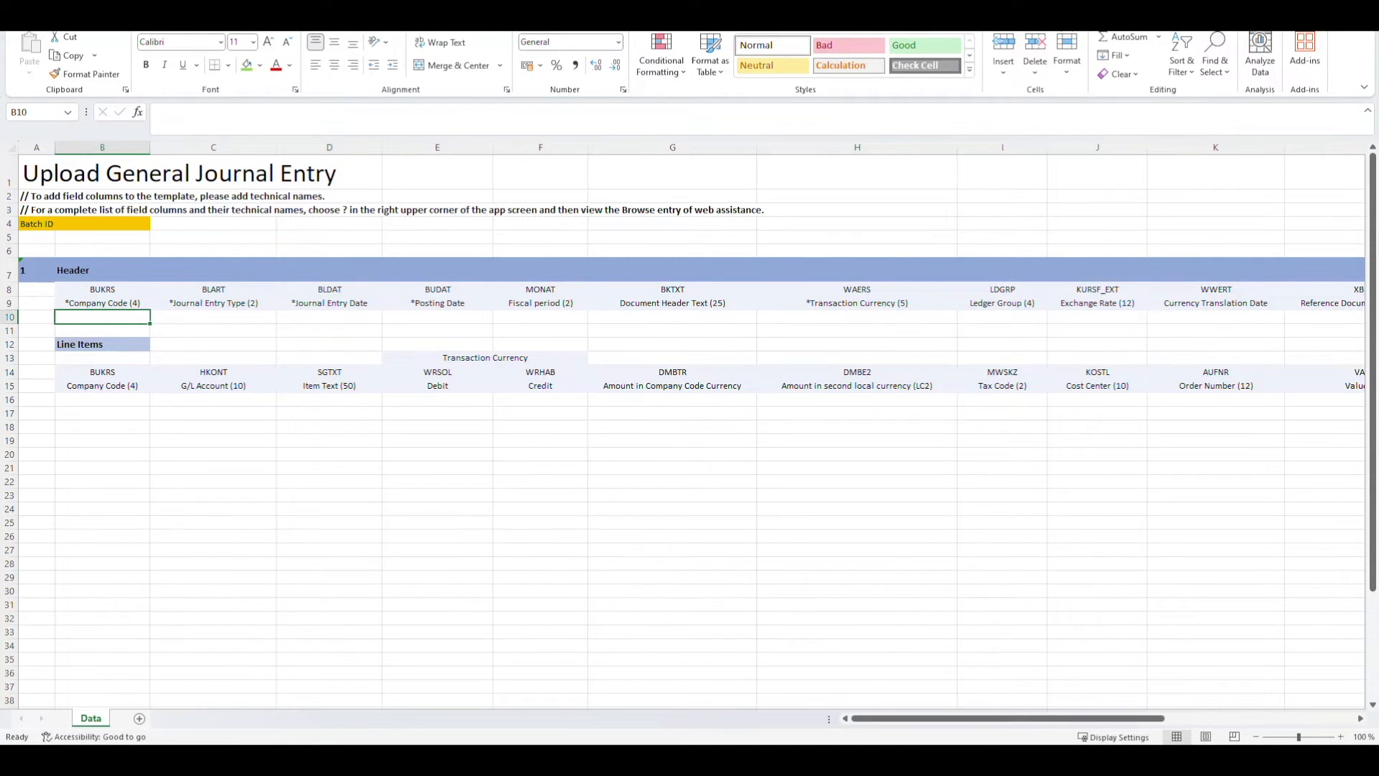
{"action": "type", "text": "2022"}
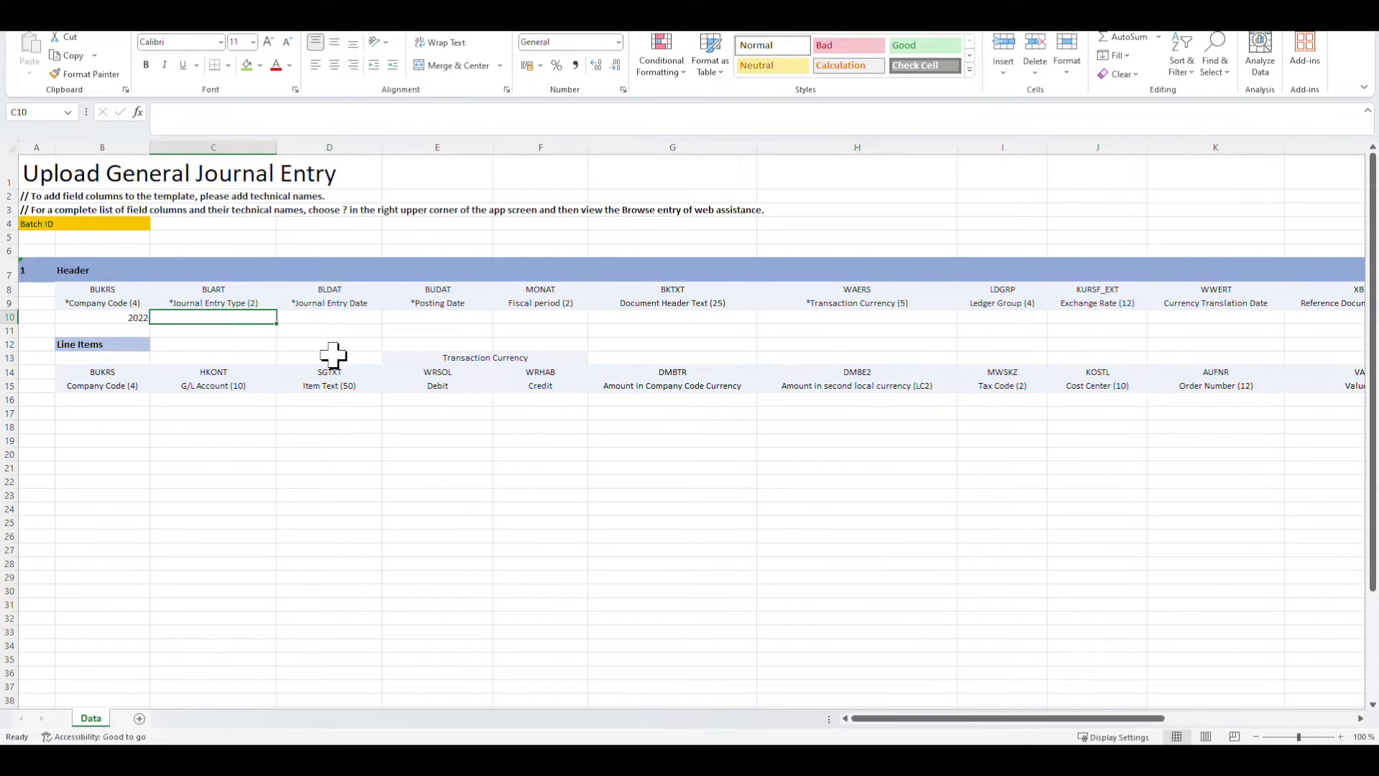
{"action": "type", "text": "SA"}
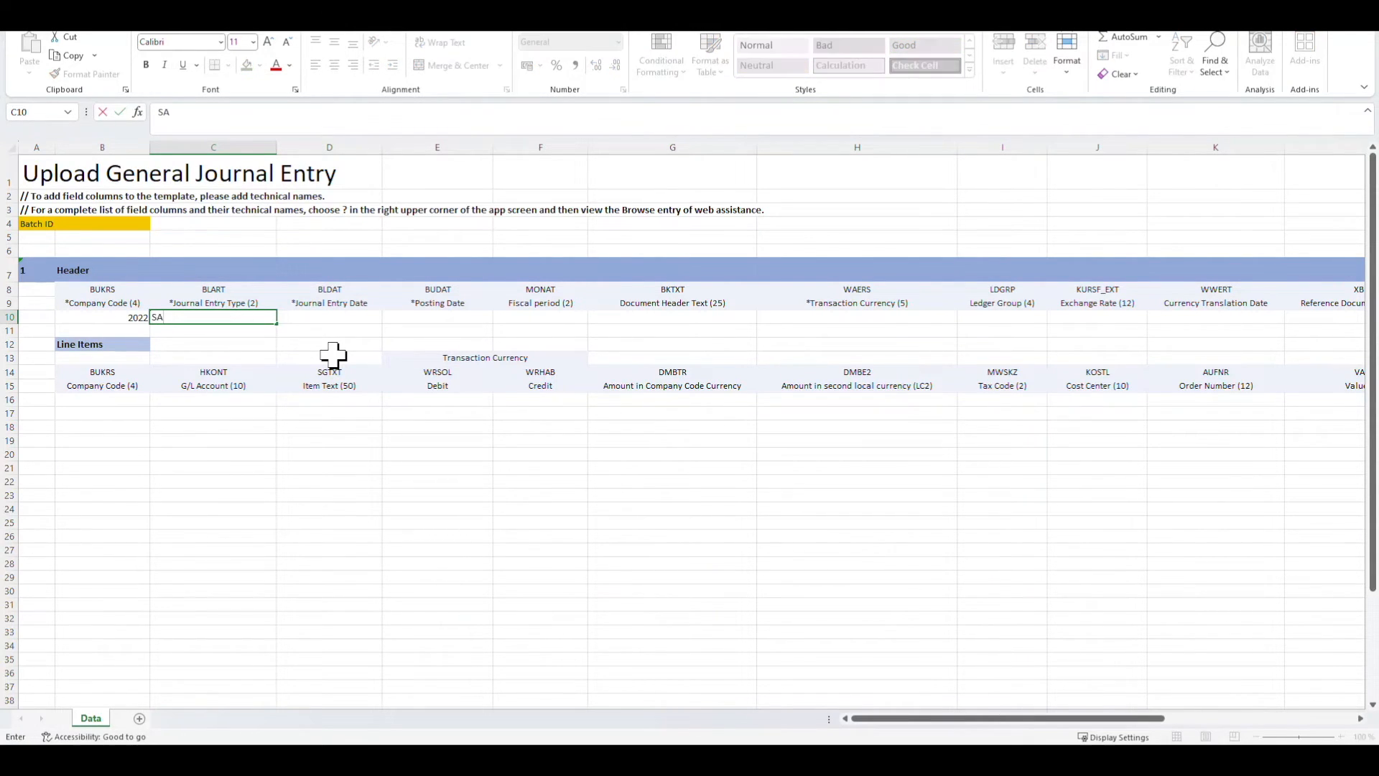
{"action": "key", "text": "Tab"}
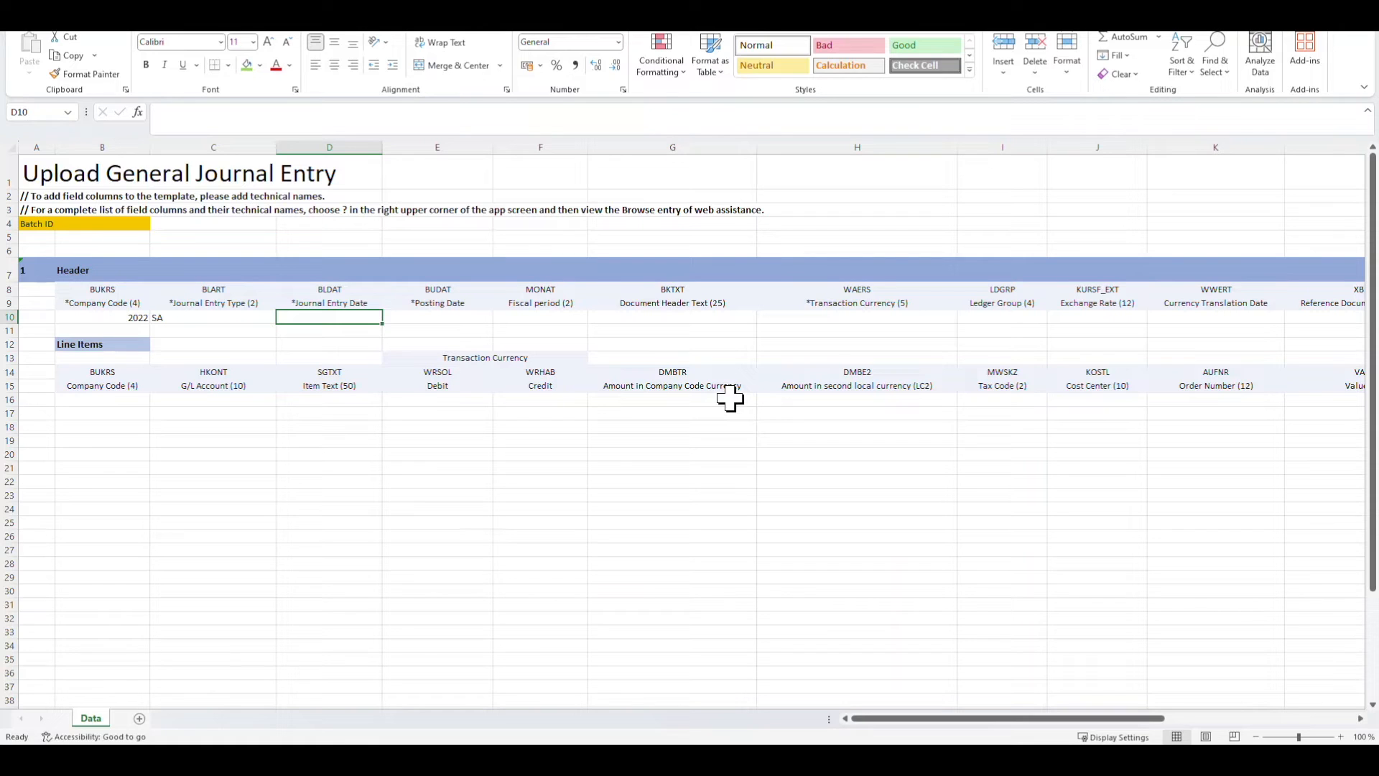
{"action": "type", "text": "24.12.2"}
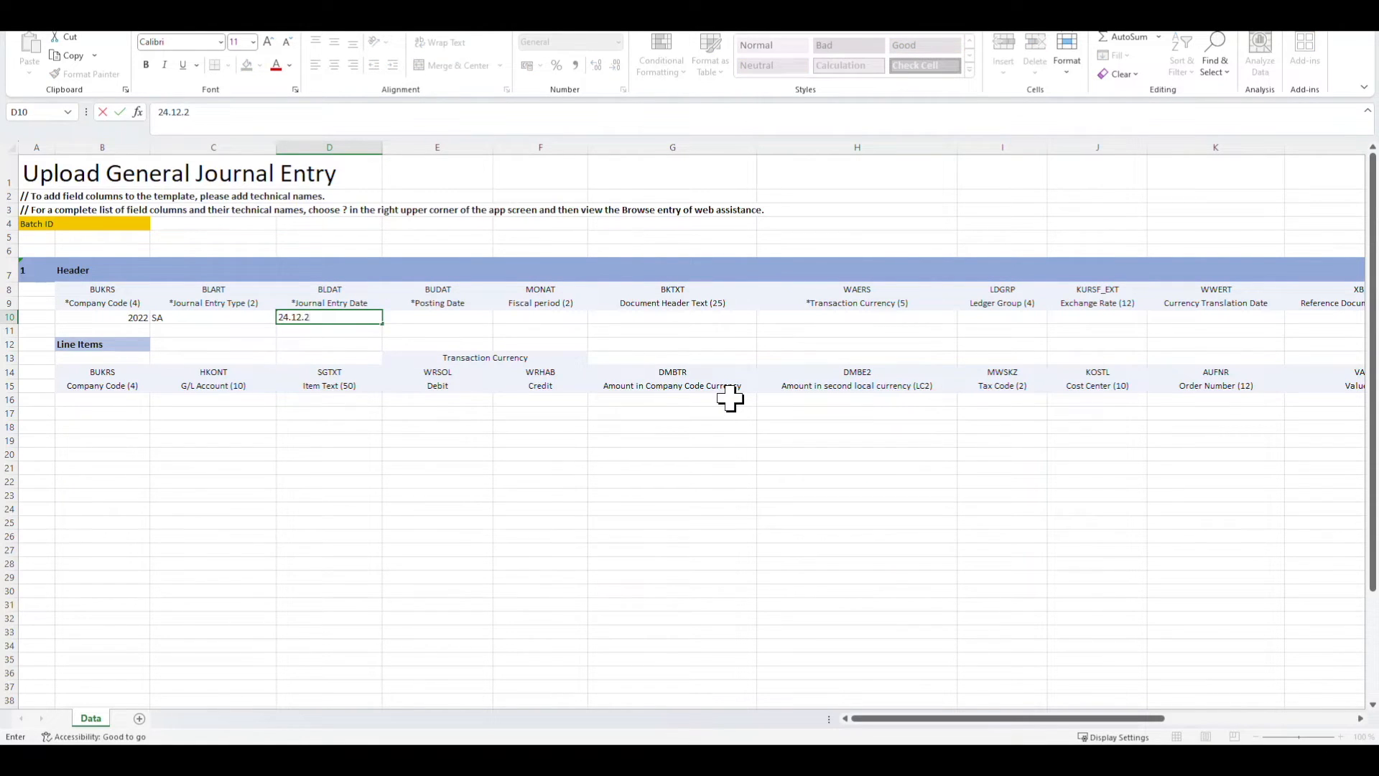
{"action": "type", "text": "24.12.2023"}
{"action": "left_click", "coordinate": [856, 316]}
{"action": "type", "text": "EUR"}
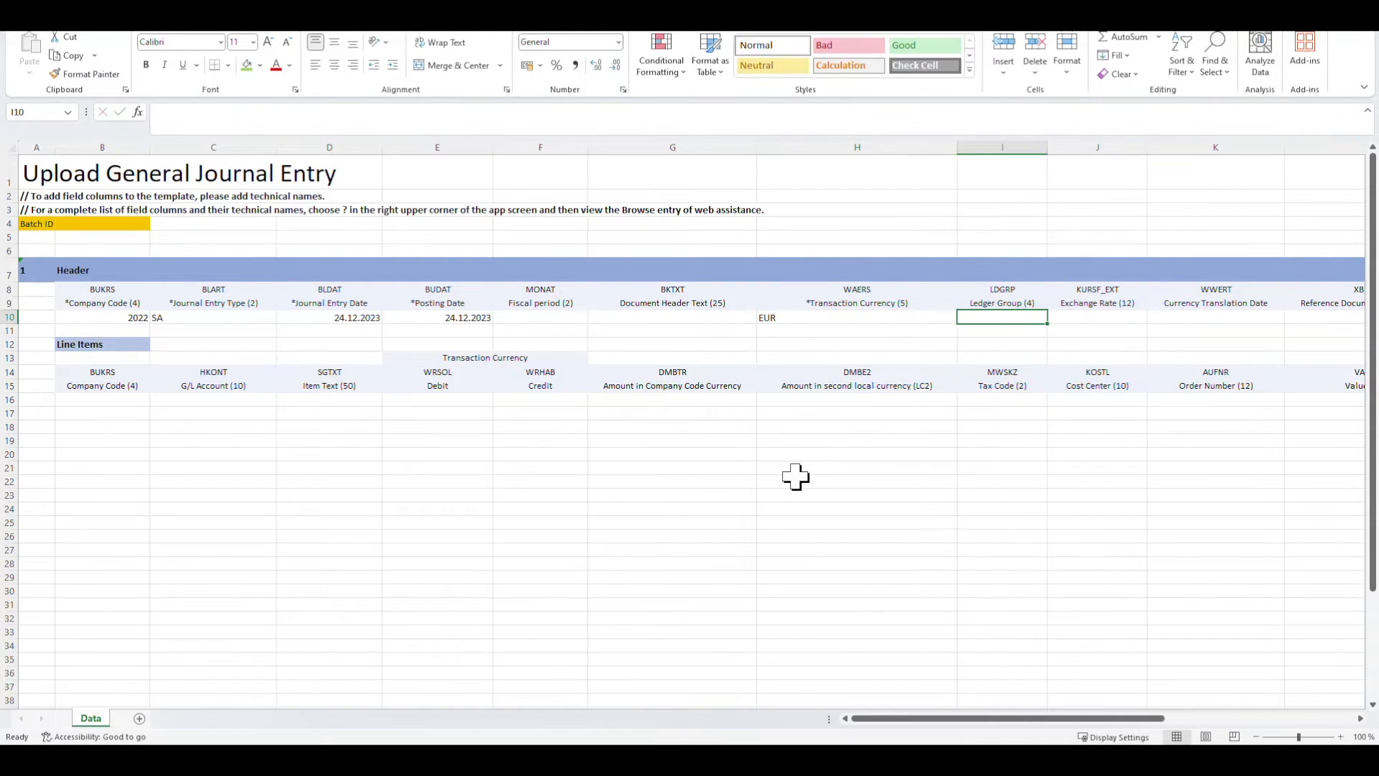
{"action": "mouse_move", "coordinate": [672, 345]}
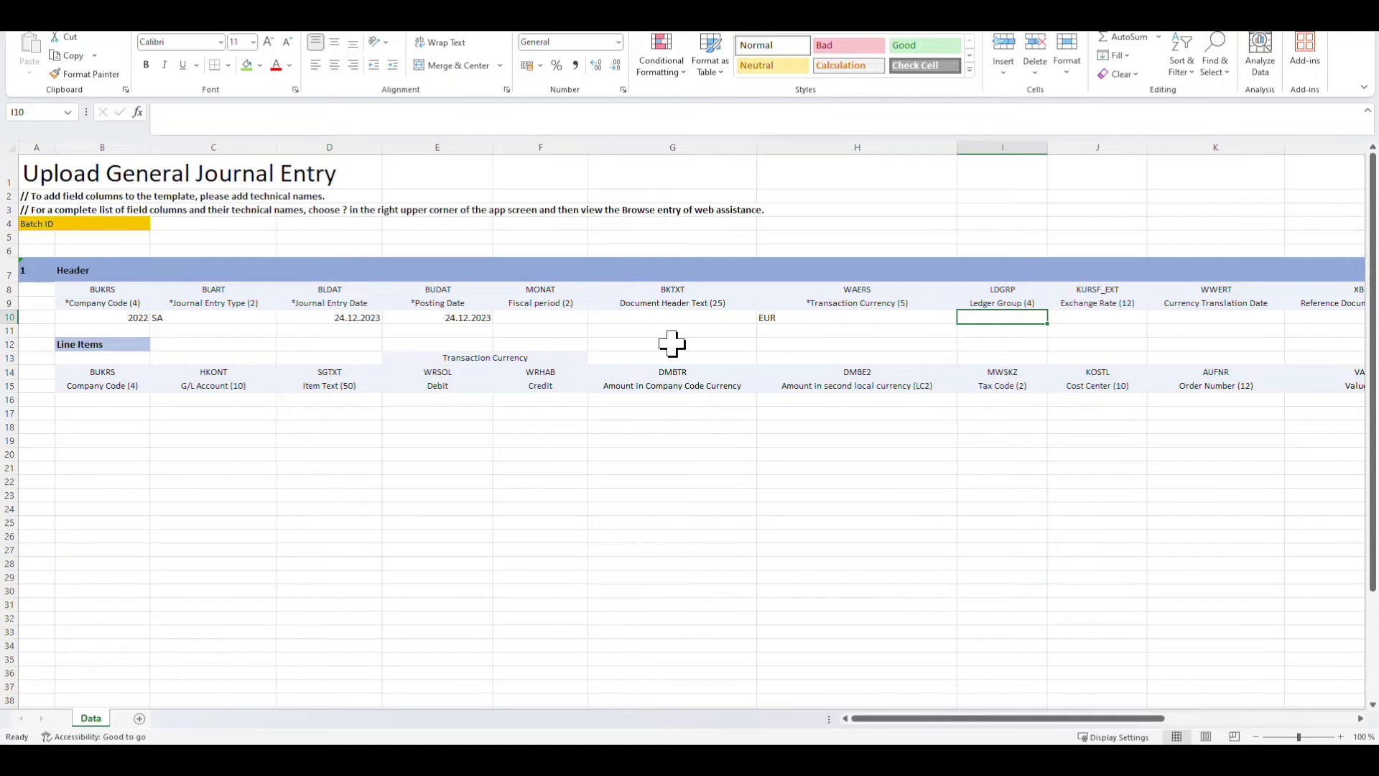
{"action": "mouse_move", "coordinate": [606, 321]}
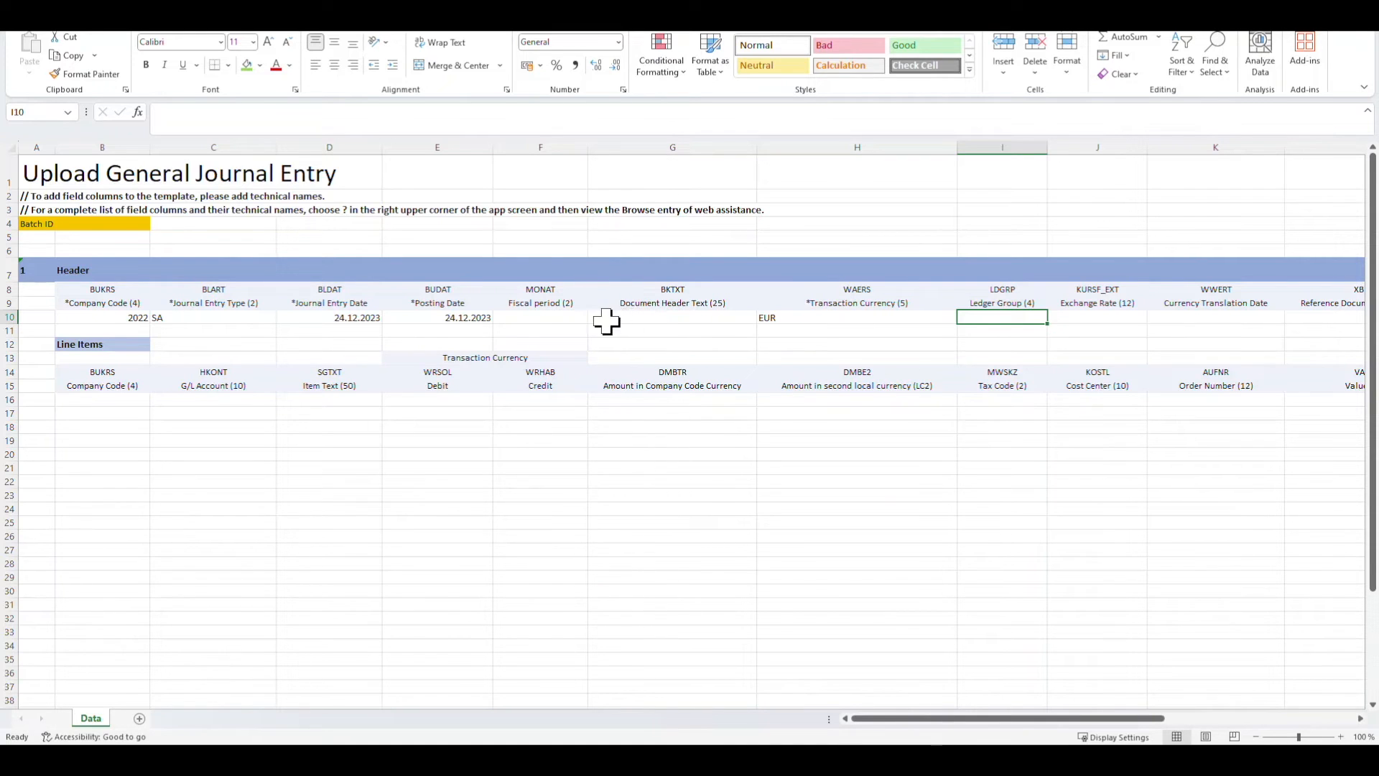
{"action": "left_click", "coordinate": [672, 318]}
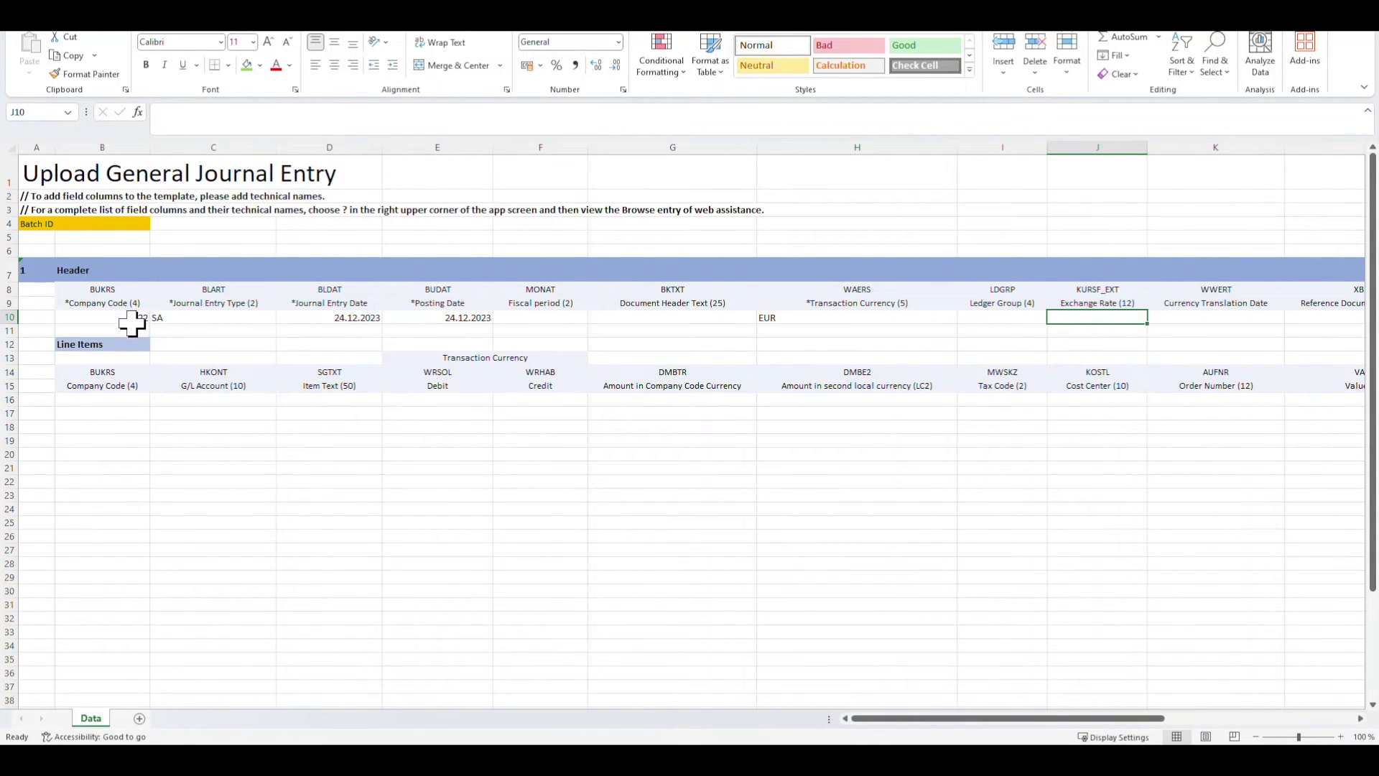
- Enter line items 280000 debit 1000 (WRSOL) and 281000 credit 1000 (WRHAB) for company code 2022
{"action": "type", "text": "2022"}
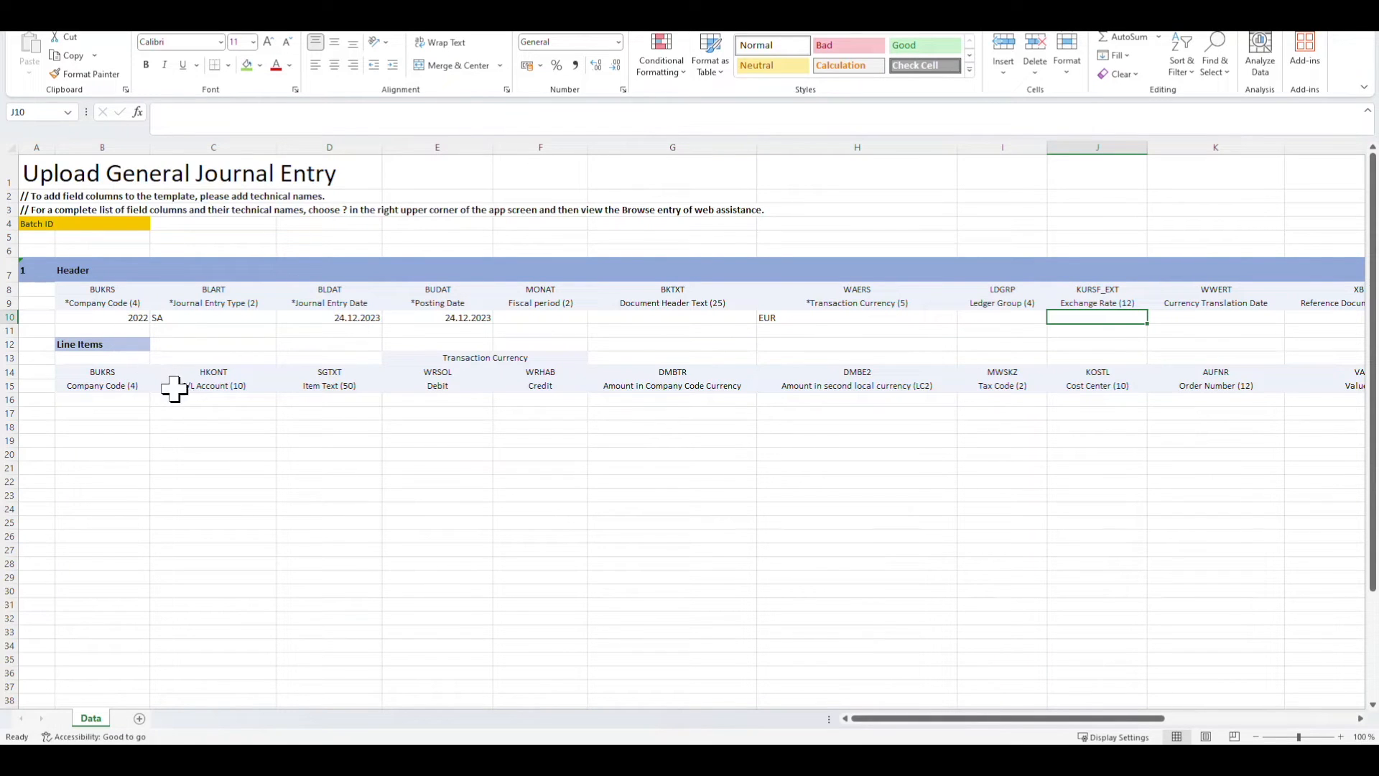
{"action": "left_click", "coordinate": [102, 400]}
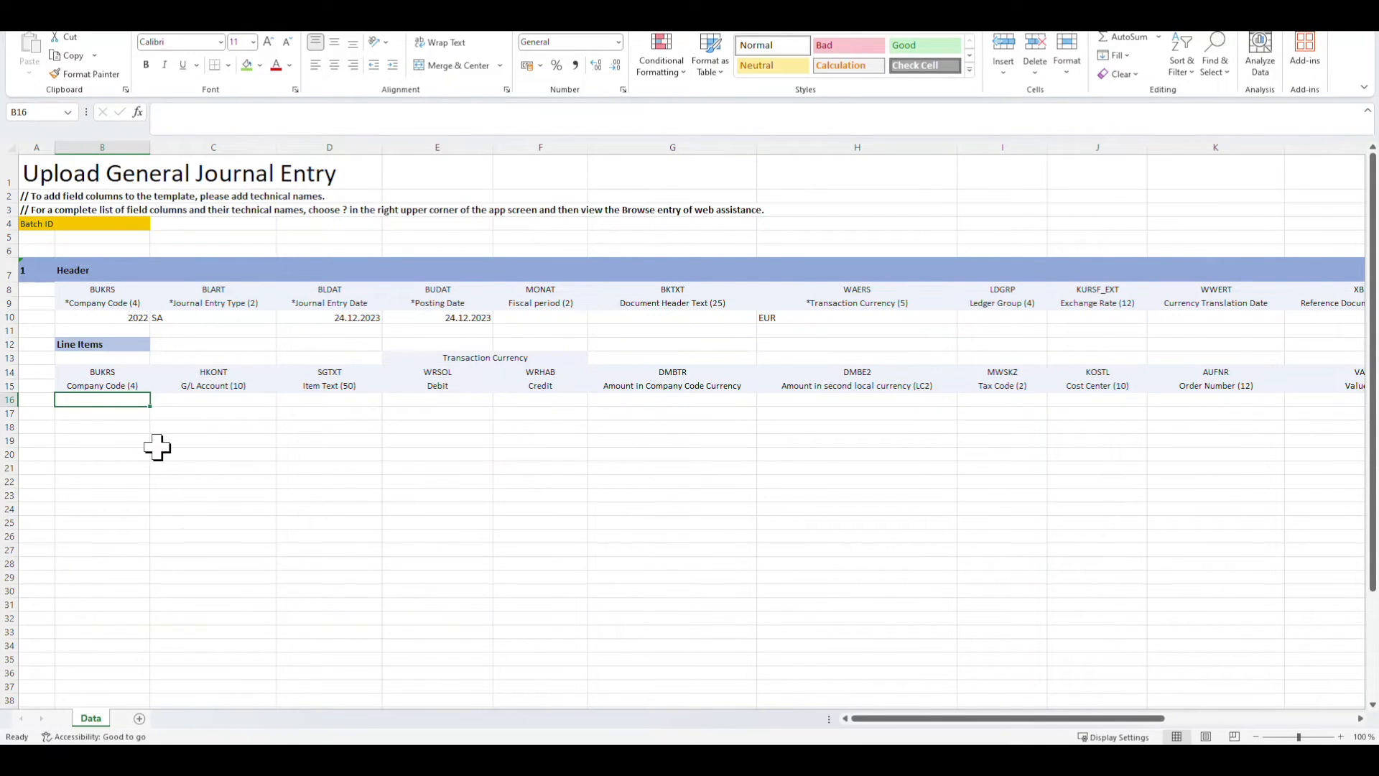
{"action": "mouse_move", "coordinate": [143, 419]}
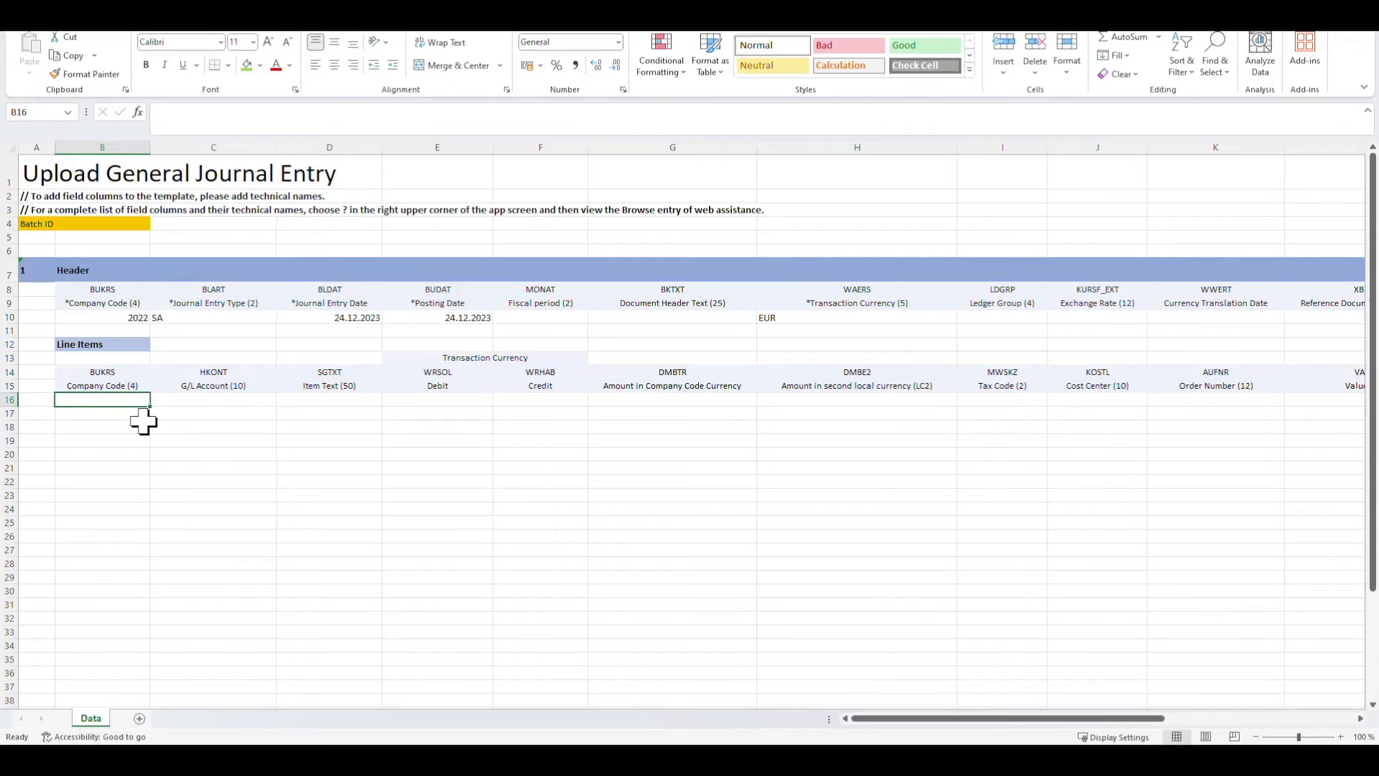
{"action": "left_click", "coordinate": [101, 316]}
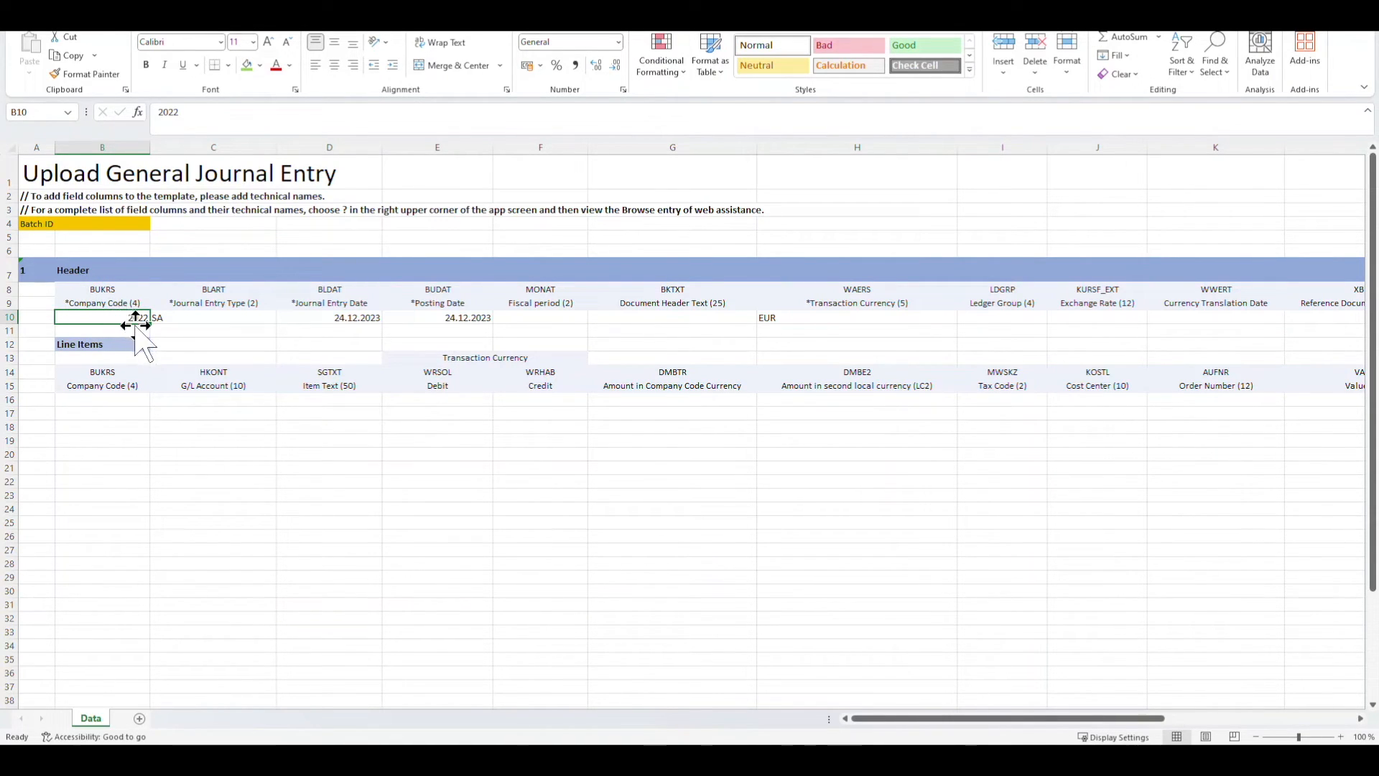
{"action": "mouse_move", "coordinate": [139, 318]}
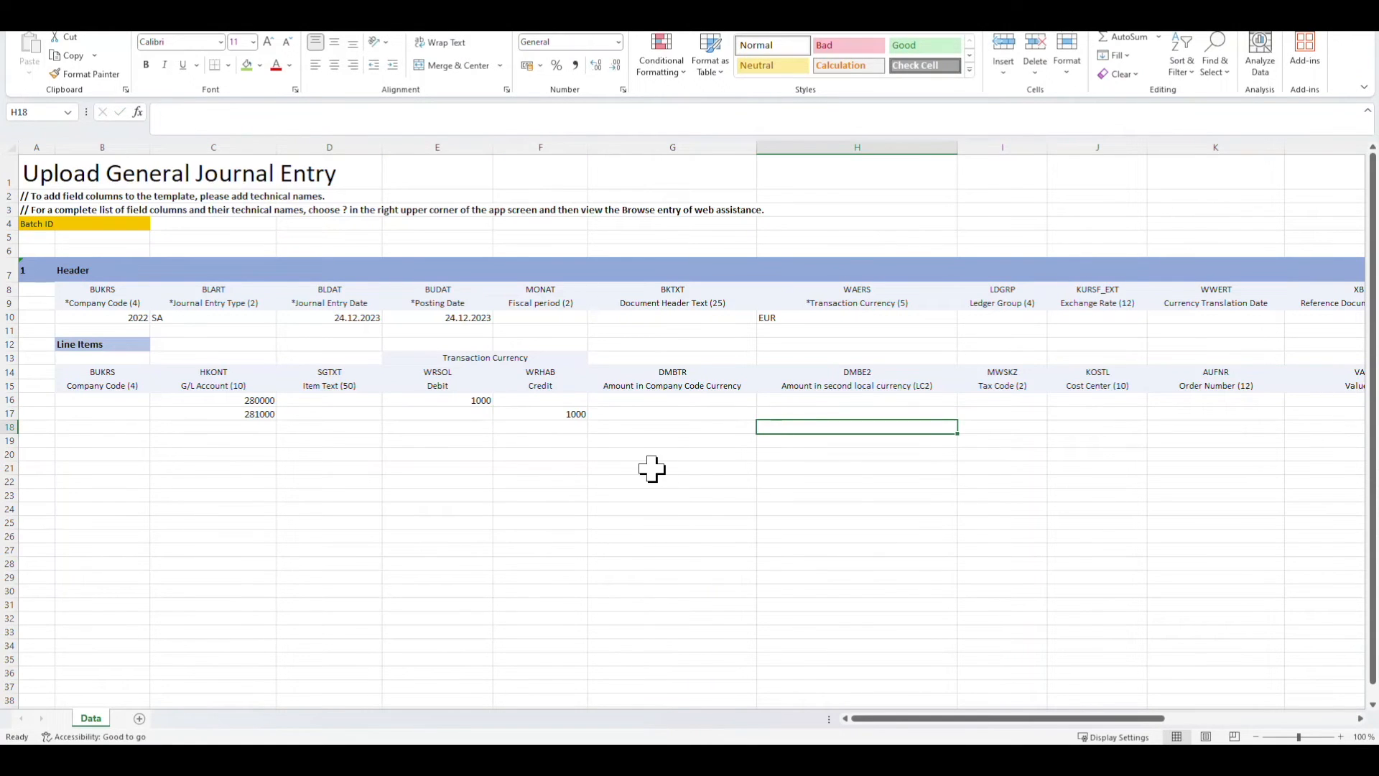
{"action": "left_click", "coordinate": [1001, 396]}
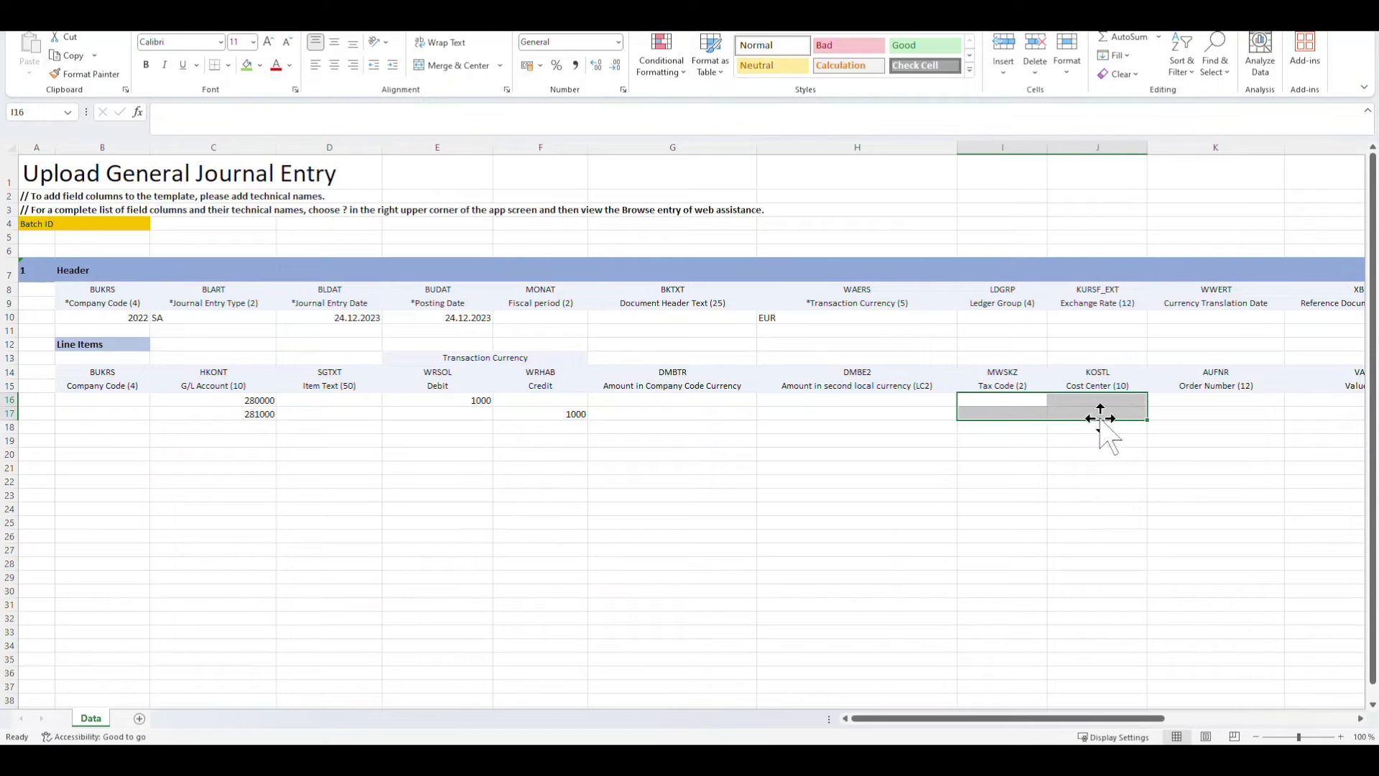
{"action": "left_click", "coordinate": [1097, 414]}
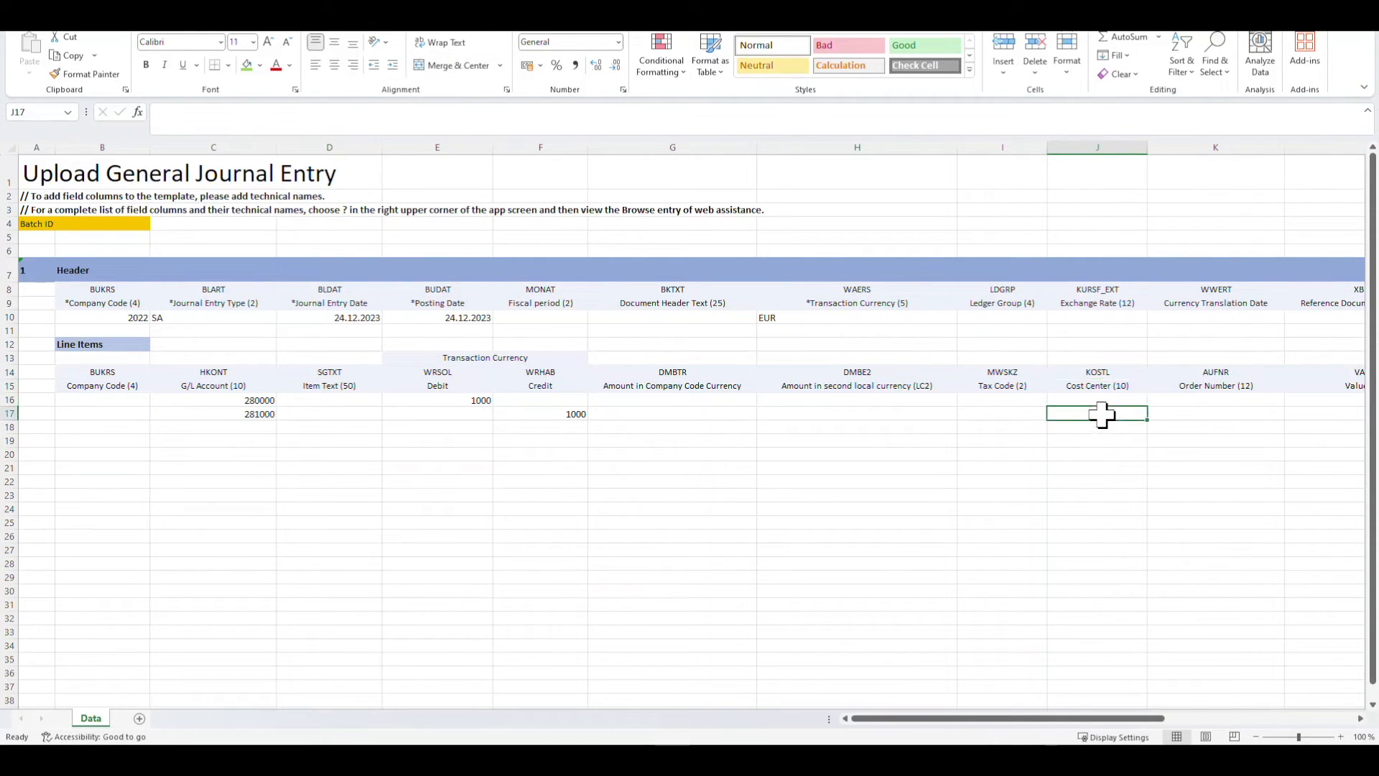
{"action": "mouse_move", "coordinate": [597, 480]}
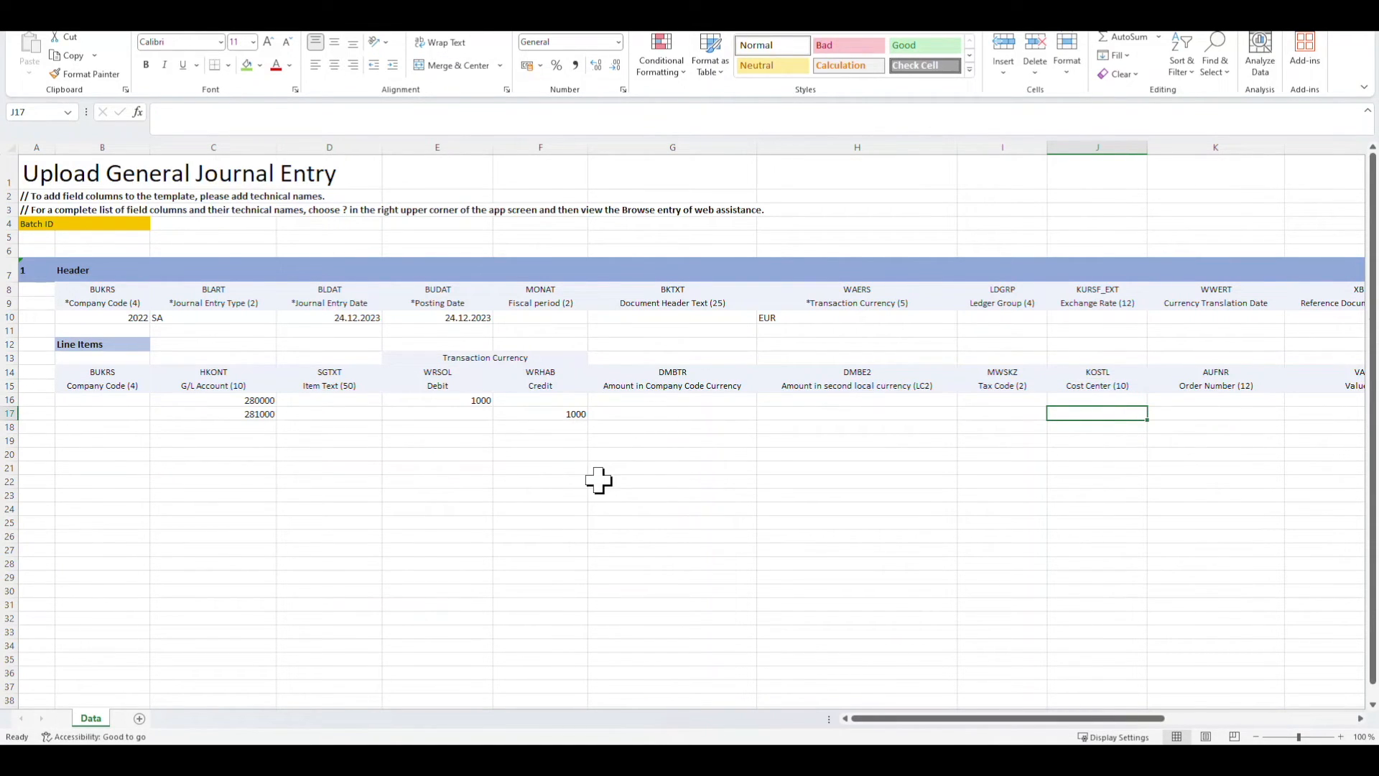
{"action": "mouse_move", "coordinate": [709, 488]}
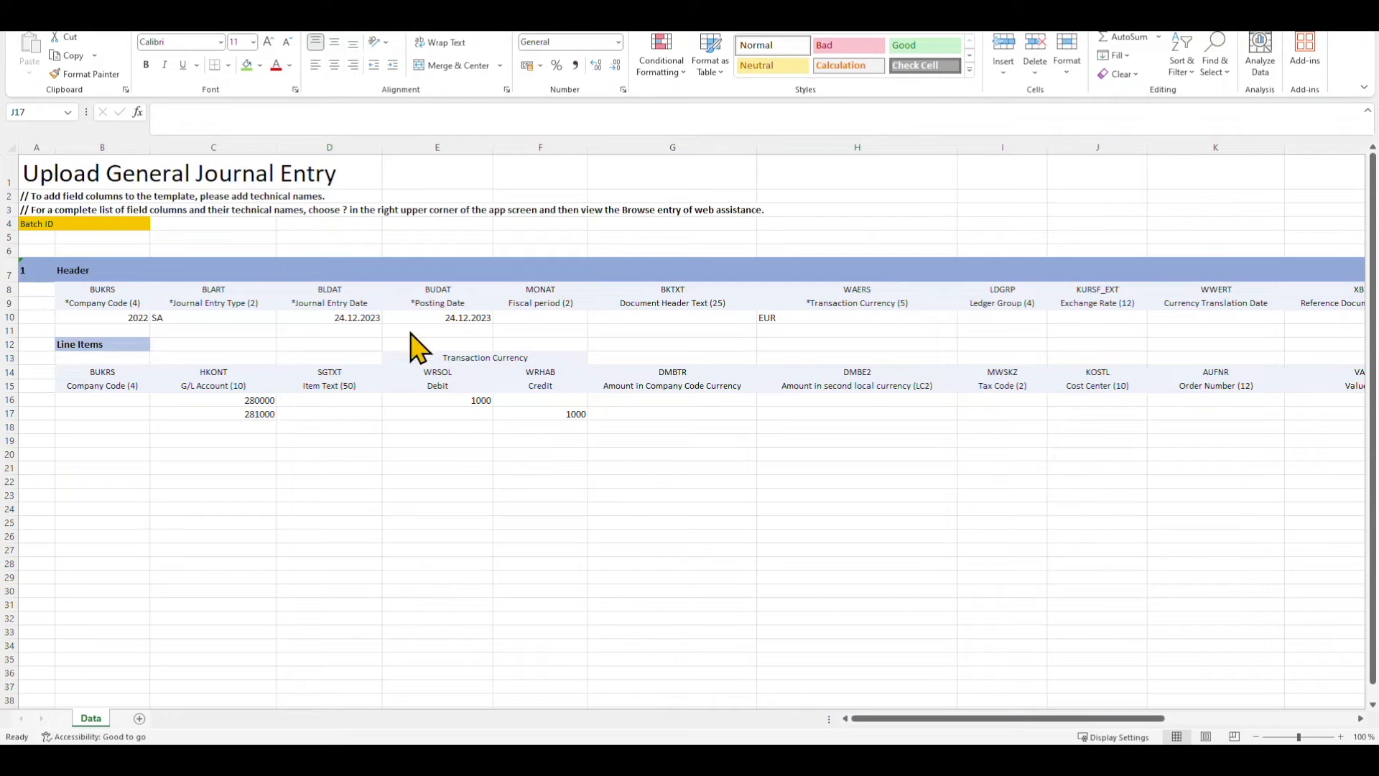
{"action": "mouse_move", "coordinate": [361, 356]}
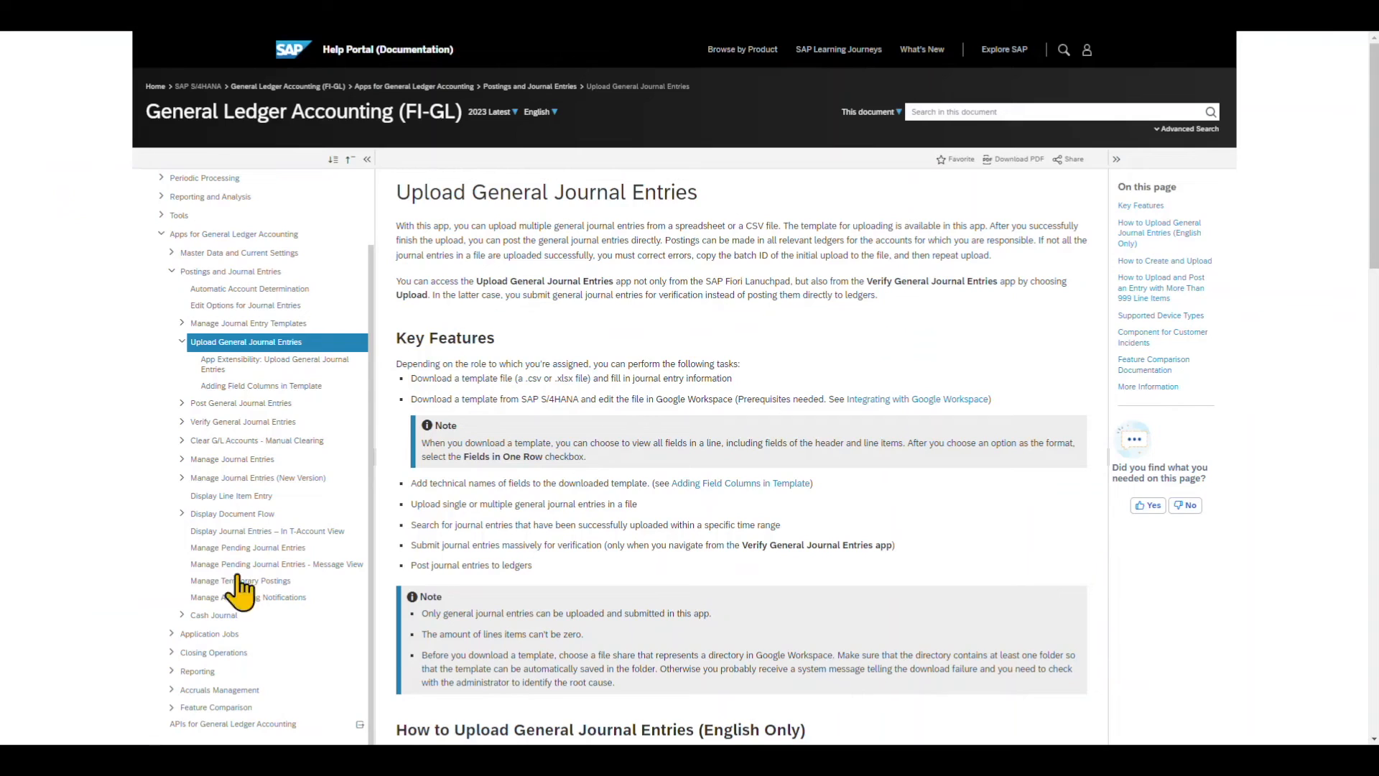
{"action": "mouse_move", "coordinate": [540, 216]}
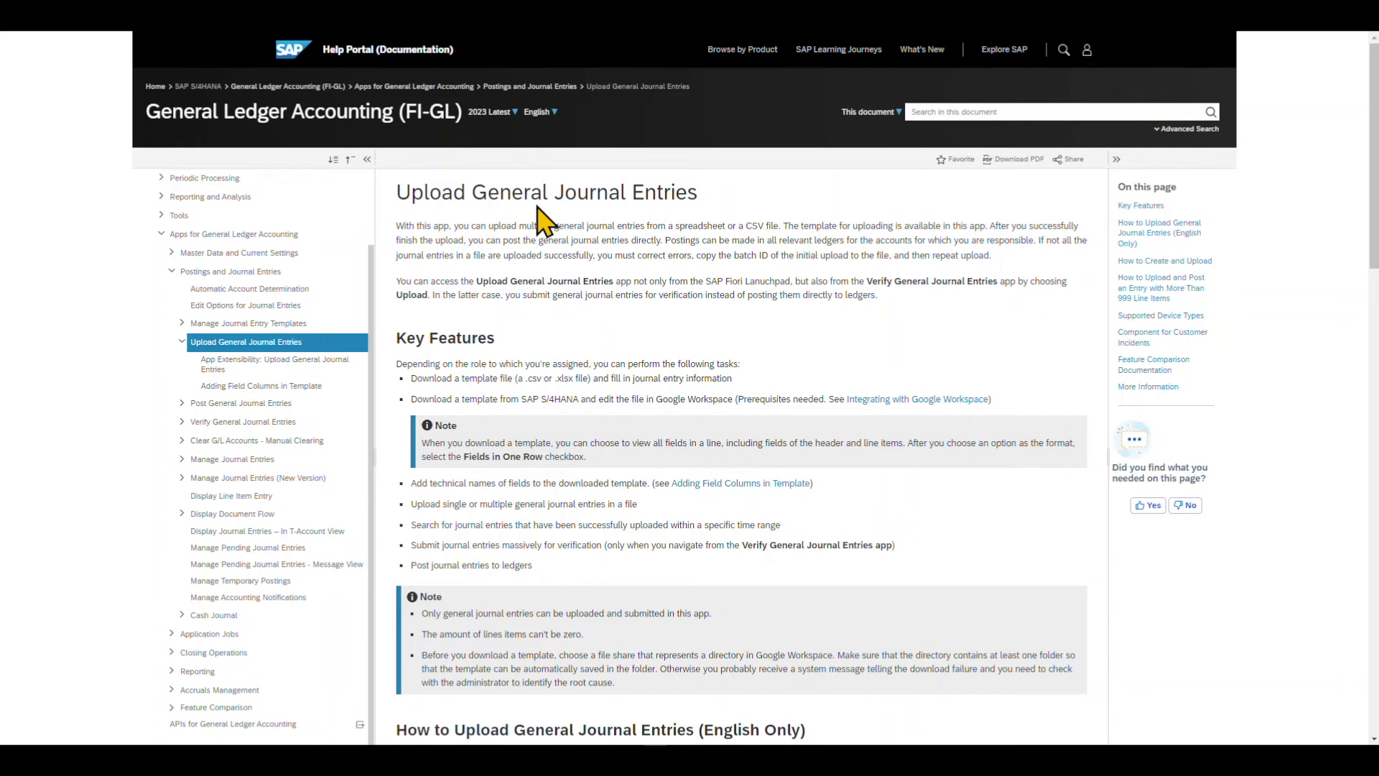
{"action": "mouse_move", "coordinate": [460, 227]}
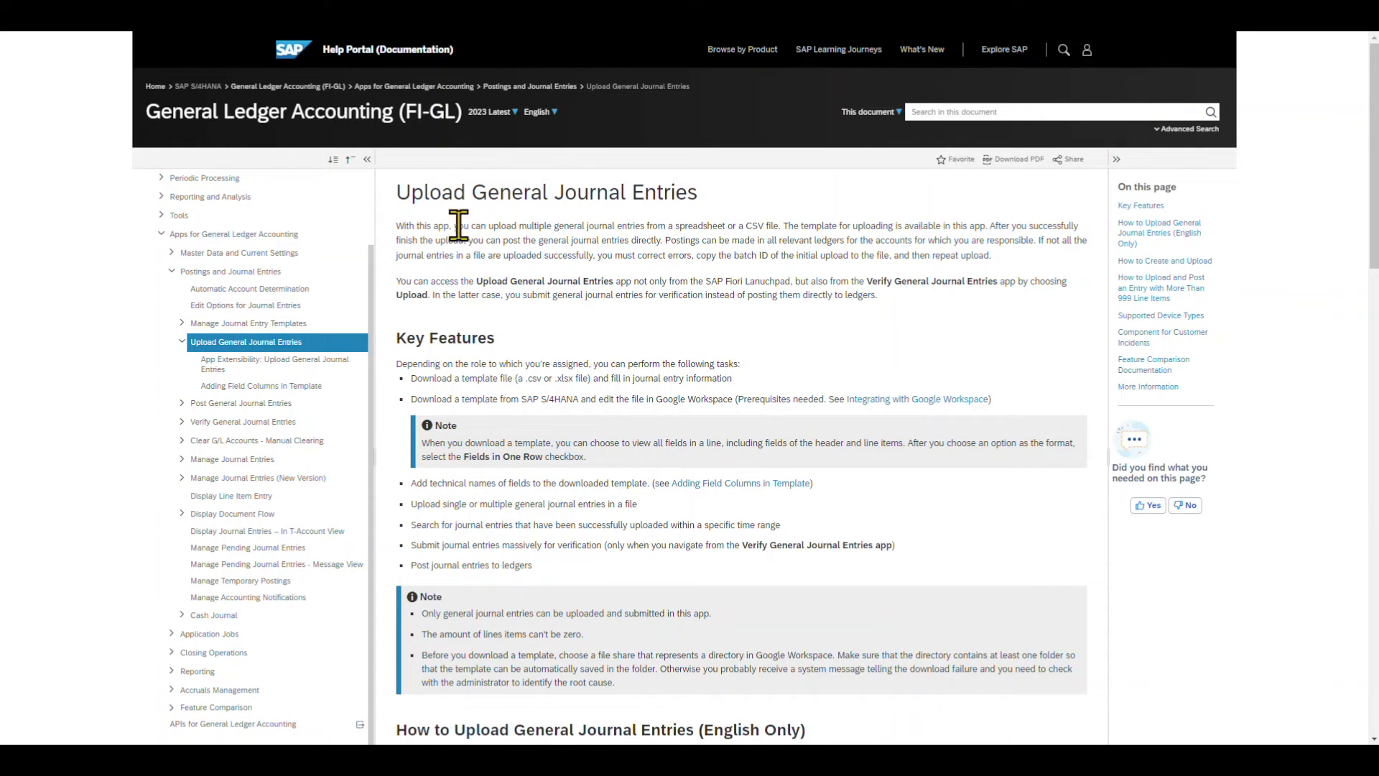
{"action": "mouse_move", "coordinate": [537, 247]}
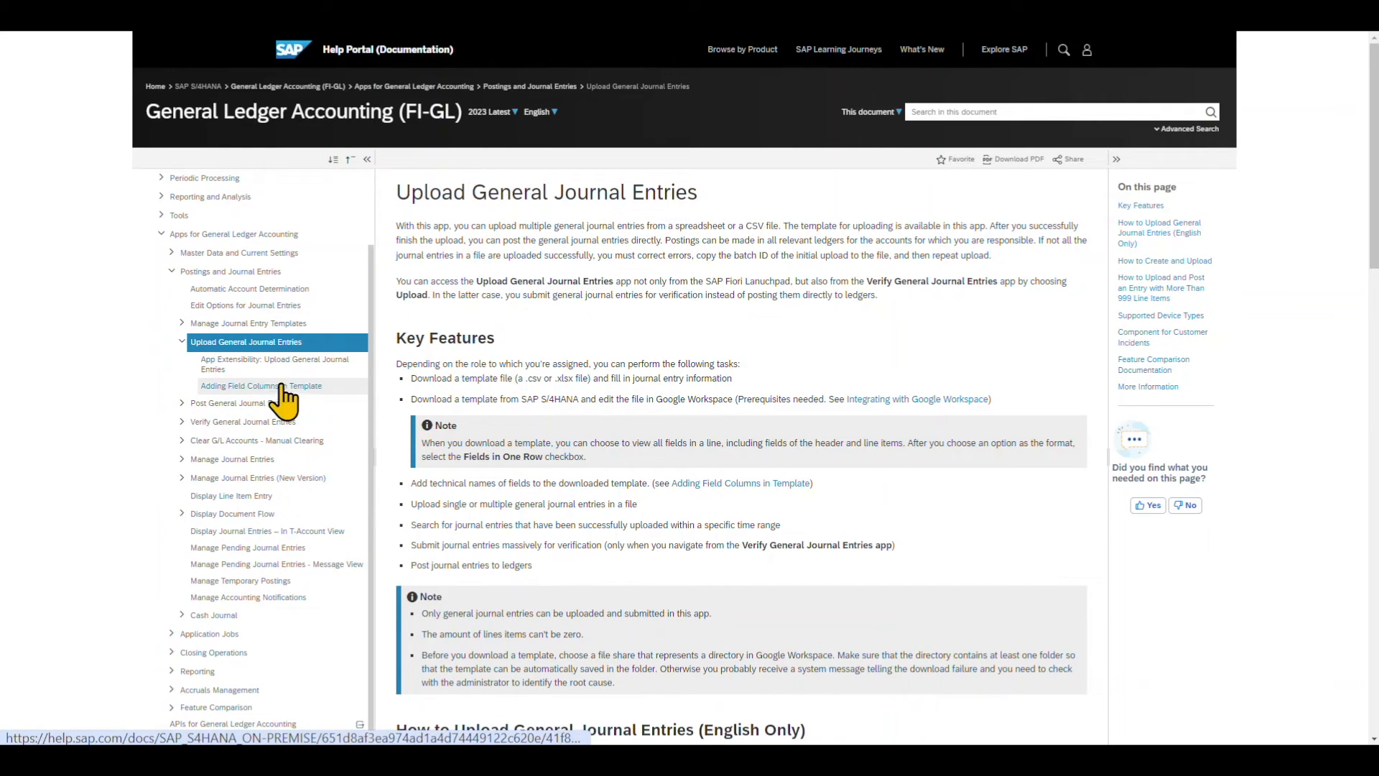
- Show the Adding Field Columns in Template help page listing header and line item technical names
{"action": "left_click", "coordinate": [261, 385]}
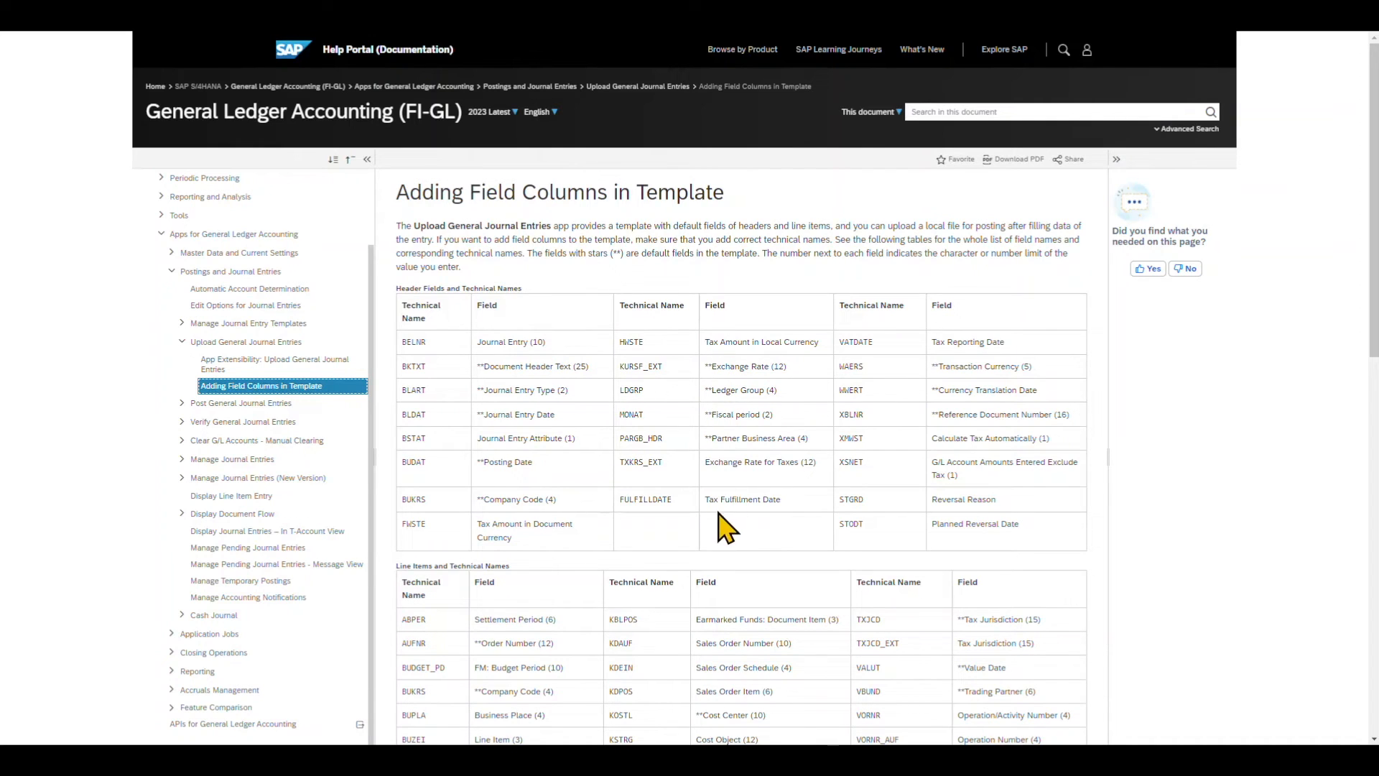
{"action": "mouse_move", "coordinate": [722, 545]}
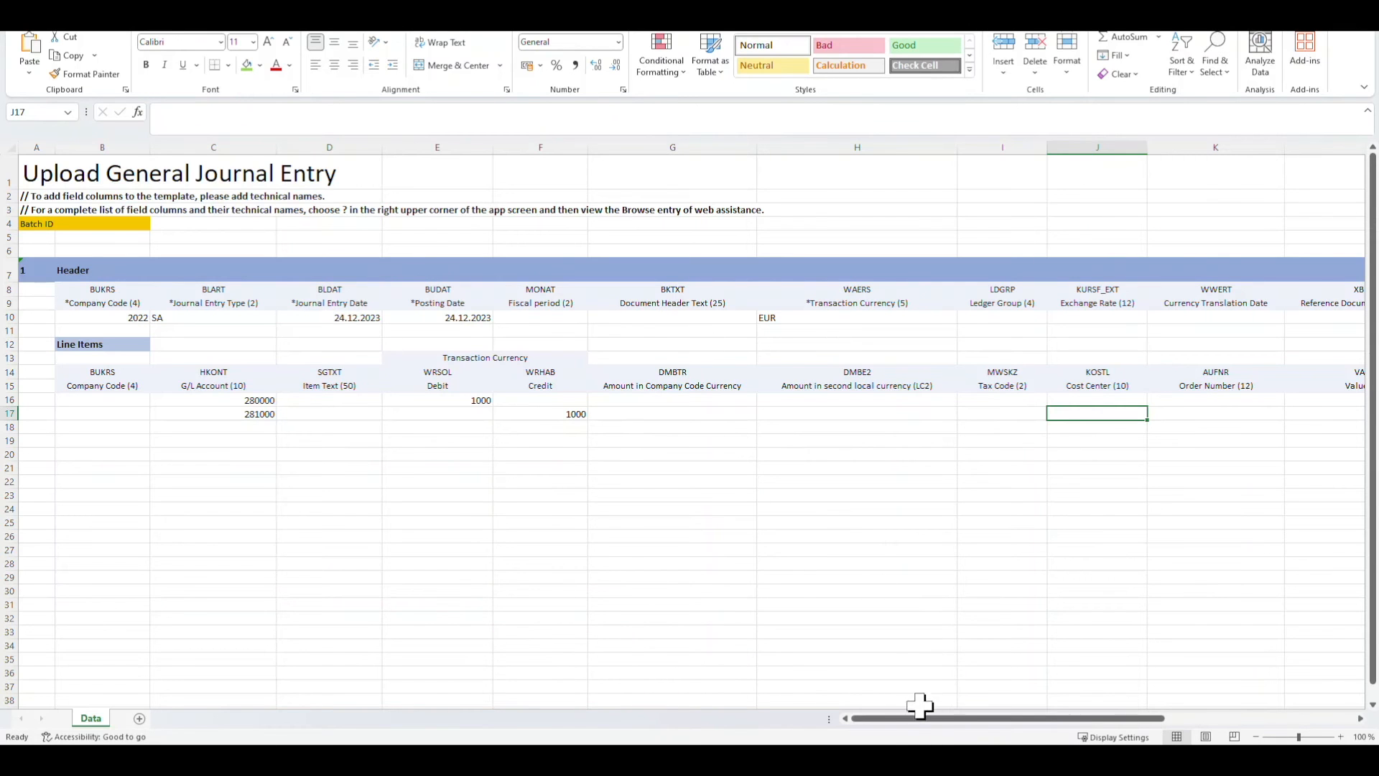
- Add FULFILLDATE (Tax Fulfillment Date) as a new header column O, copied from the help page
{"action": "scroll", "scroll_direction": "right", "scroll_amount": 3}
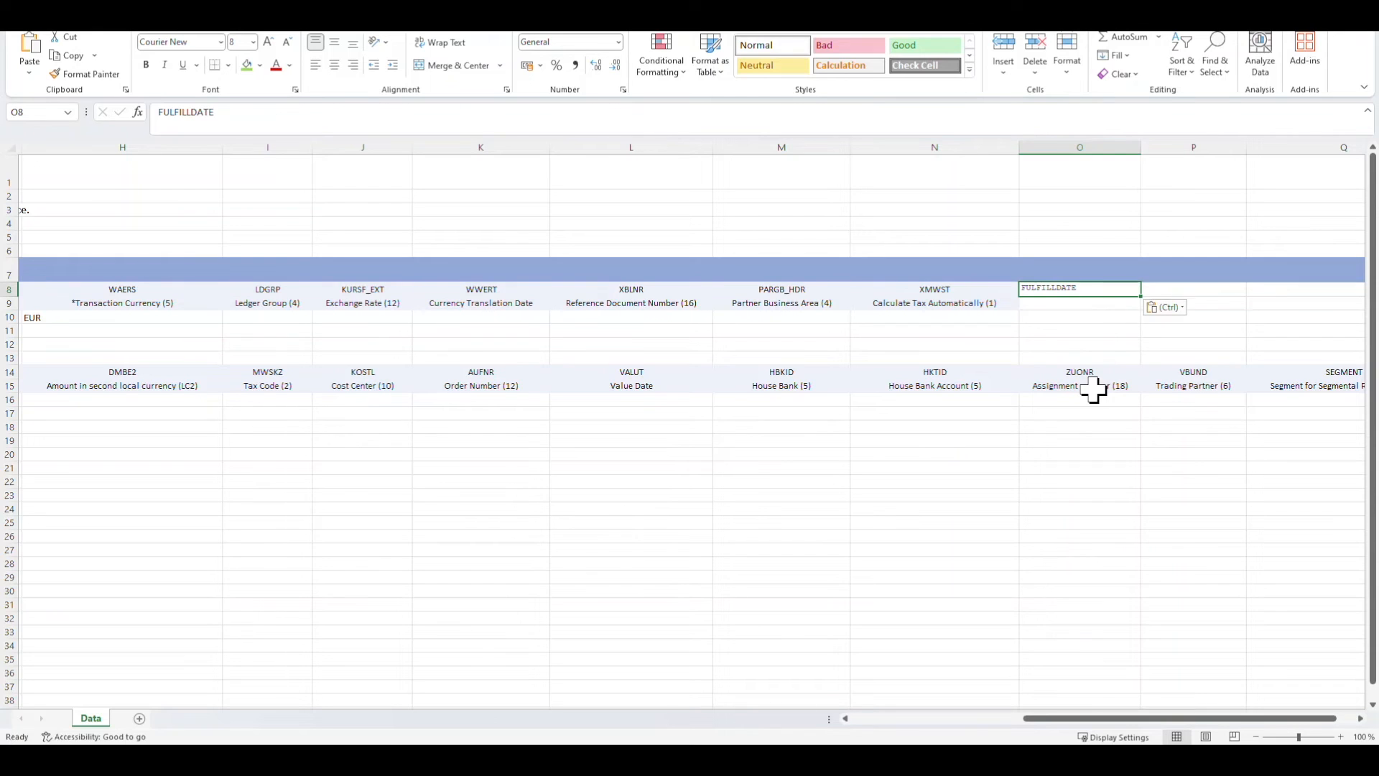
{"action": "left_click", "coordinate": [1080, 302]}
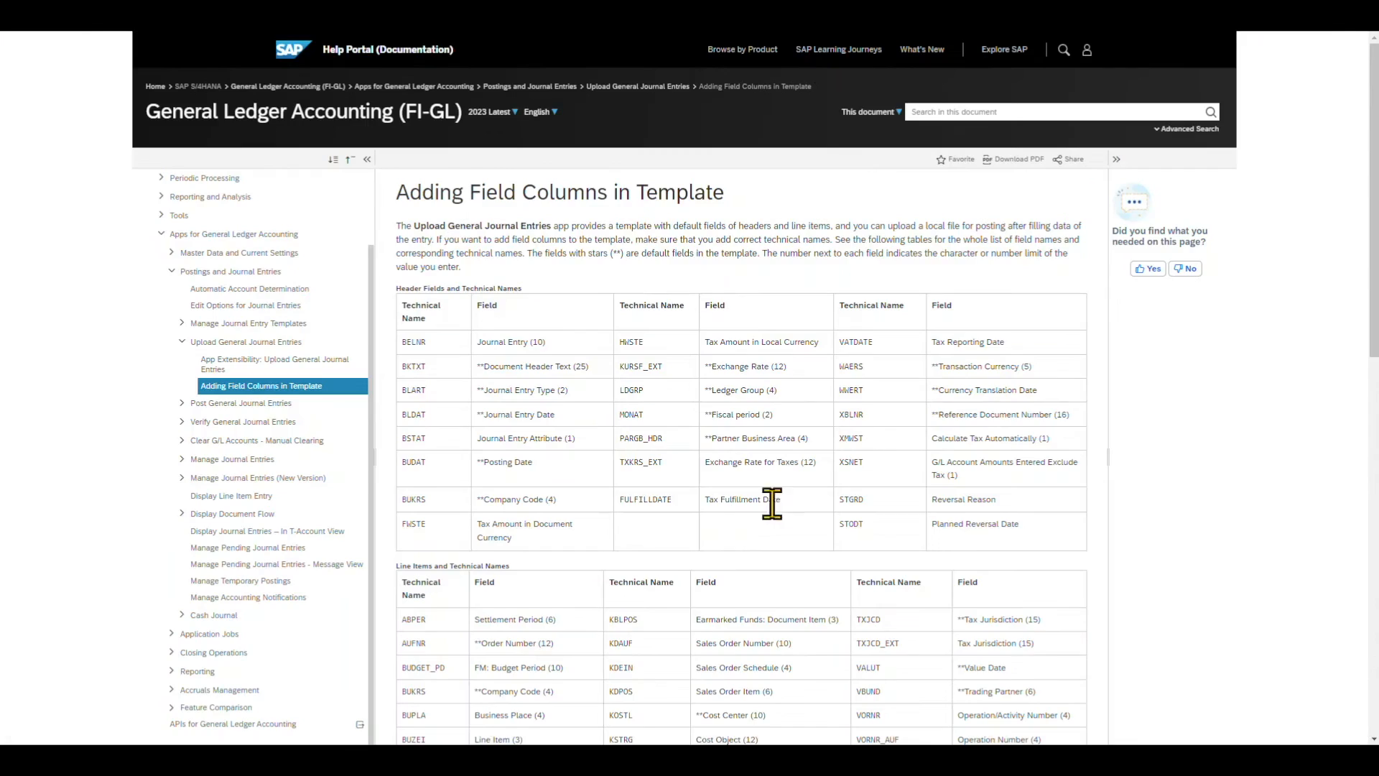
{"action": "double_click", "coordinate": [741, 500]}
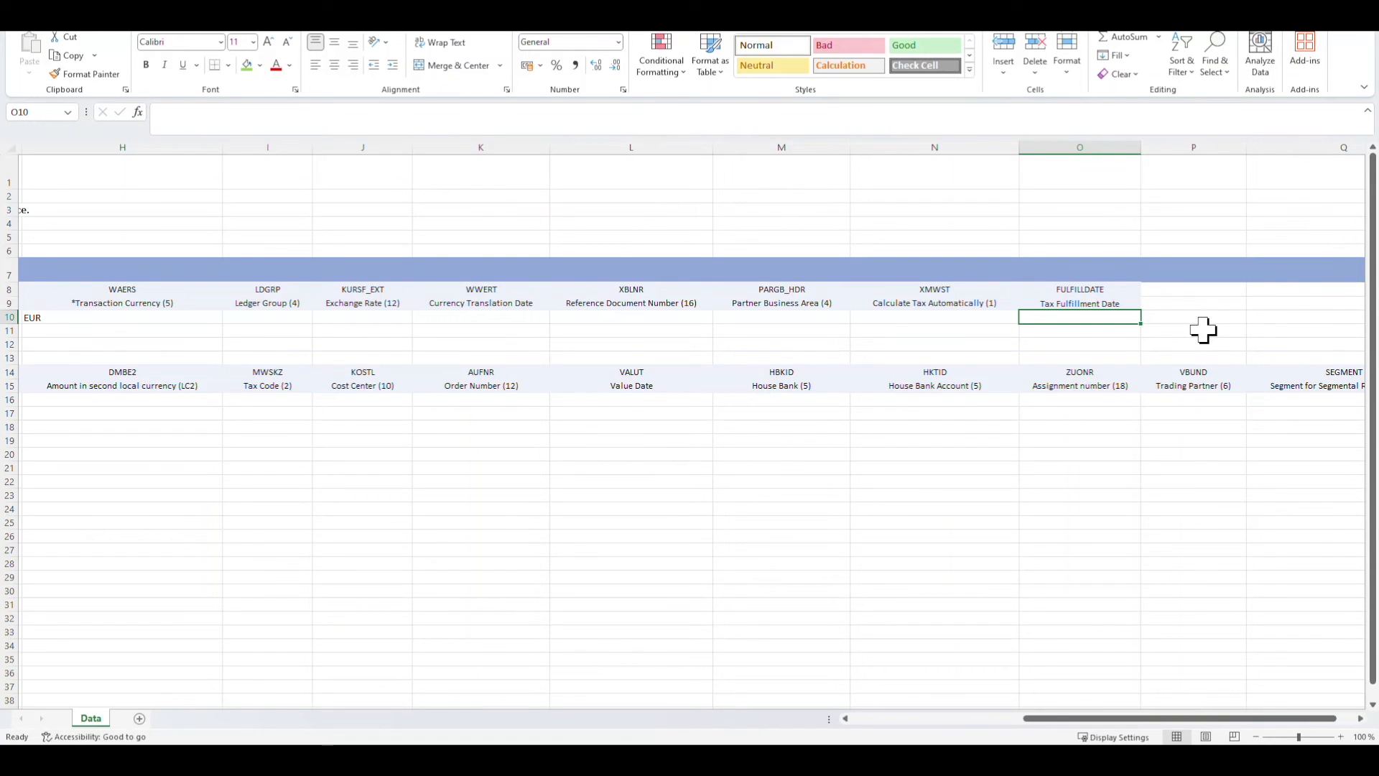
{"action": "left_click", "coordinate": [1192, 303]}
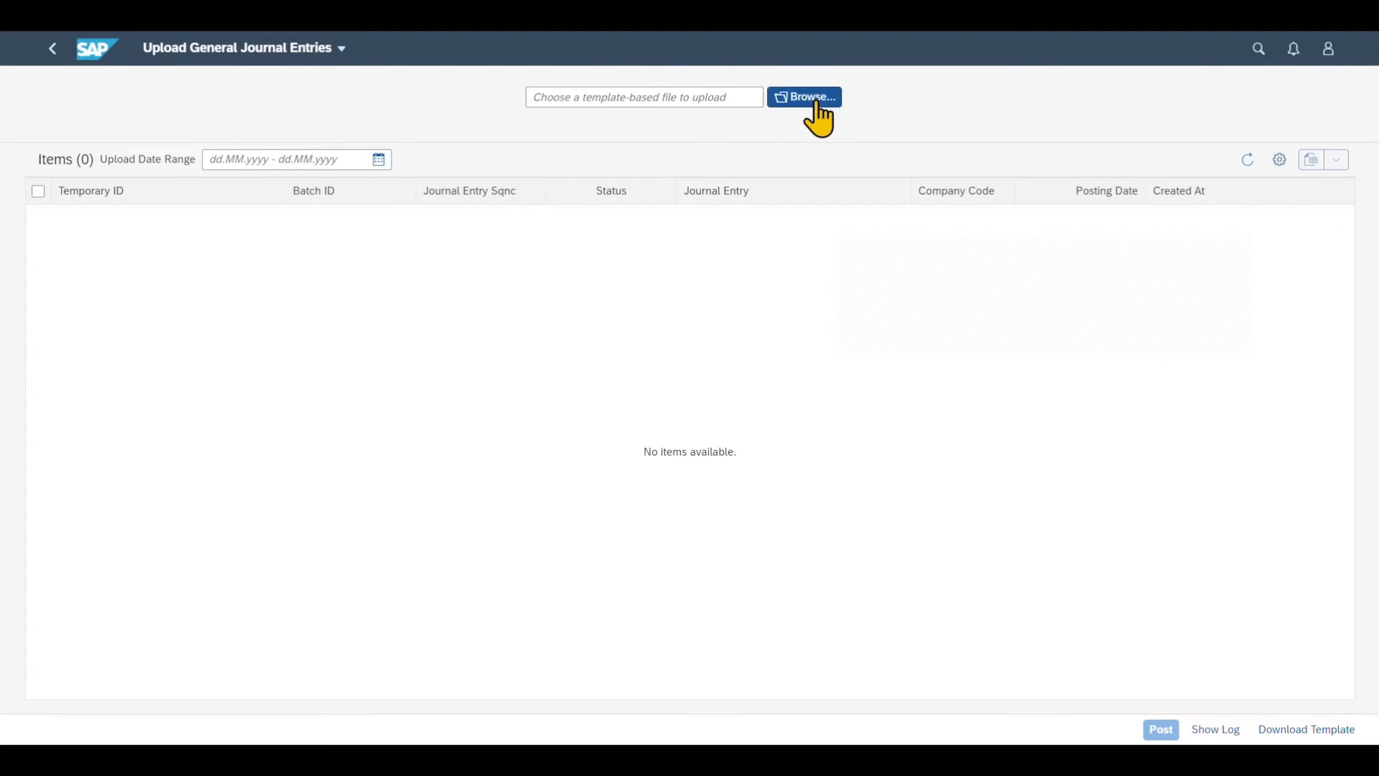
- Upload JournalEntry_Template (5).XLSX and post the held entry as journal entry 2, confirming with OK
{"action": "left_click", "coordinate": [805, 98]}
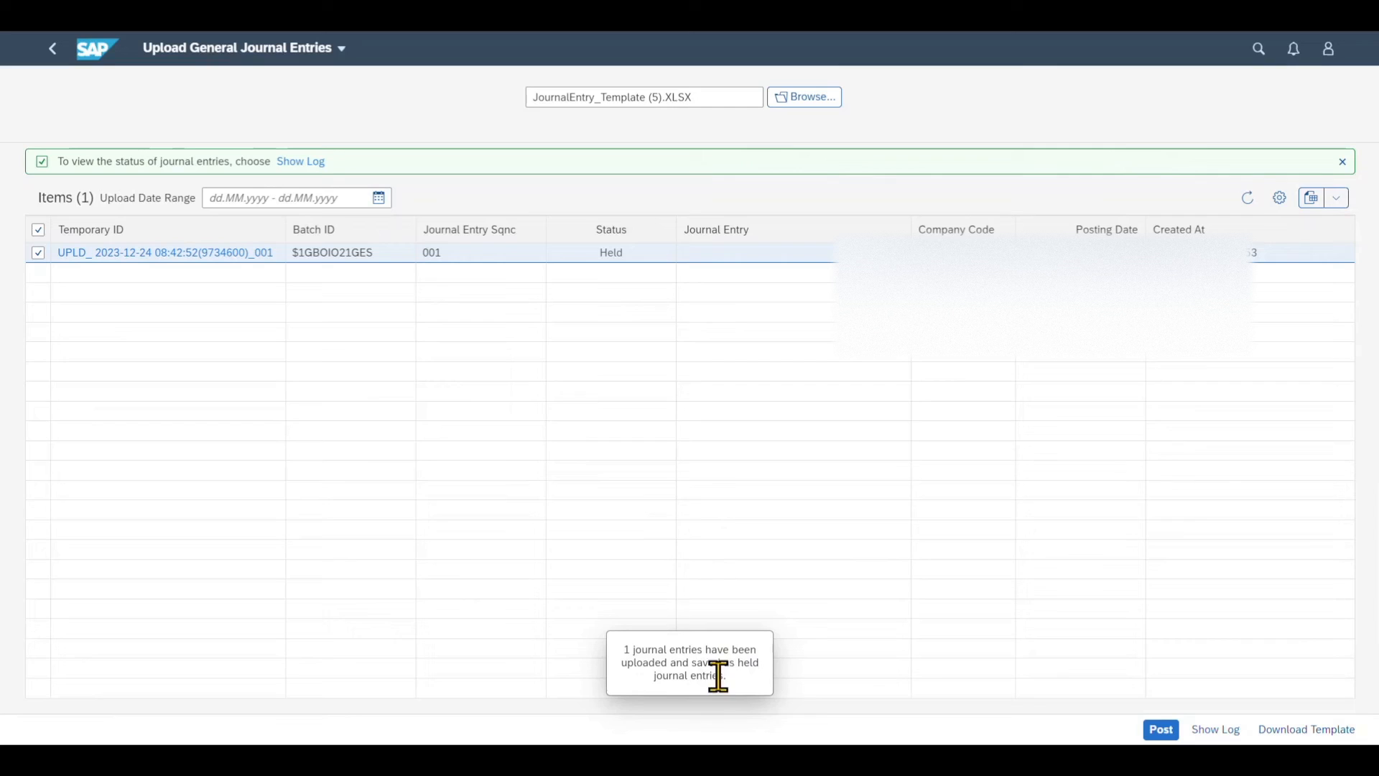
{"action": "mouse_move", "coordinate": [353, 337]}
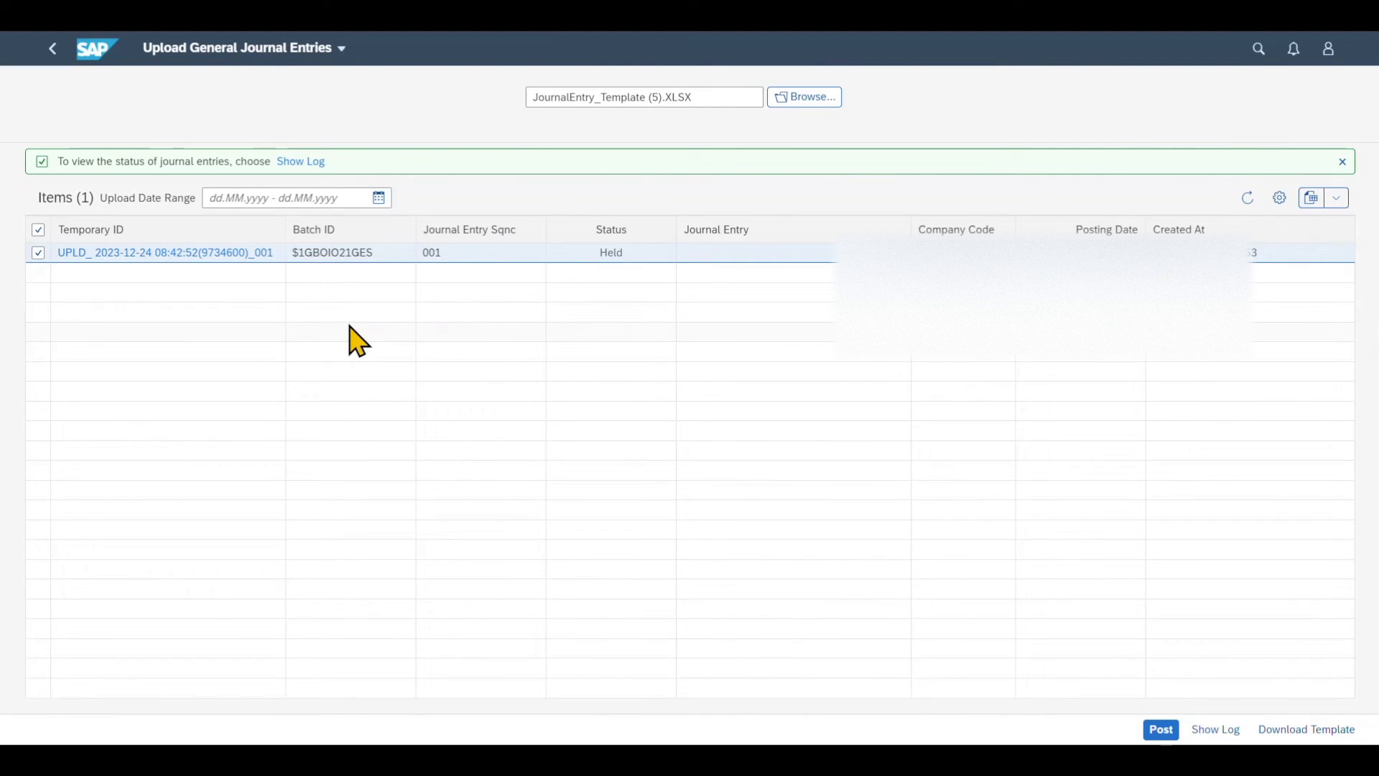
{"action": "mouse_move", "coordinate": [444, 303]}
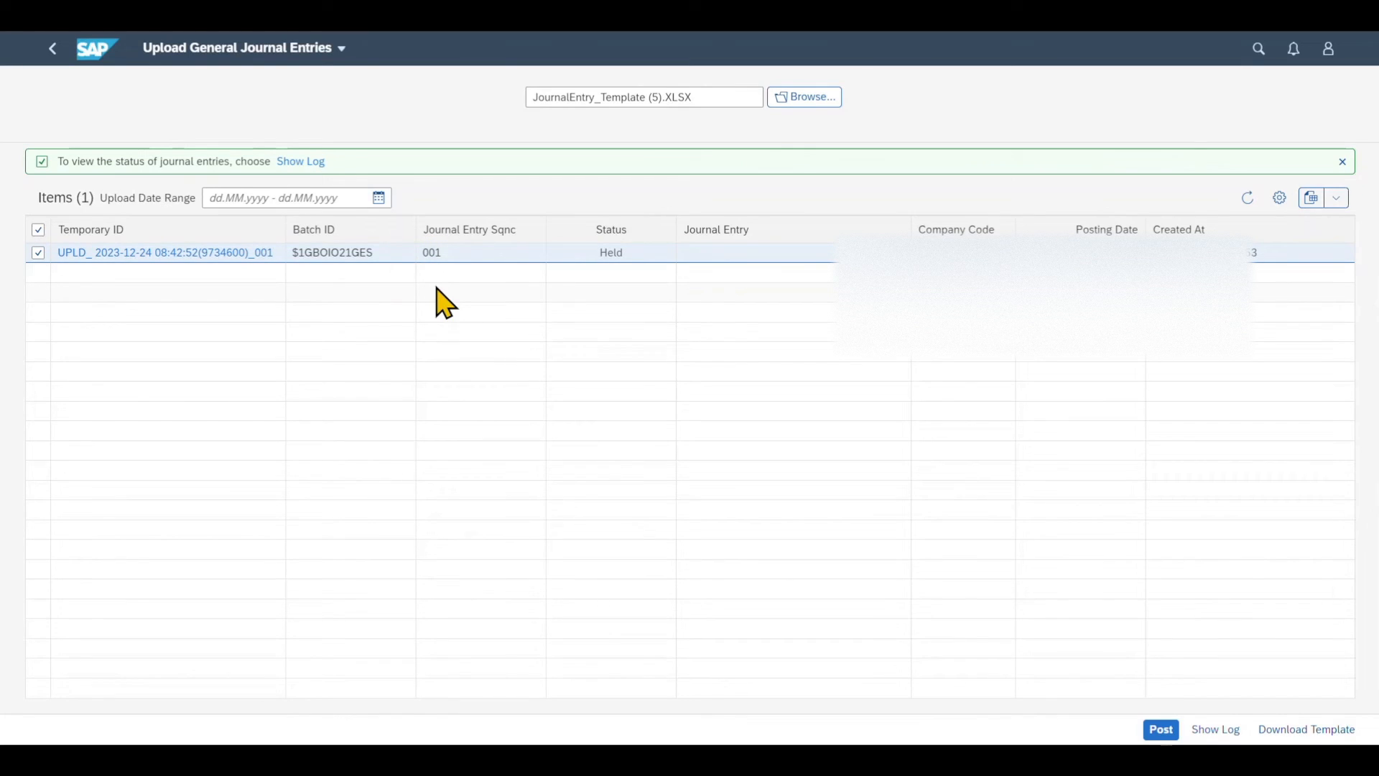
{"action": "mouse_move", "coordinate": [83, 235]}
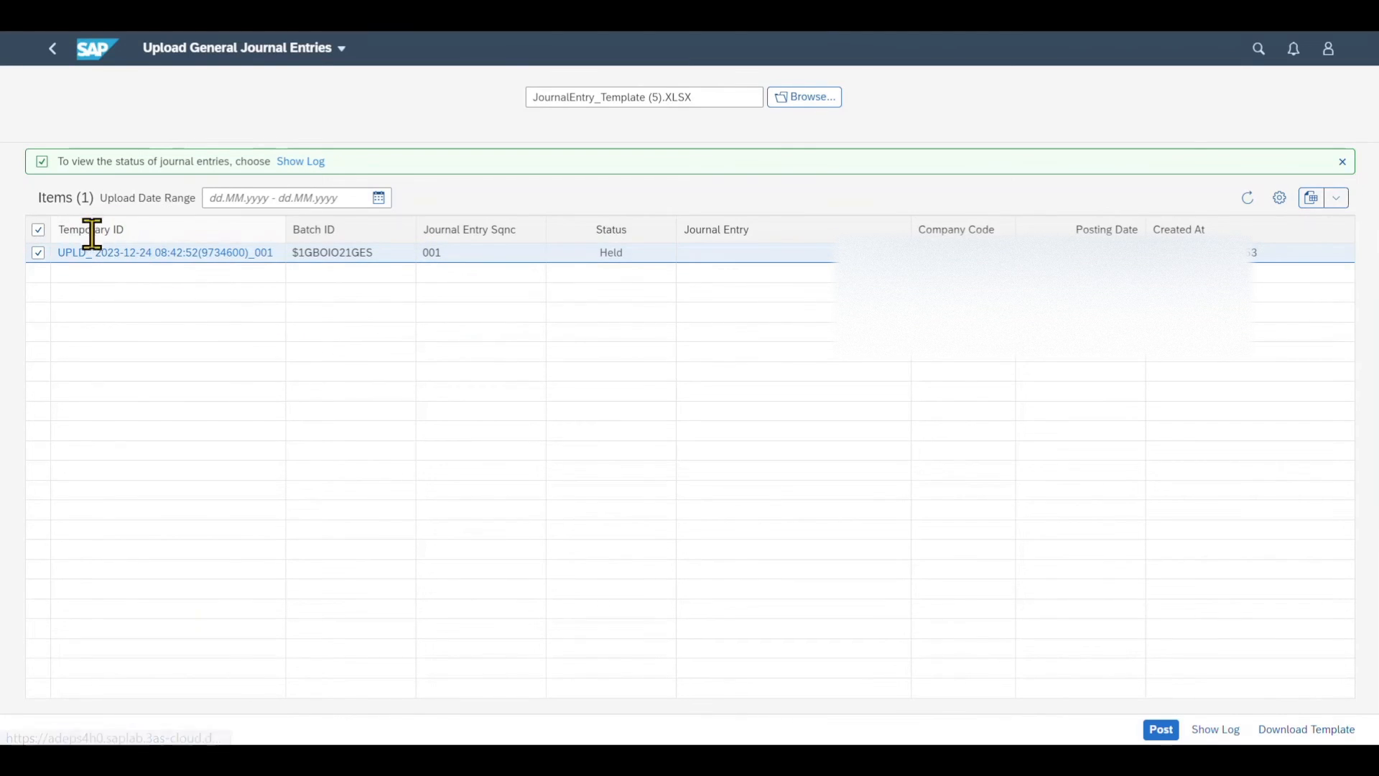
{"action": "mouse_move", "coordinate": [1159, 704]}
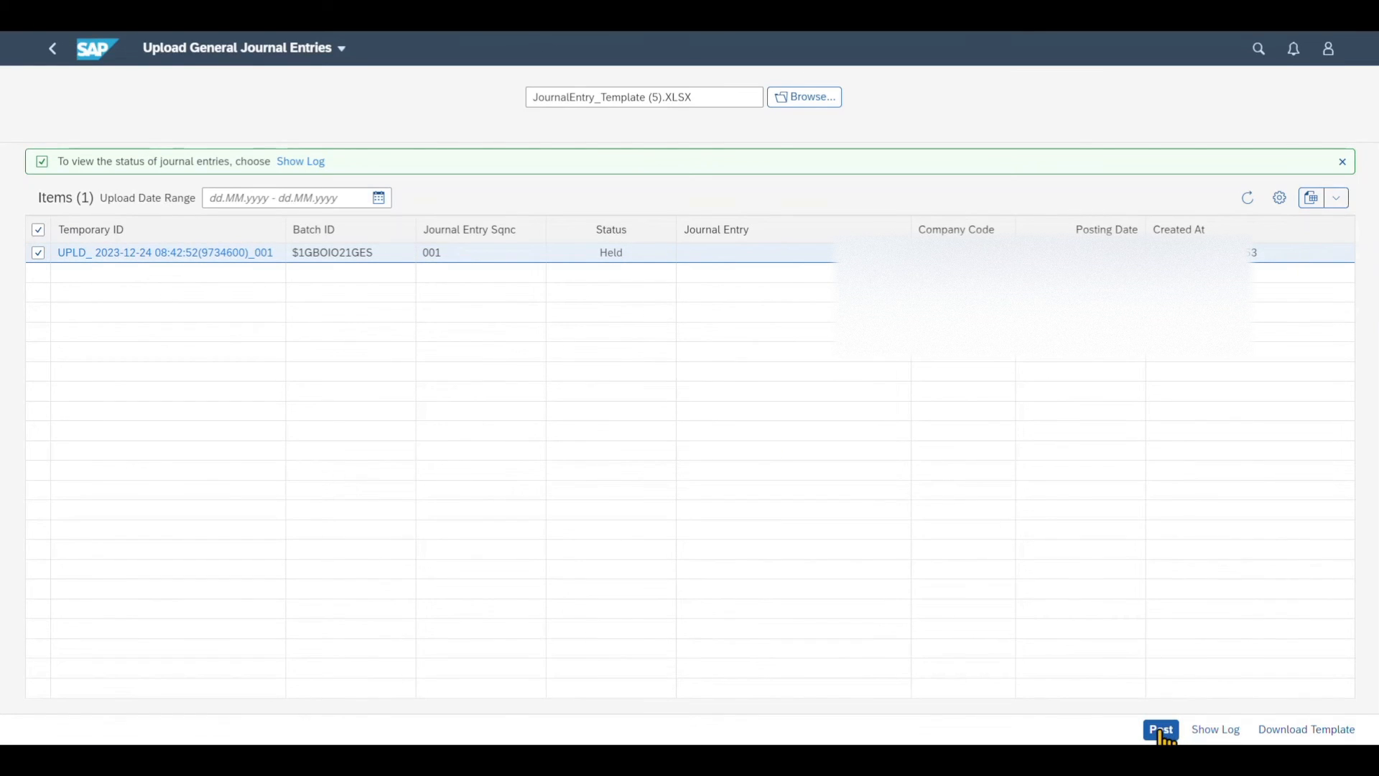
{"action": "left_click", "coordinate": [1160, 730]}
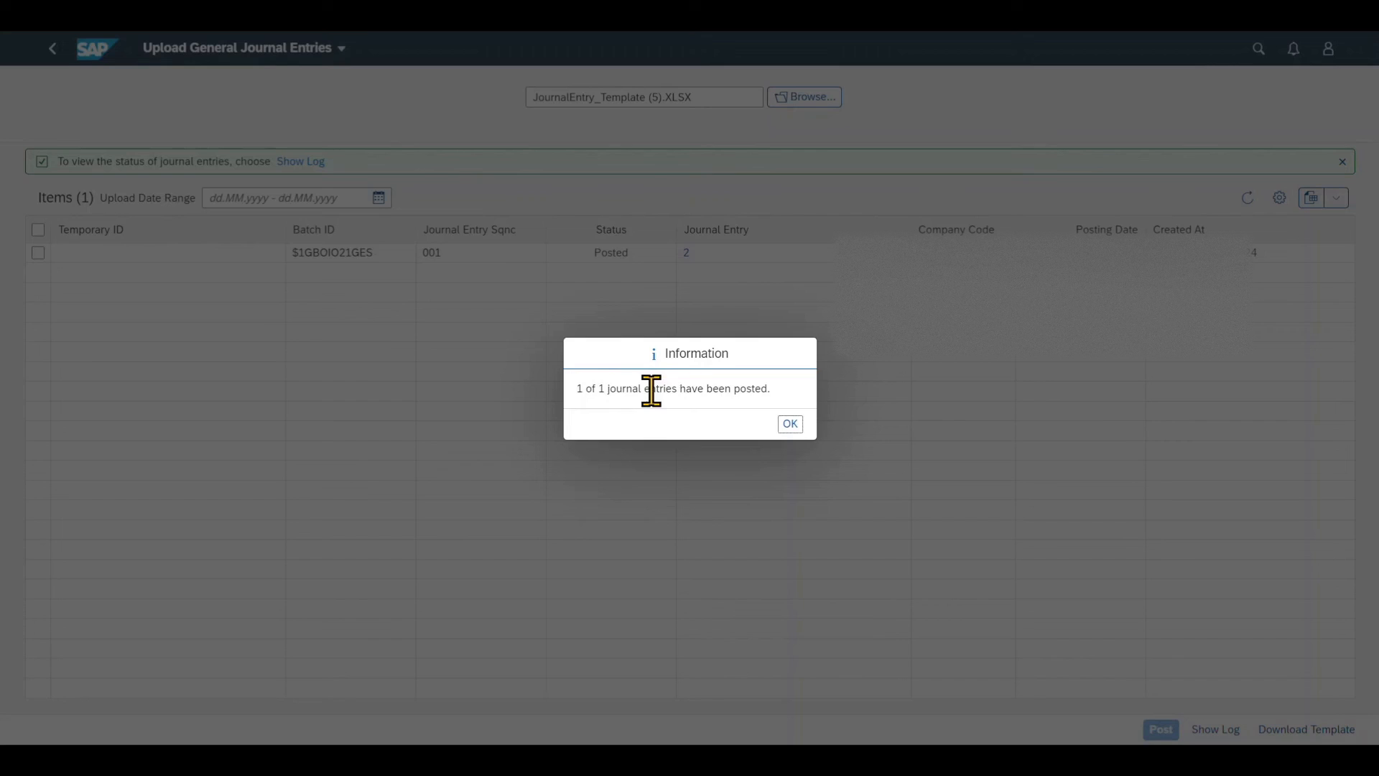
{"action": "mouse_move", "coordinate": [802, 417]}
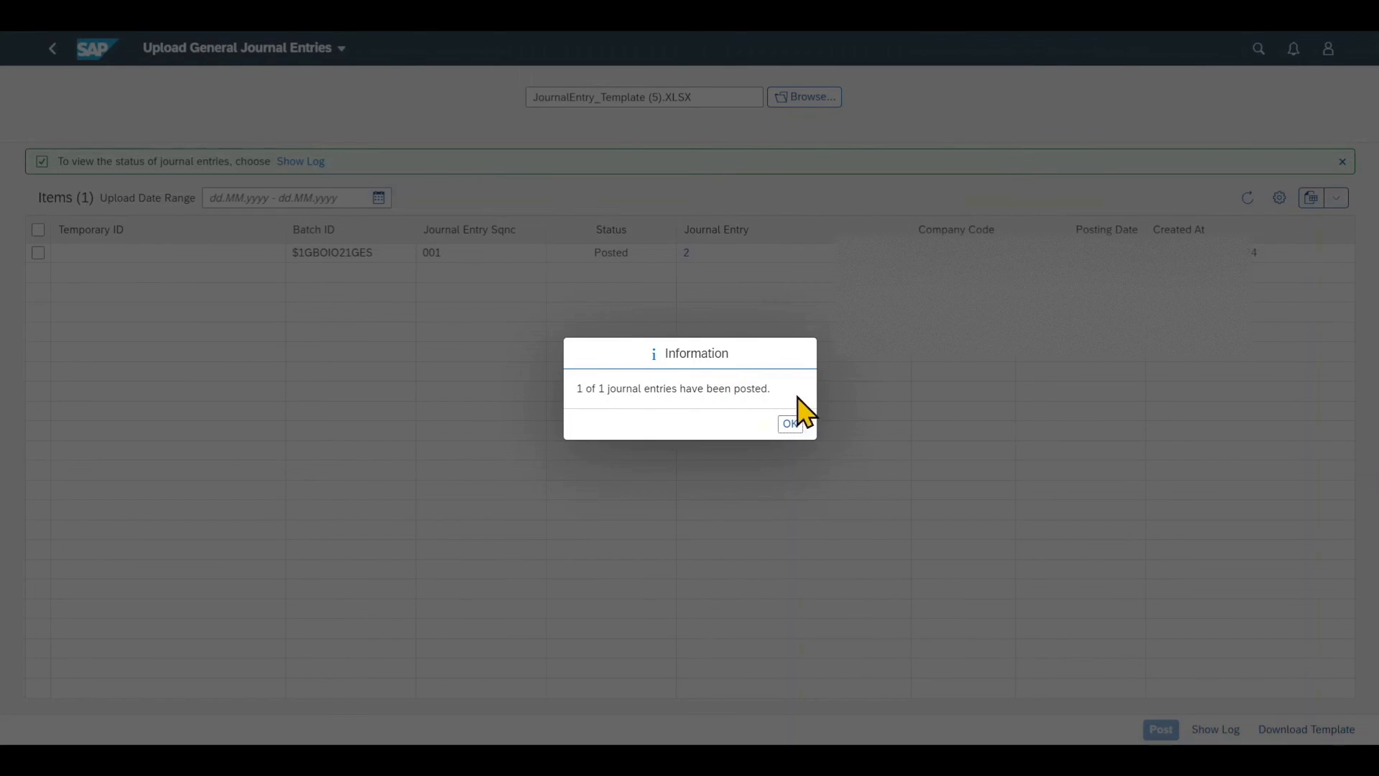
{"action": "left_click", "coordinate": [790, 422]}
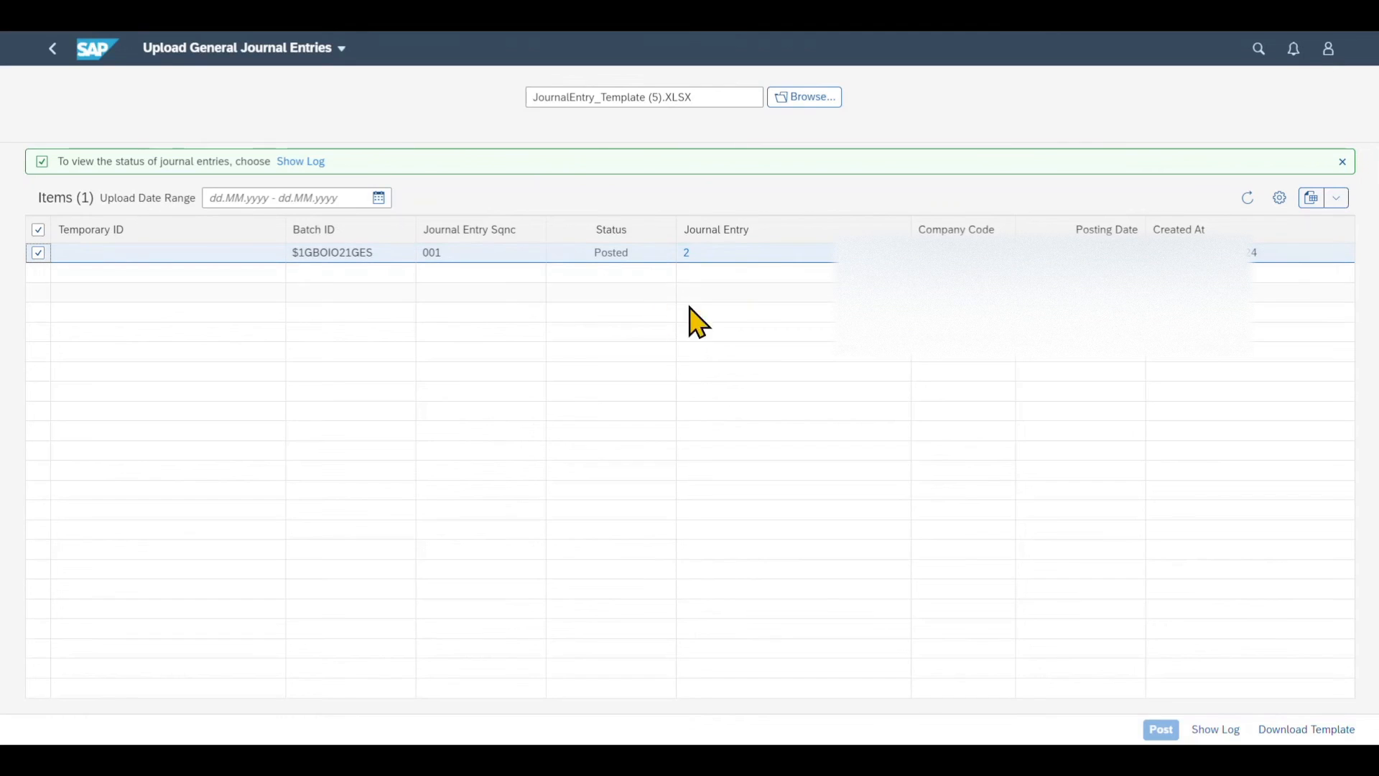
{"action": "left_click", "coordinate": [1215, 729]}
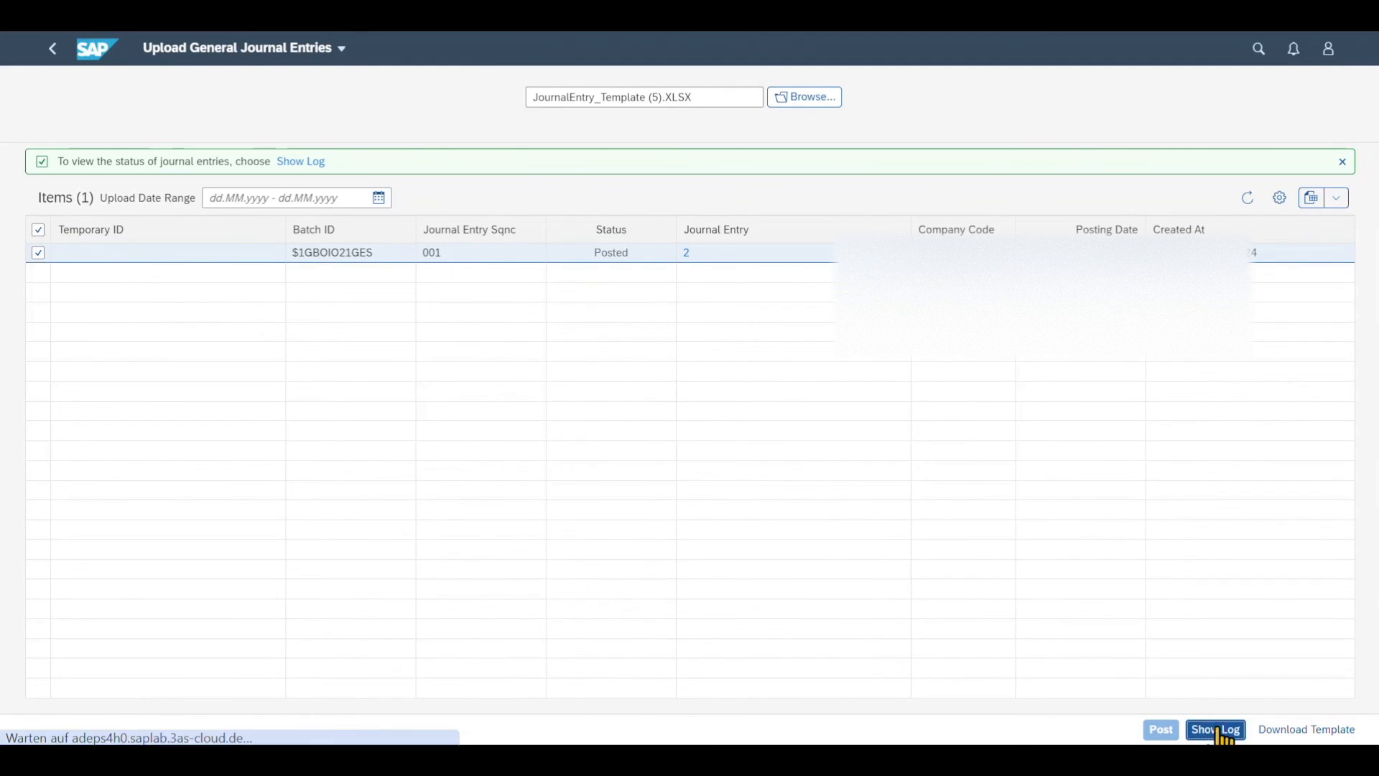
- Show the upload log details confirming journal entry 2 posted in company code 2022
{"action": "left_click", "coordinate": [1215, 729]}
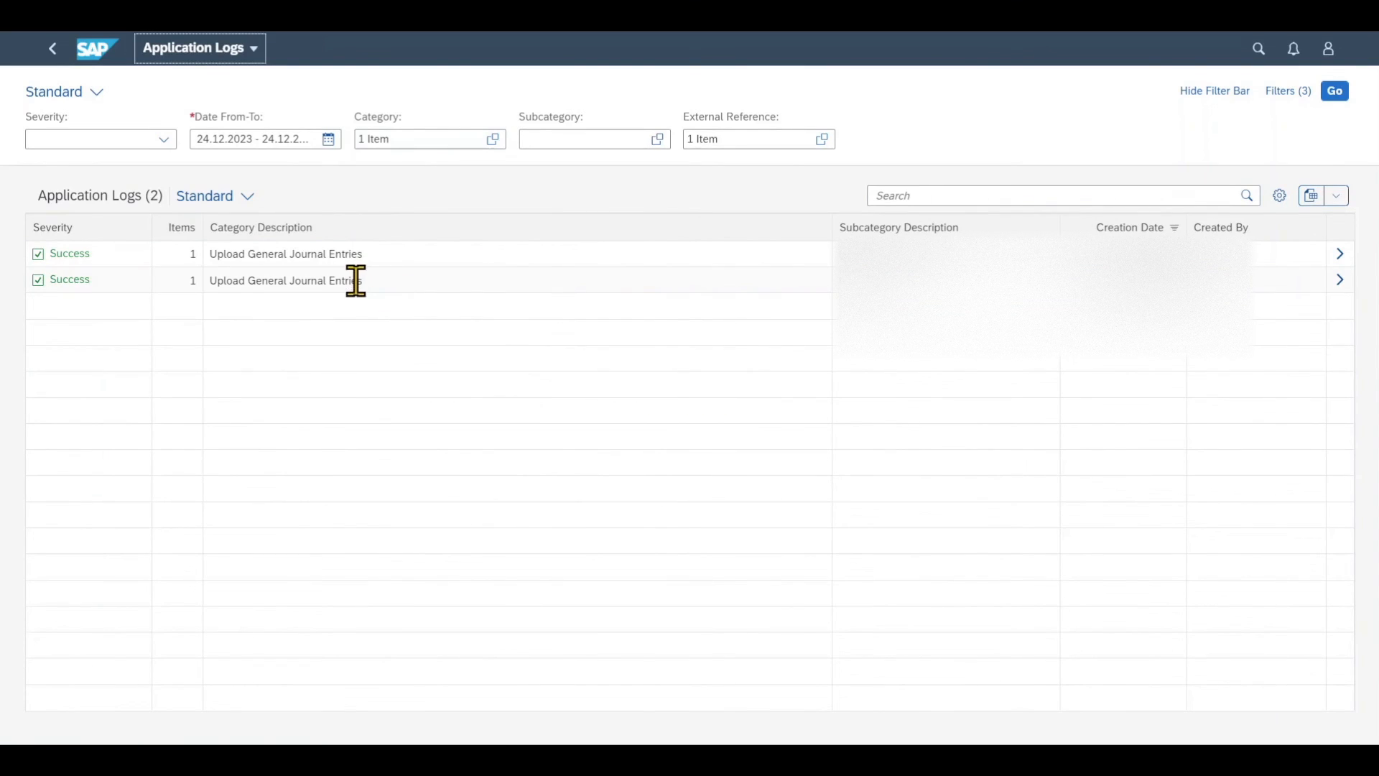
{"action": "mouse_move", "coordinate": [346, 247]}
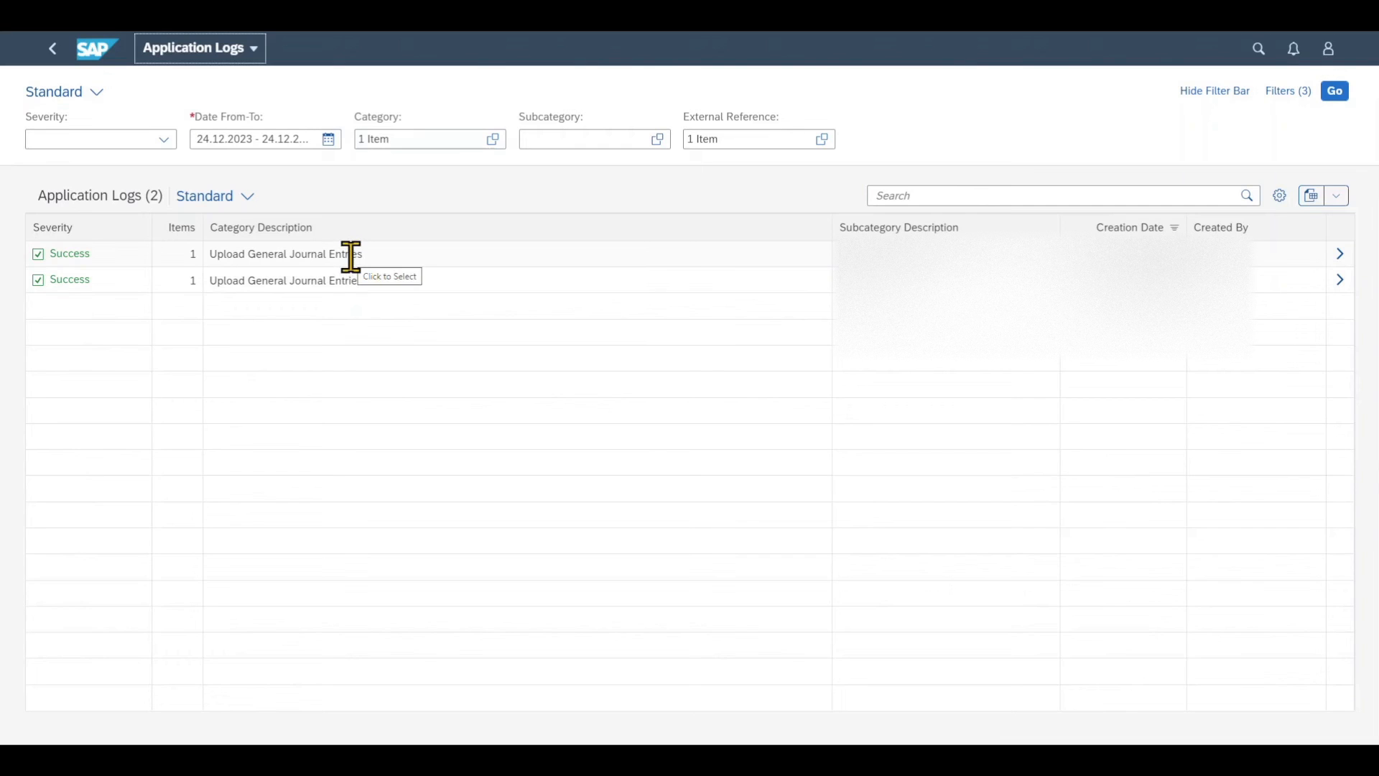
{"action": "mouse_move", "coordinate": [1341, 260]}
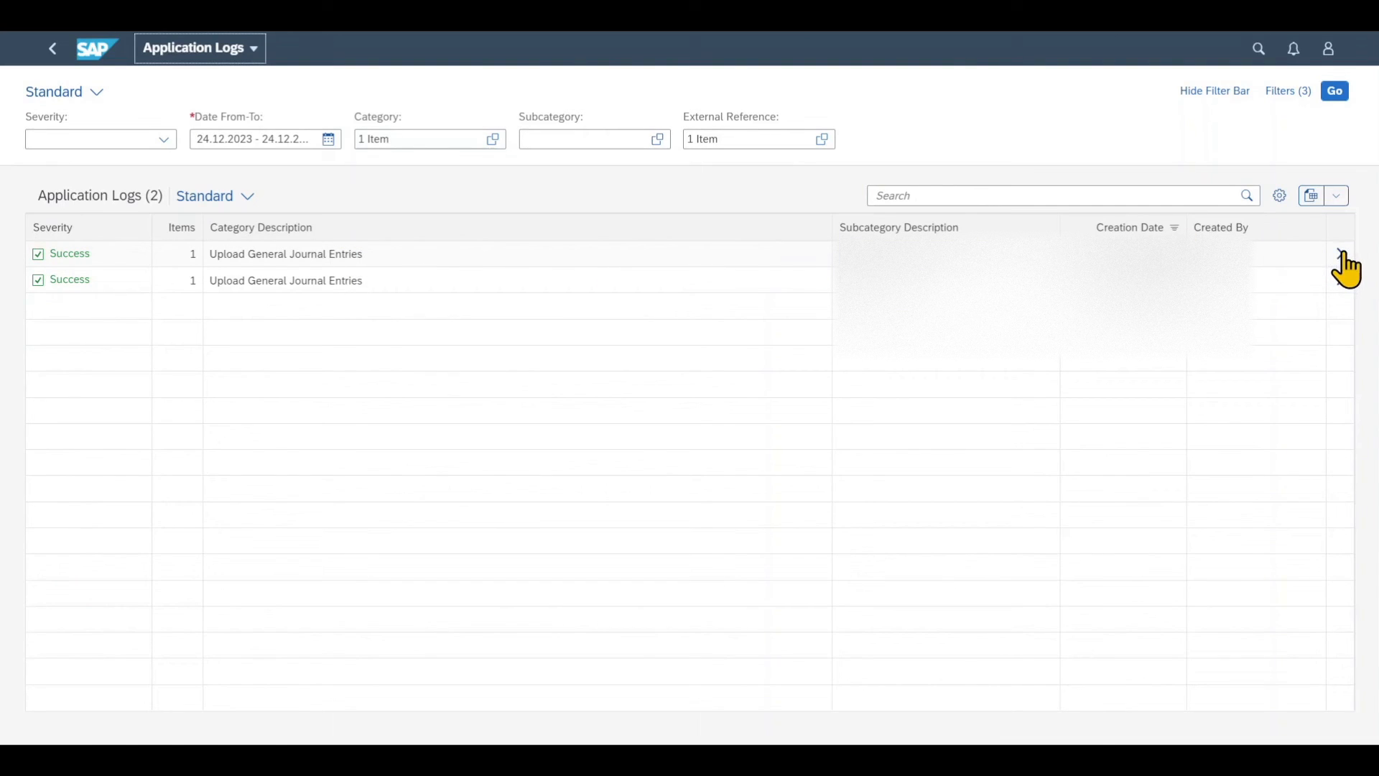
{"action": "left_click", "coordinate": [284, 252]}
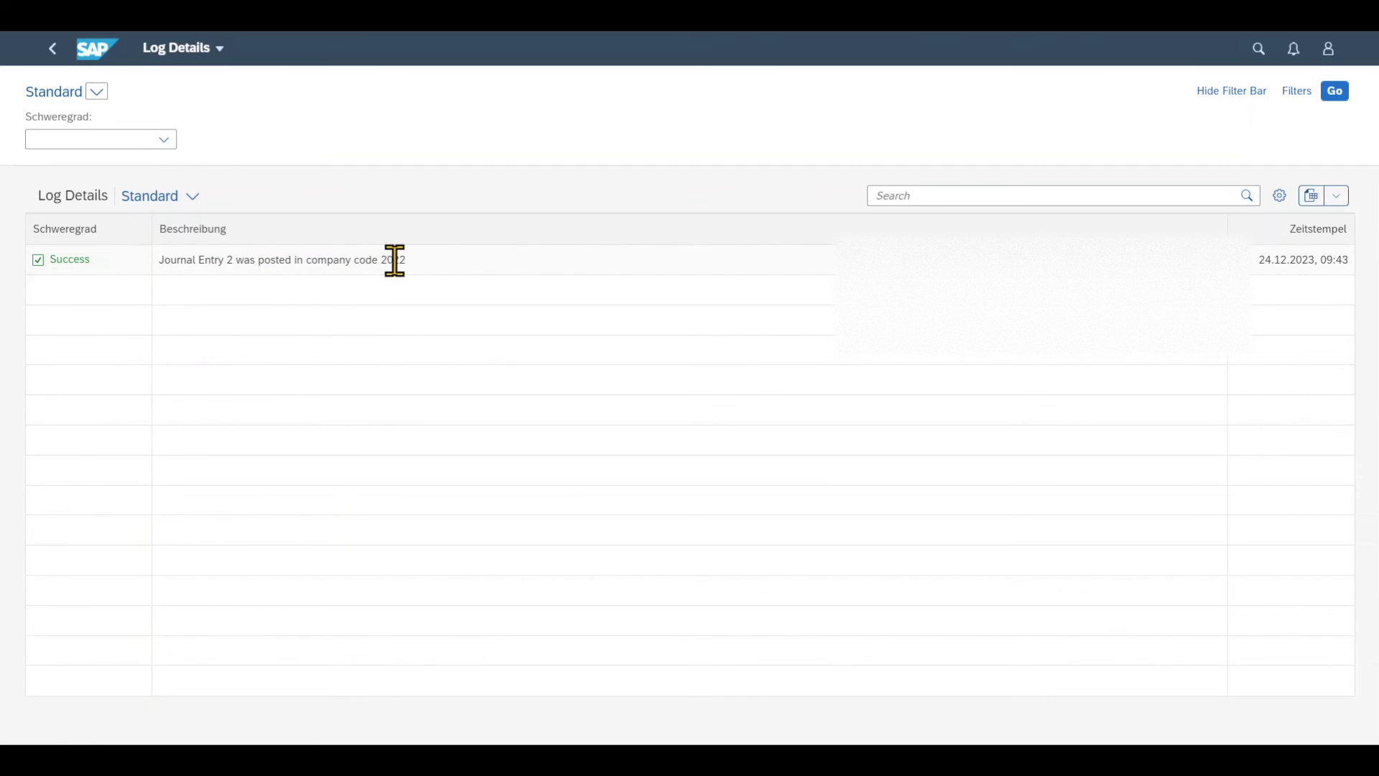
{"action": "mouse_move", "coordinate": [392, 263]}
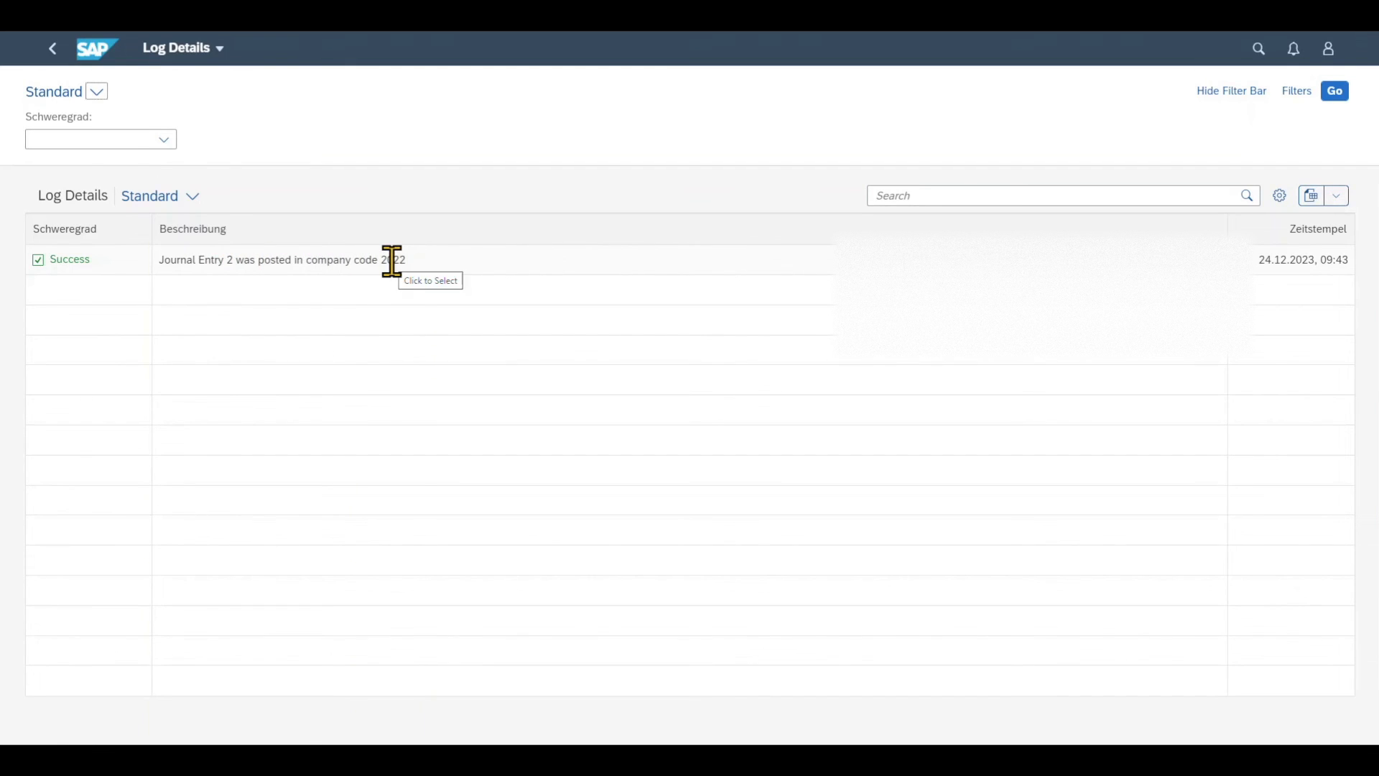
{"action": "mouse_move", "coordinate": [425, 277]}
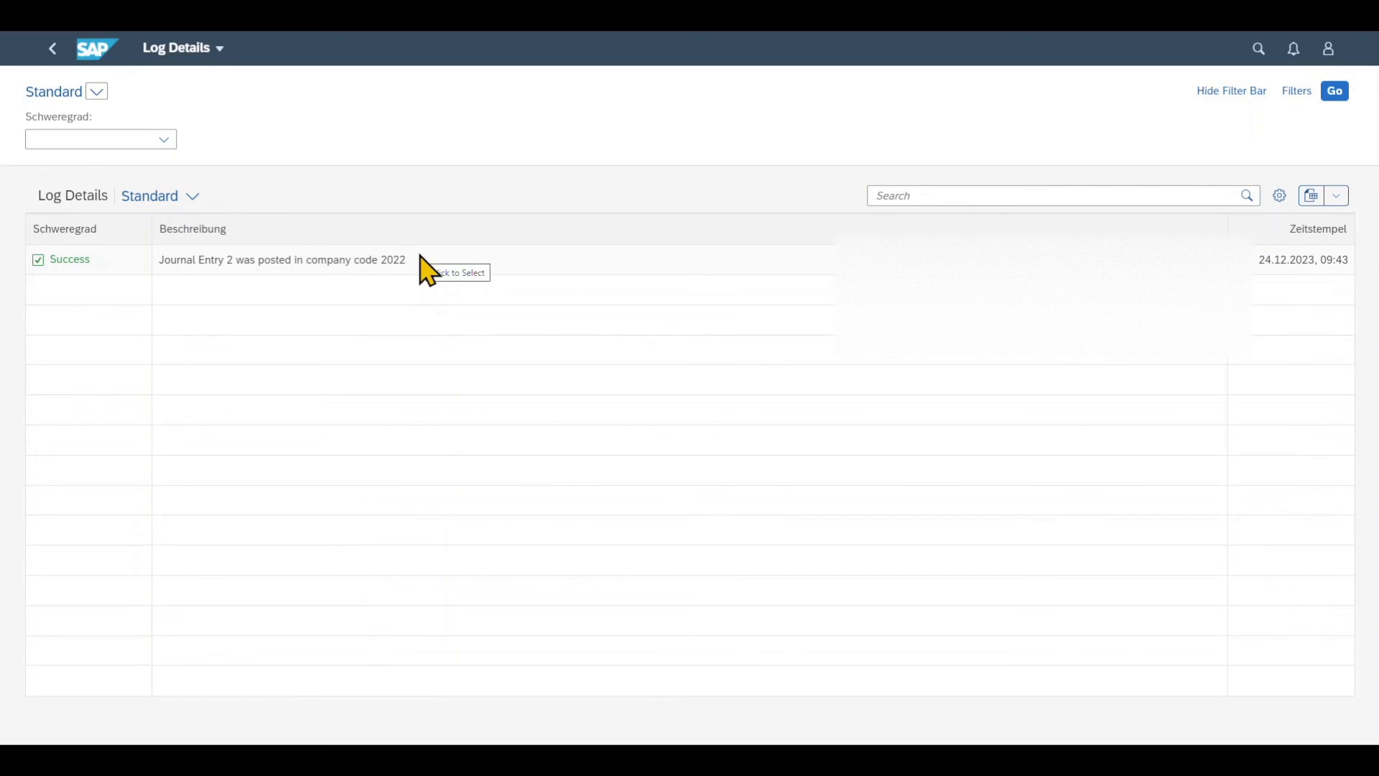
{"action": "mouse_move", "coordinate": [1258, 49]}
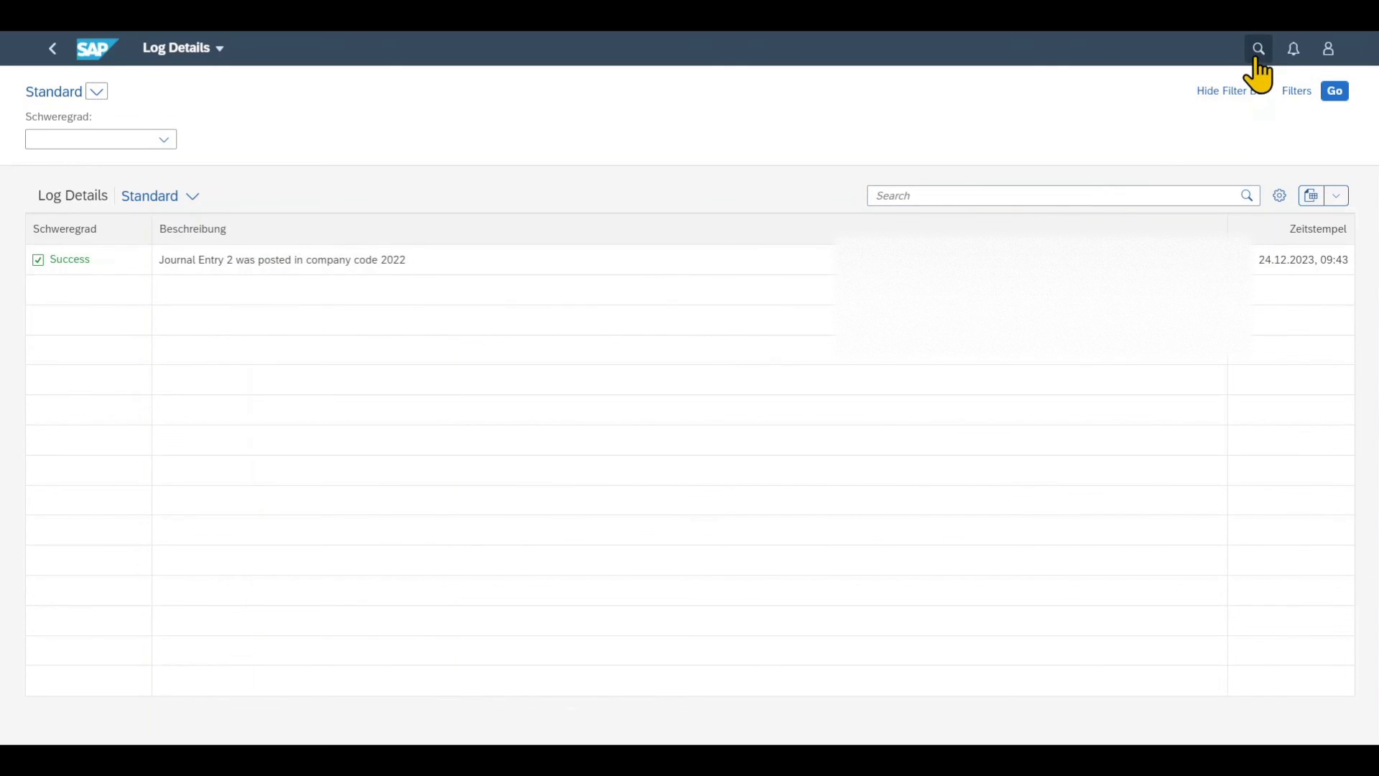
- Find and launch the Manage Journal Entries app via shell search 'manage jour'
{"action": "left_click", "coordinate": [1261, 47]}
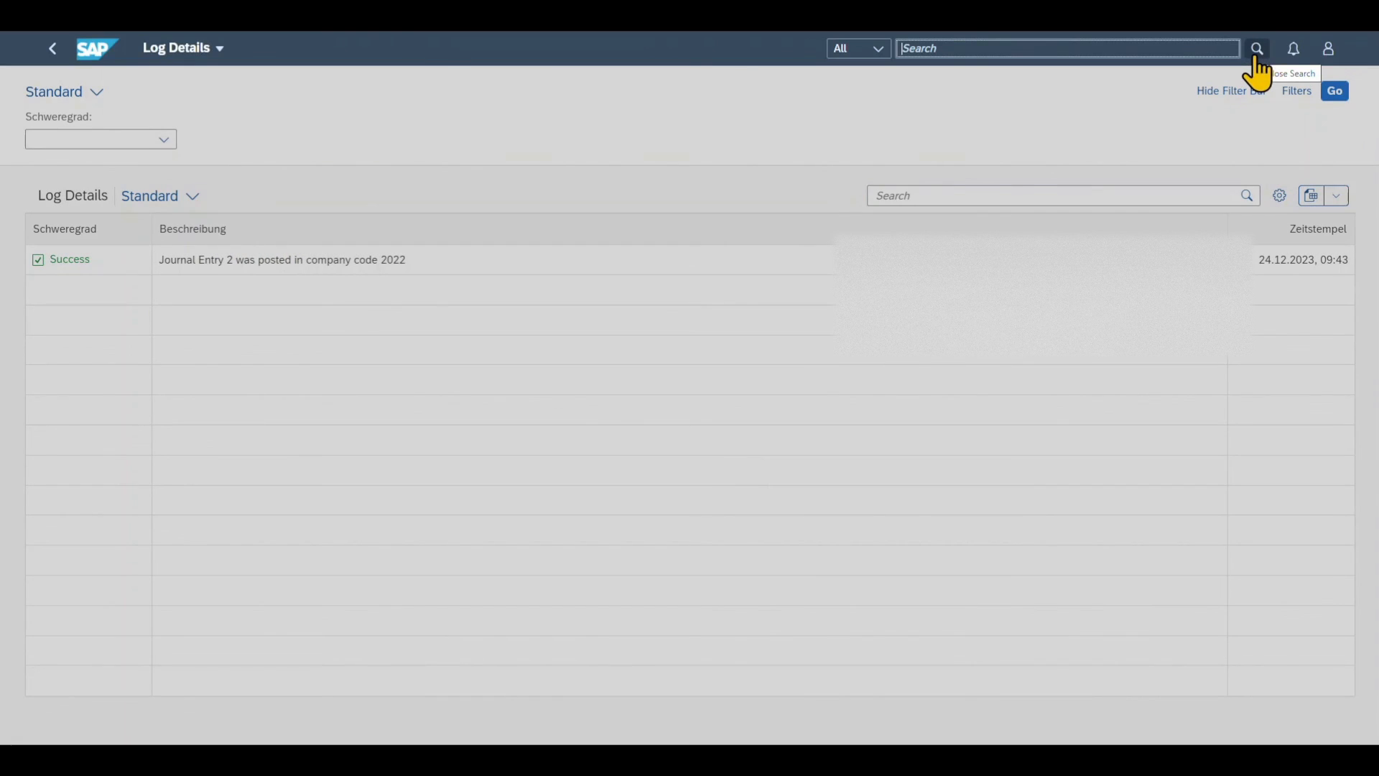
{"action": "type", "text": "manage jour"}
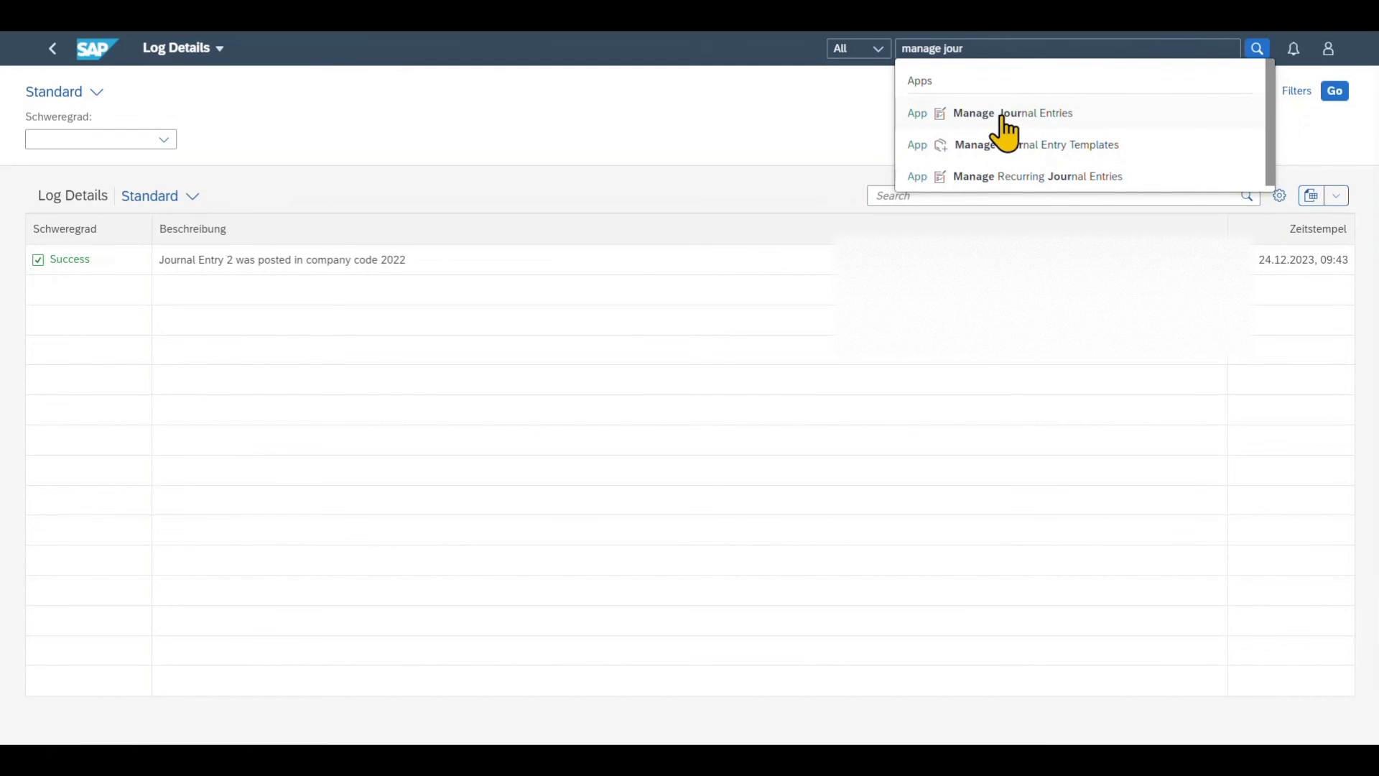
{"action": "left_click", "coordinate": [1011, 112]}
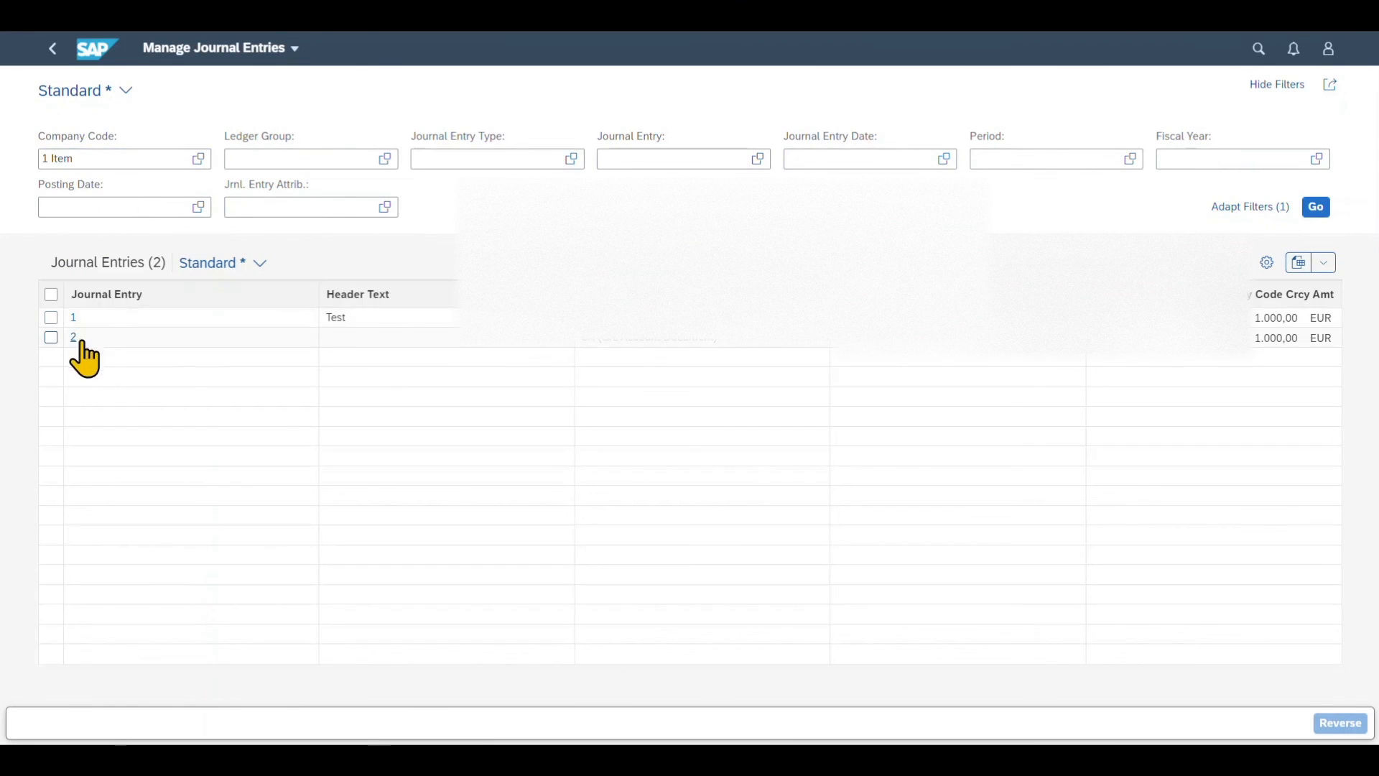
{"action": "mouse_move", "coordinate": [103, 366]}
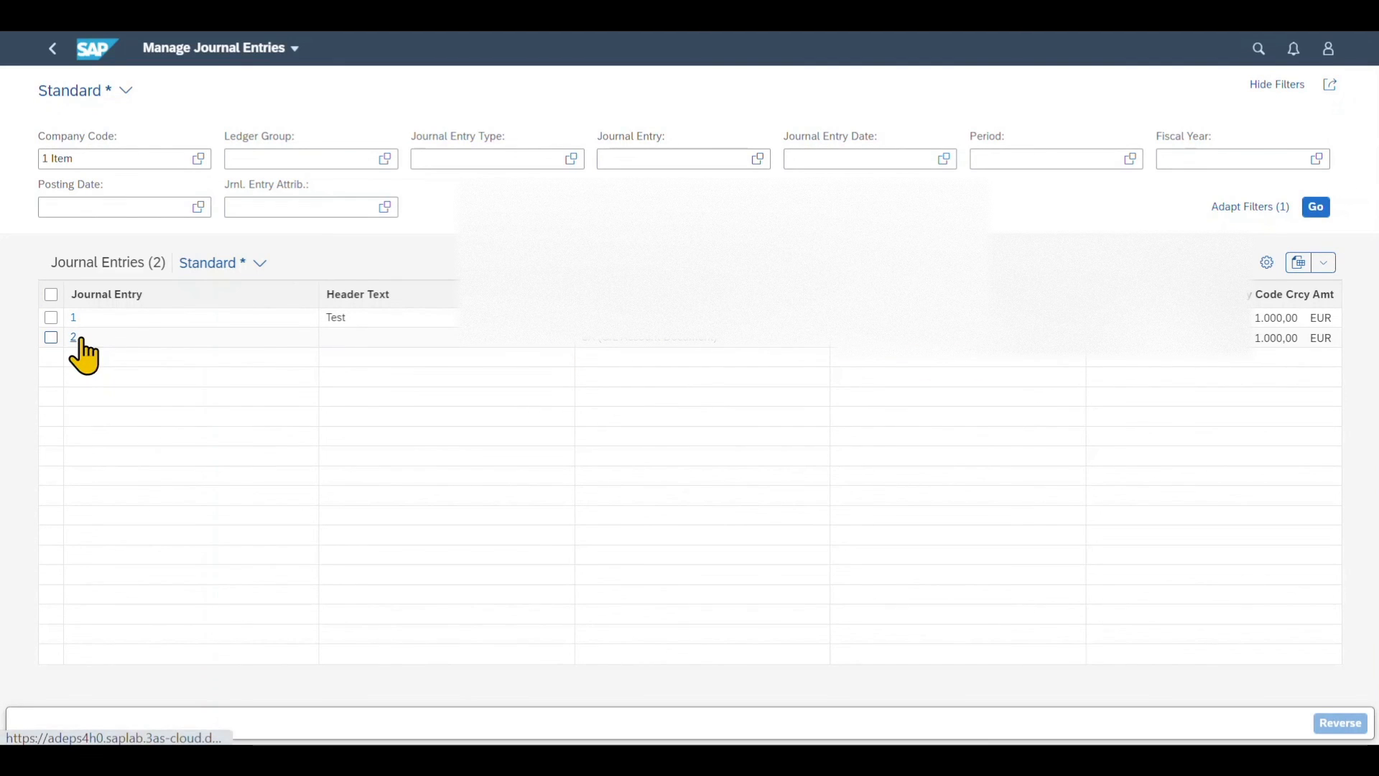
- Display journal entry 2 with its 280000 debit and 281000 credit 1,000 EUR line items
{"action": "left_click", "coordinate": [72, 336]}
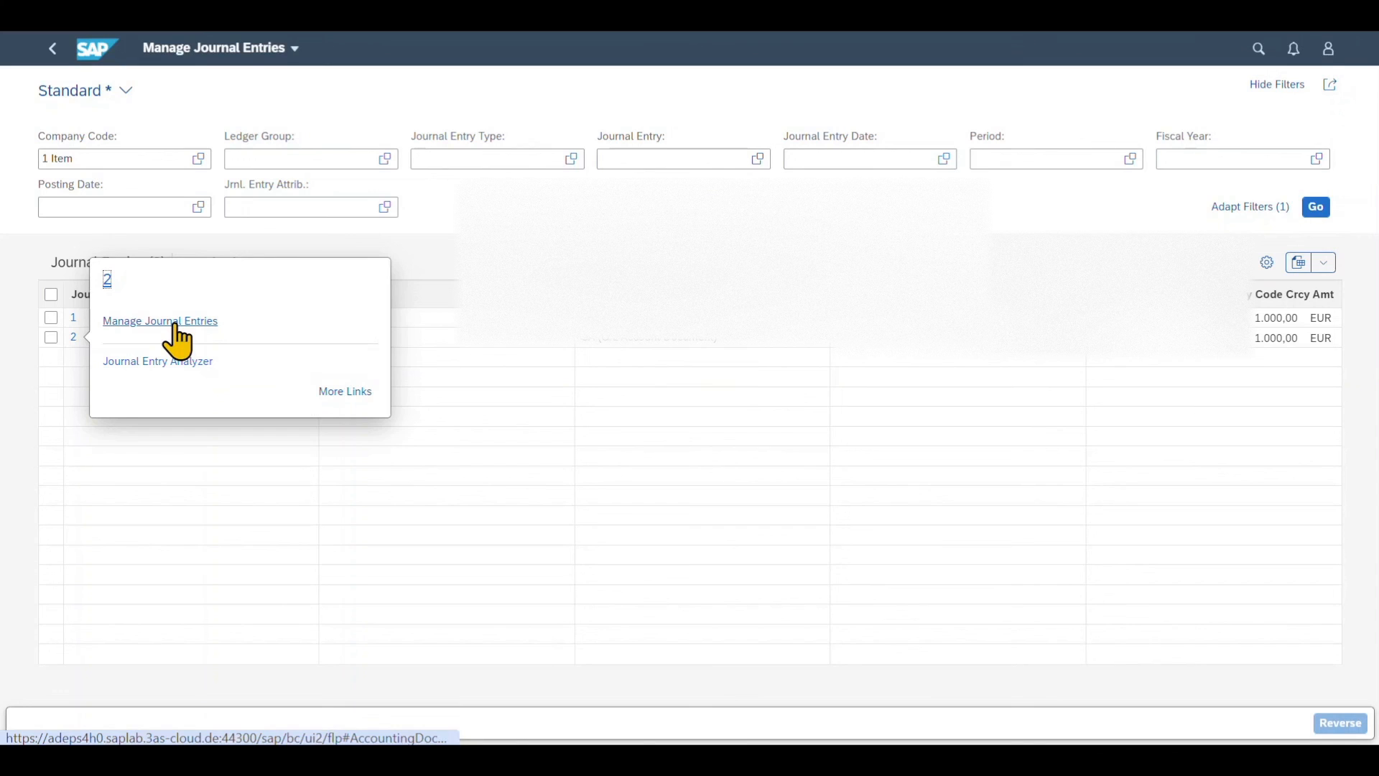
{"action": "left_click", "coordinate": [159, 320]}
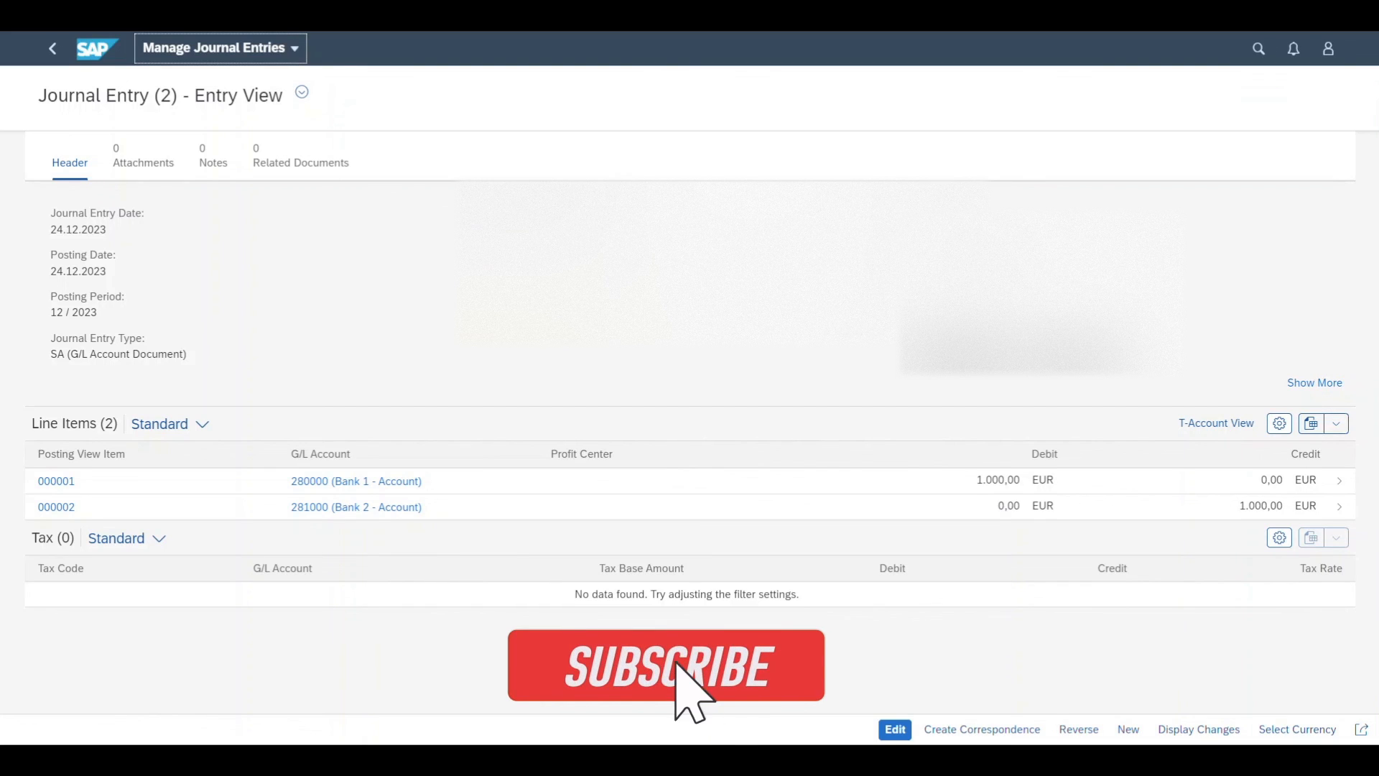
{"action": "left_click", "coordinate": [664, 665]}
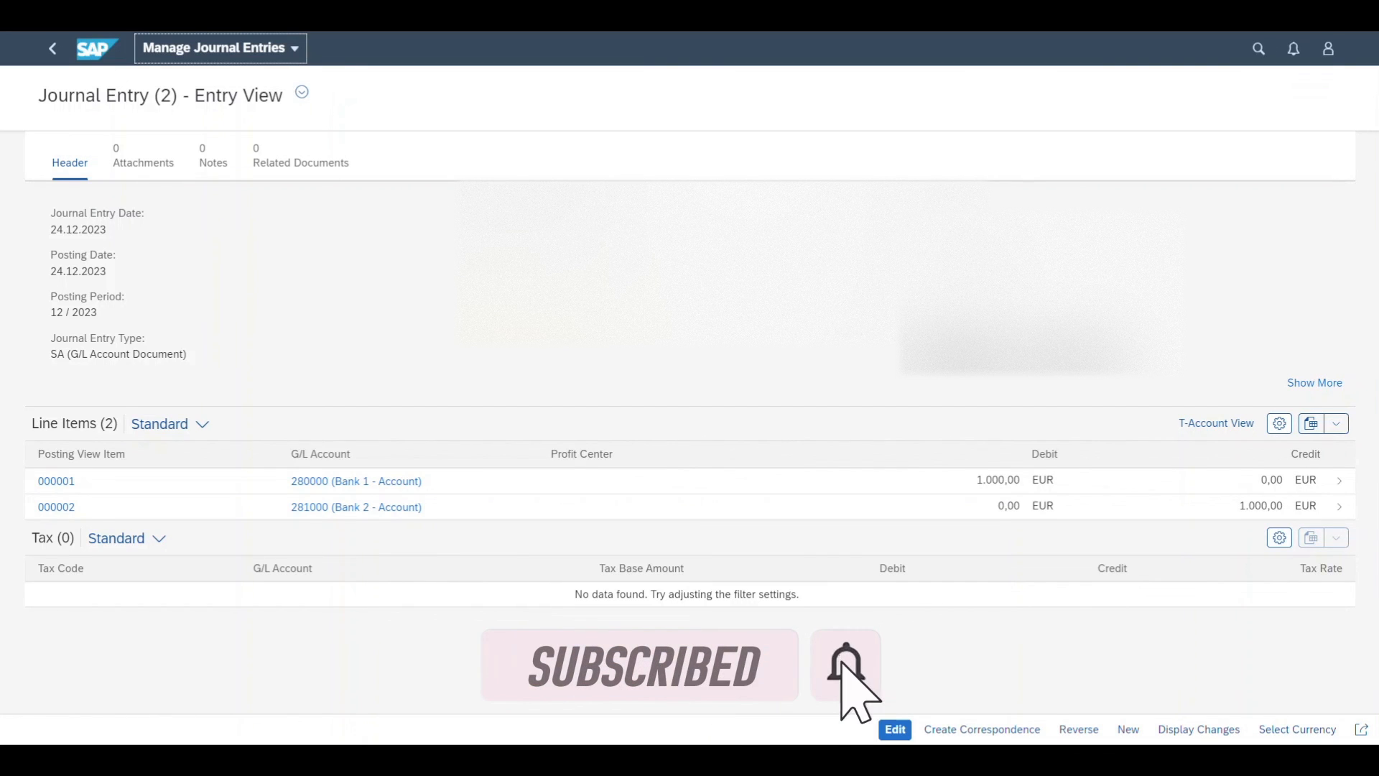